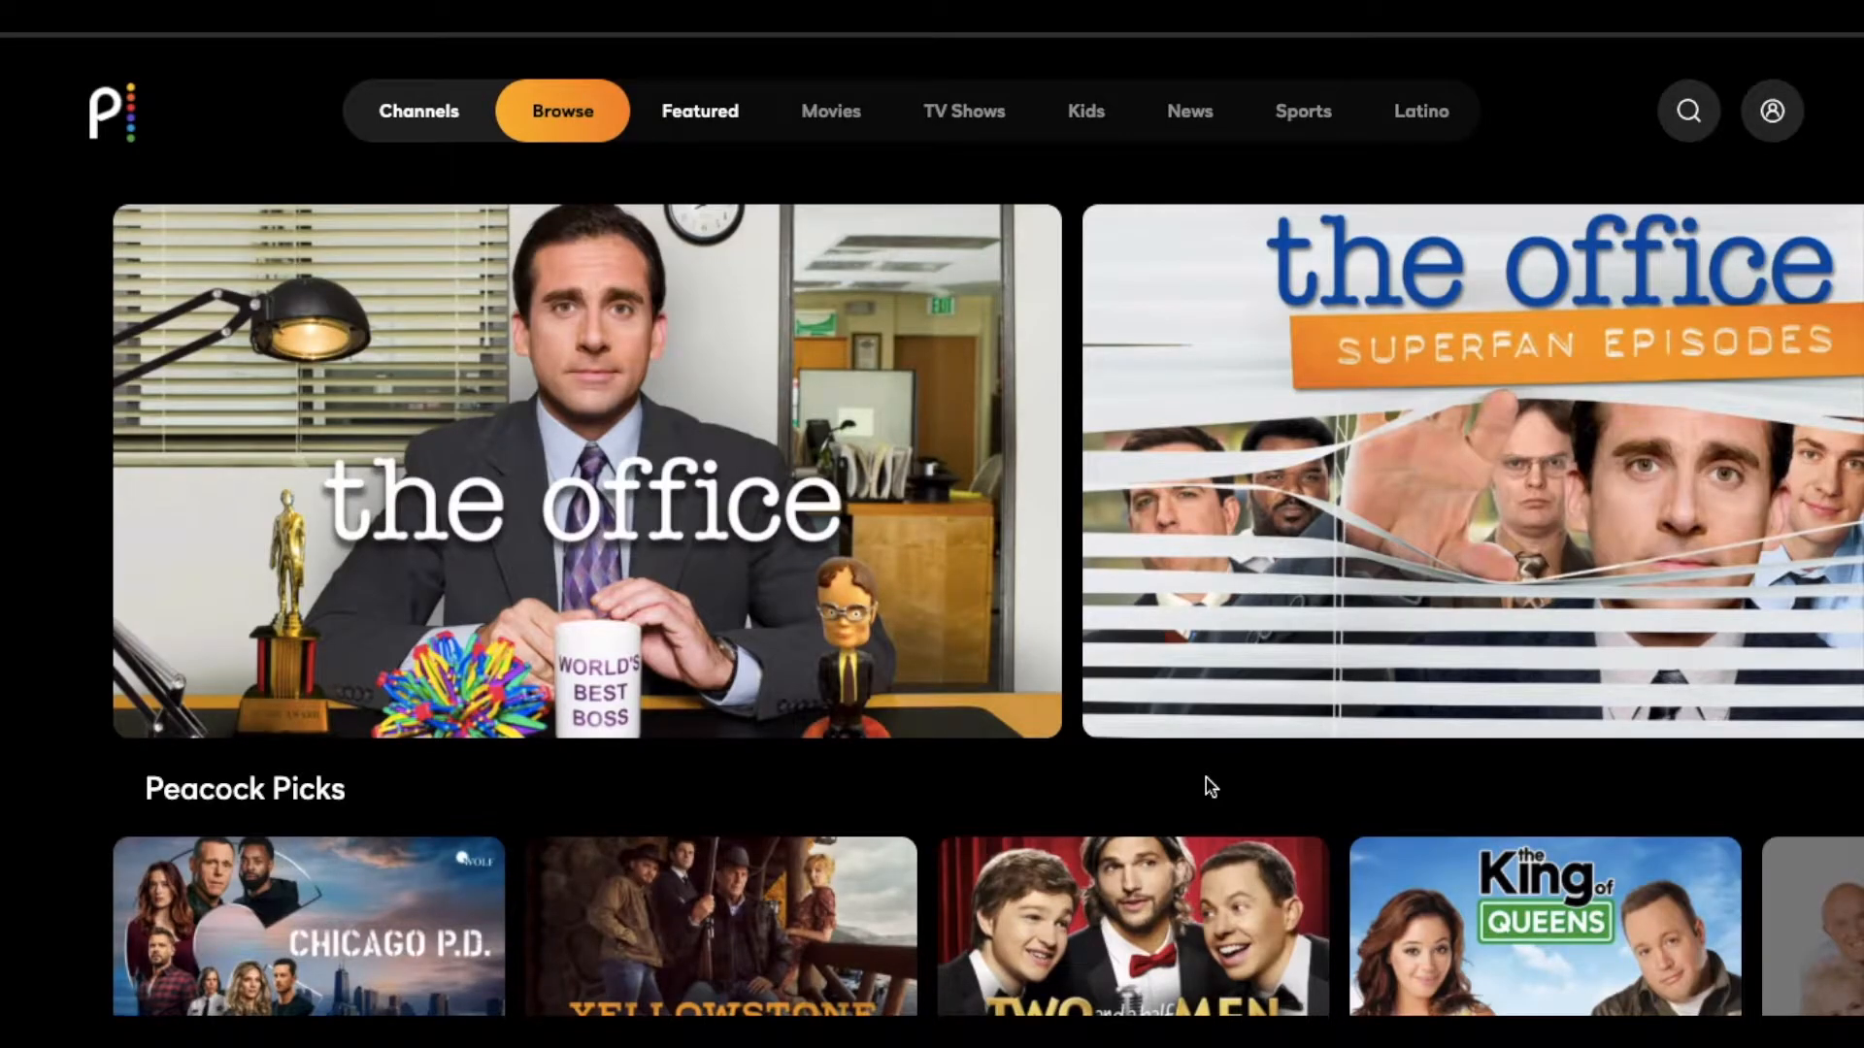
pyautogui.moveTo(1145, 795)
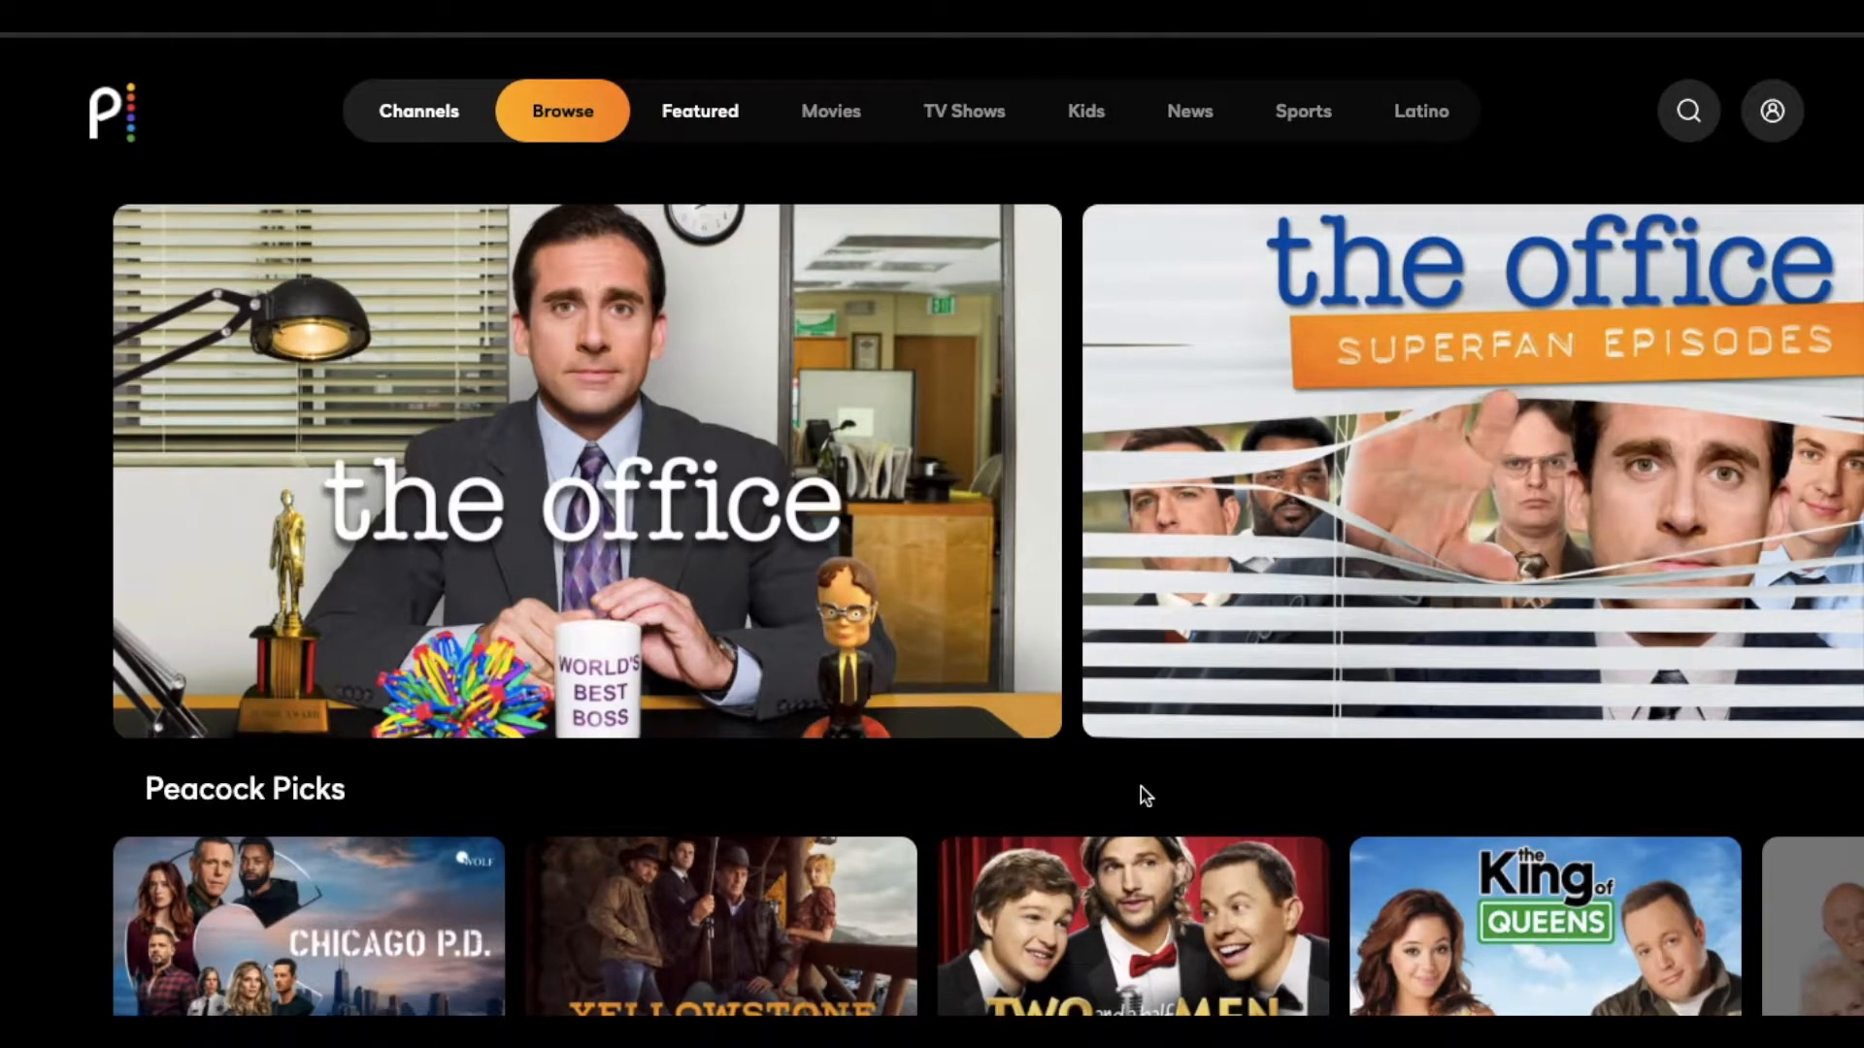
pyautogui.moveTo(362, 788)
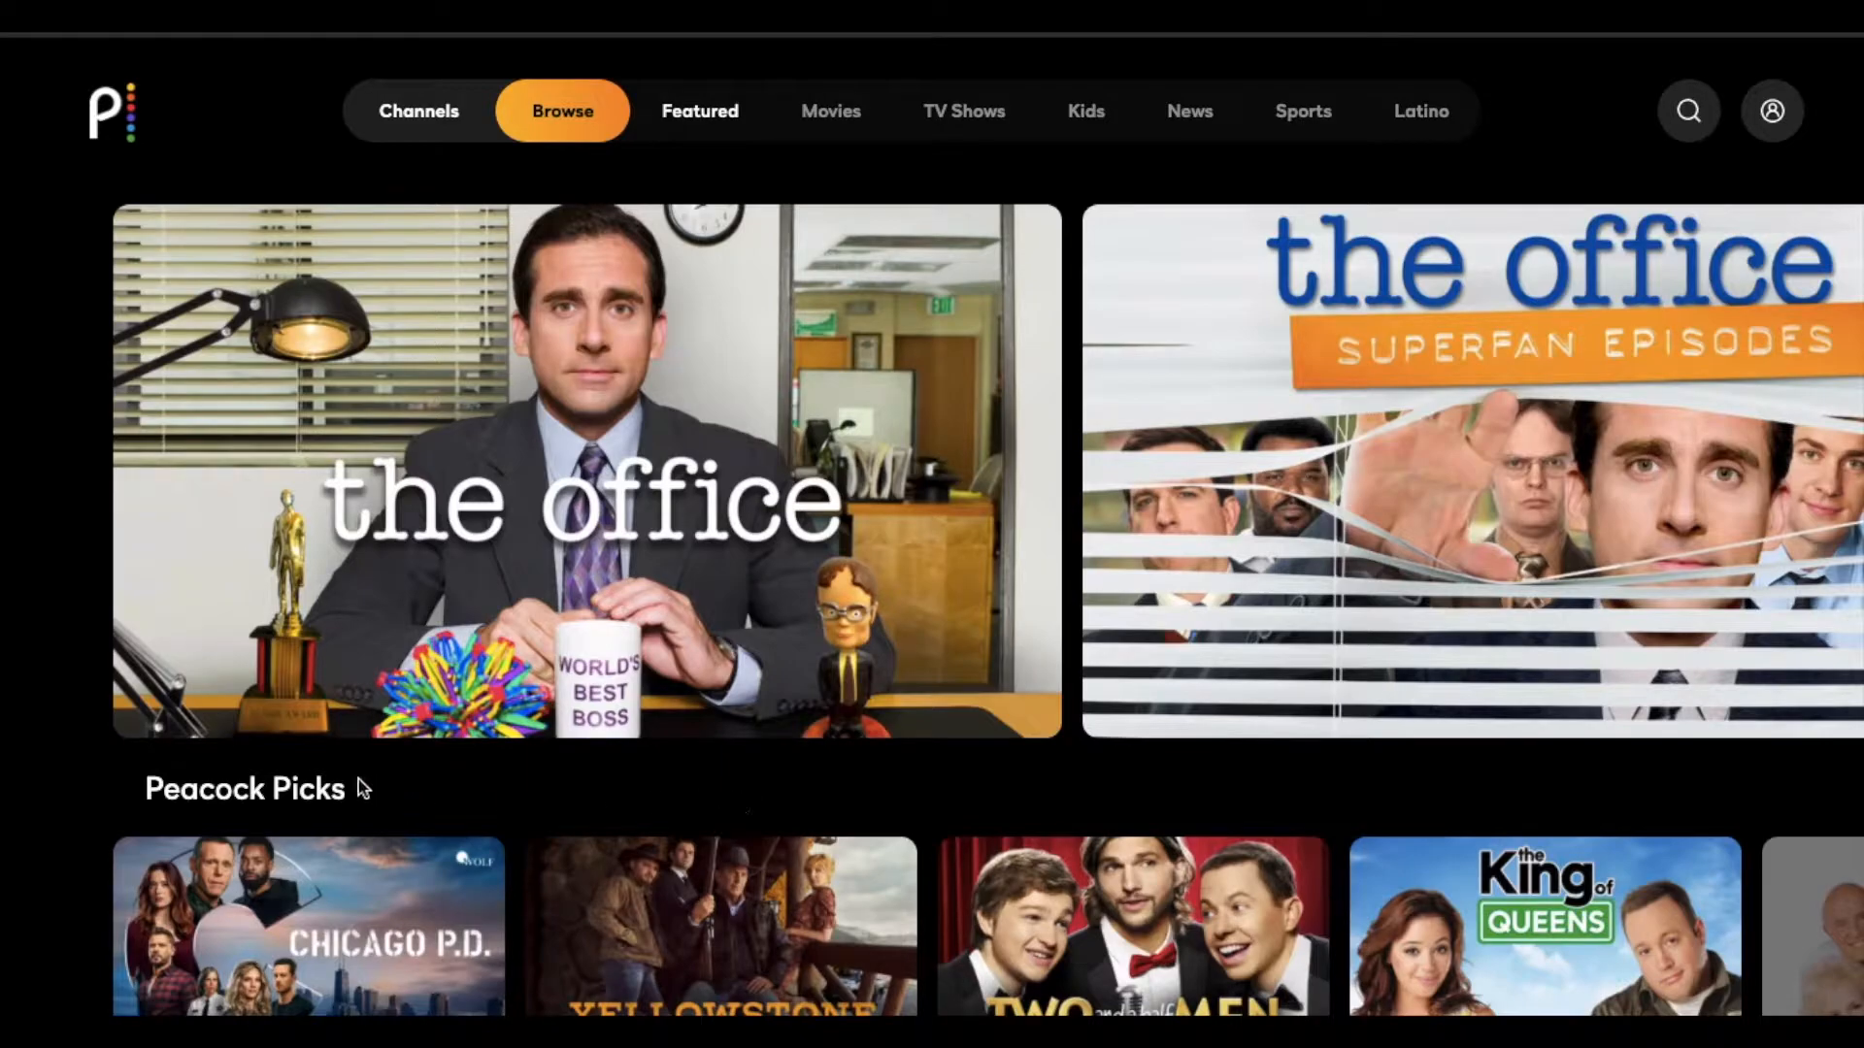
pyautogui.moveTo(83, 552)
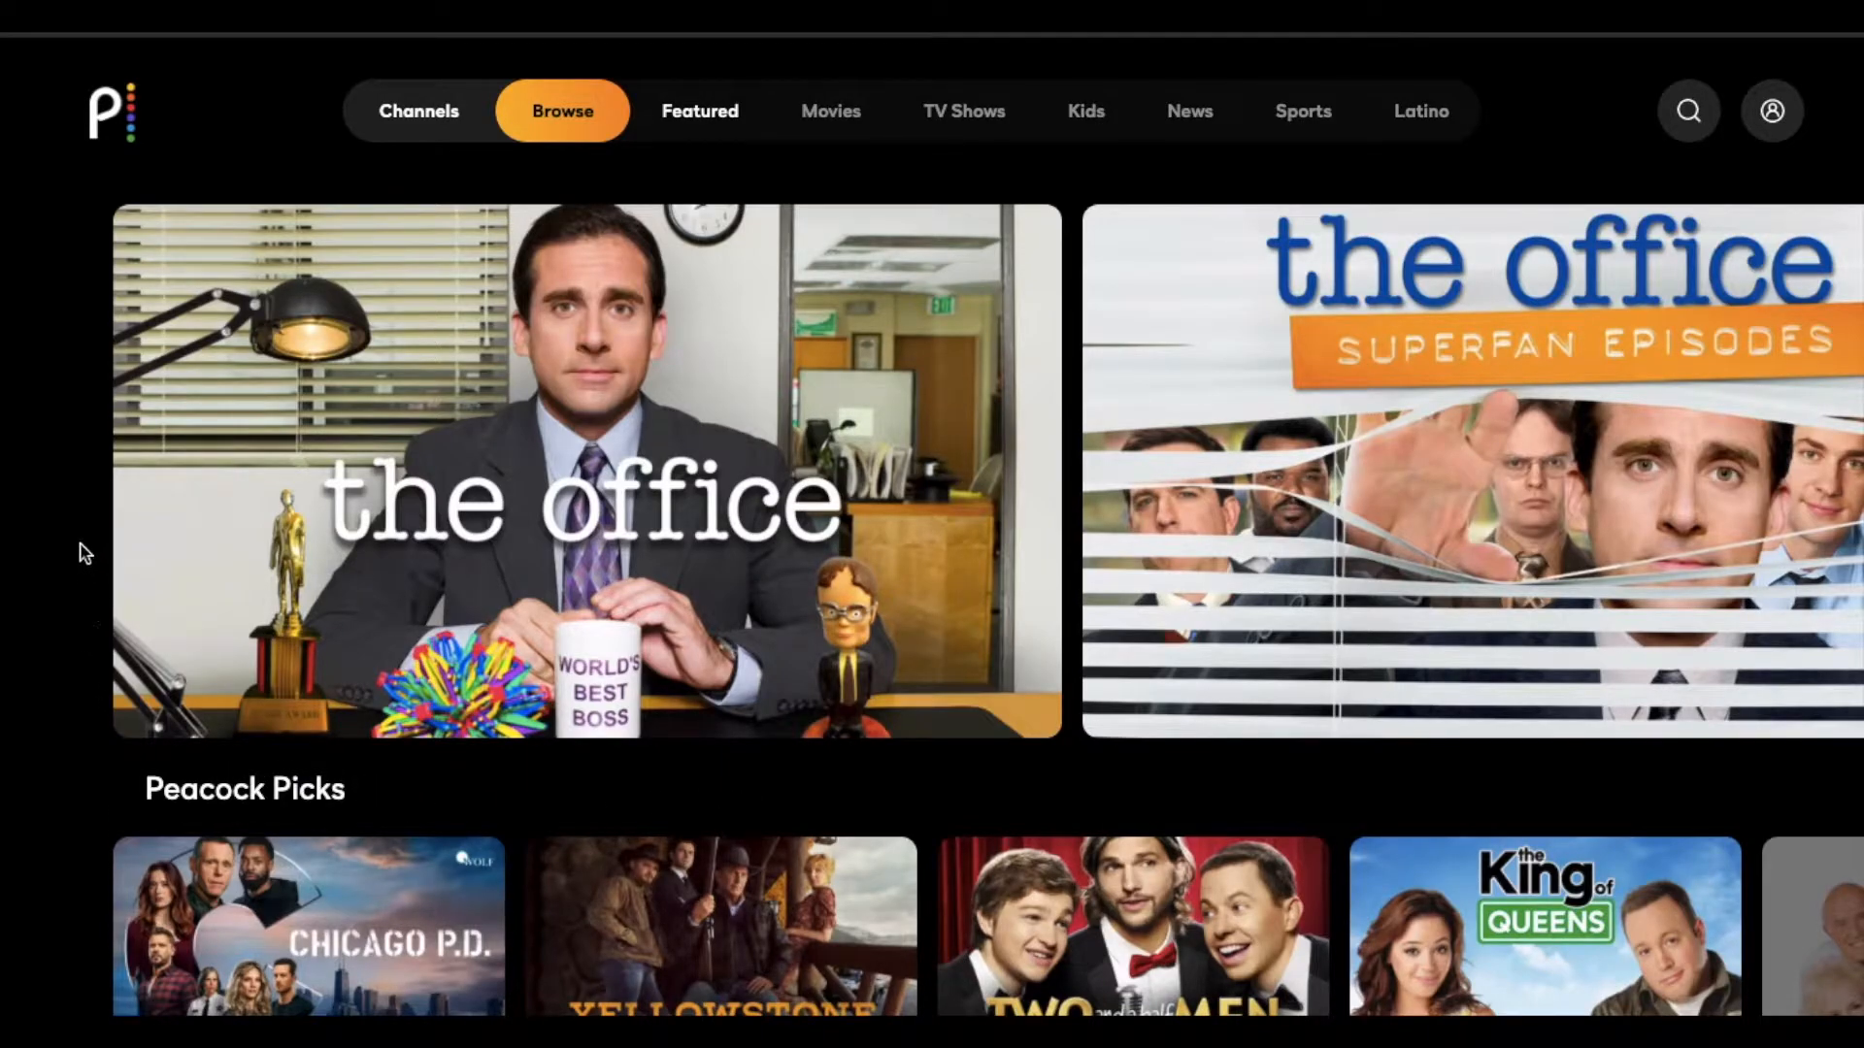
pyautogui.moveTo(190, 144)
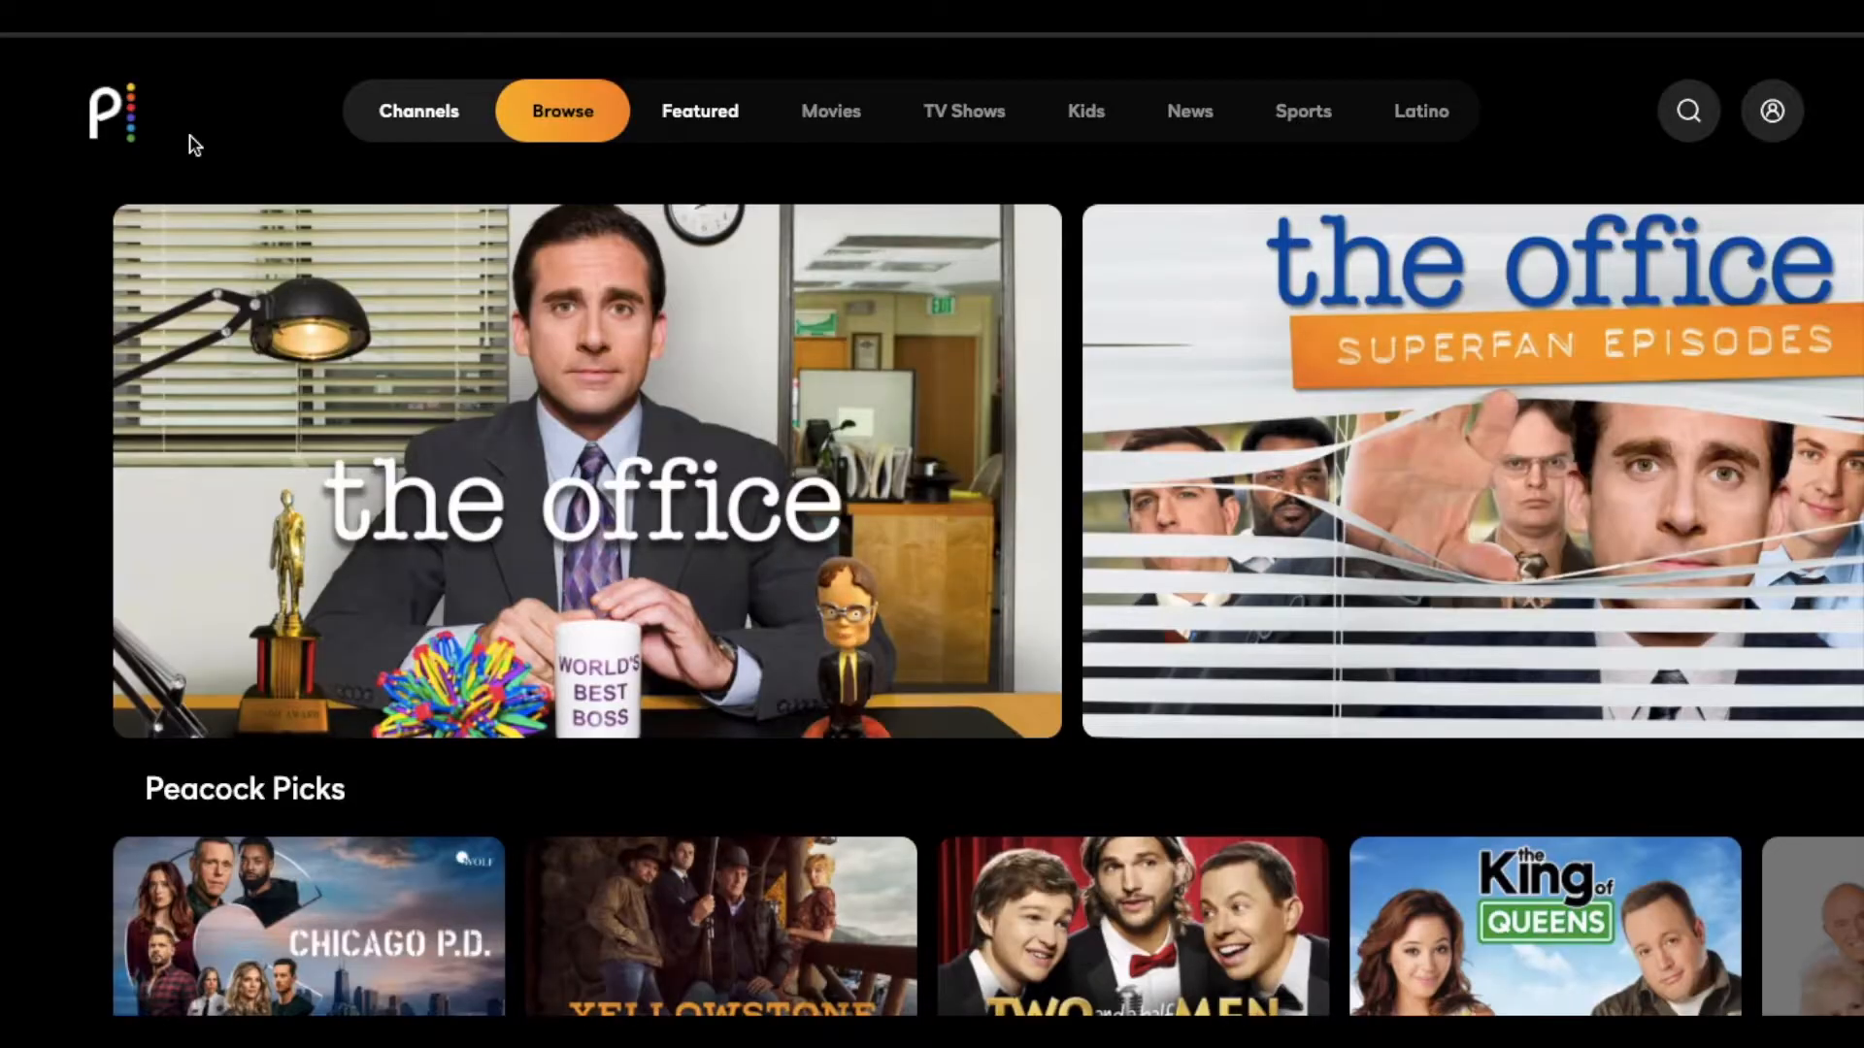
pyautogui.moveTo(183, 170)
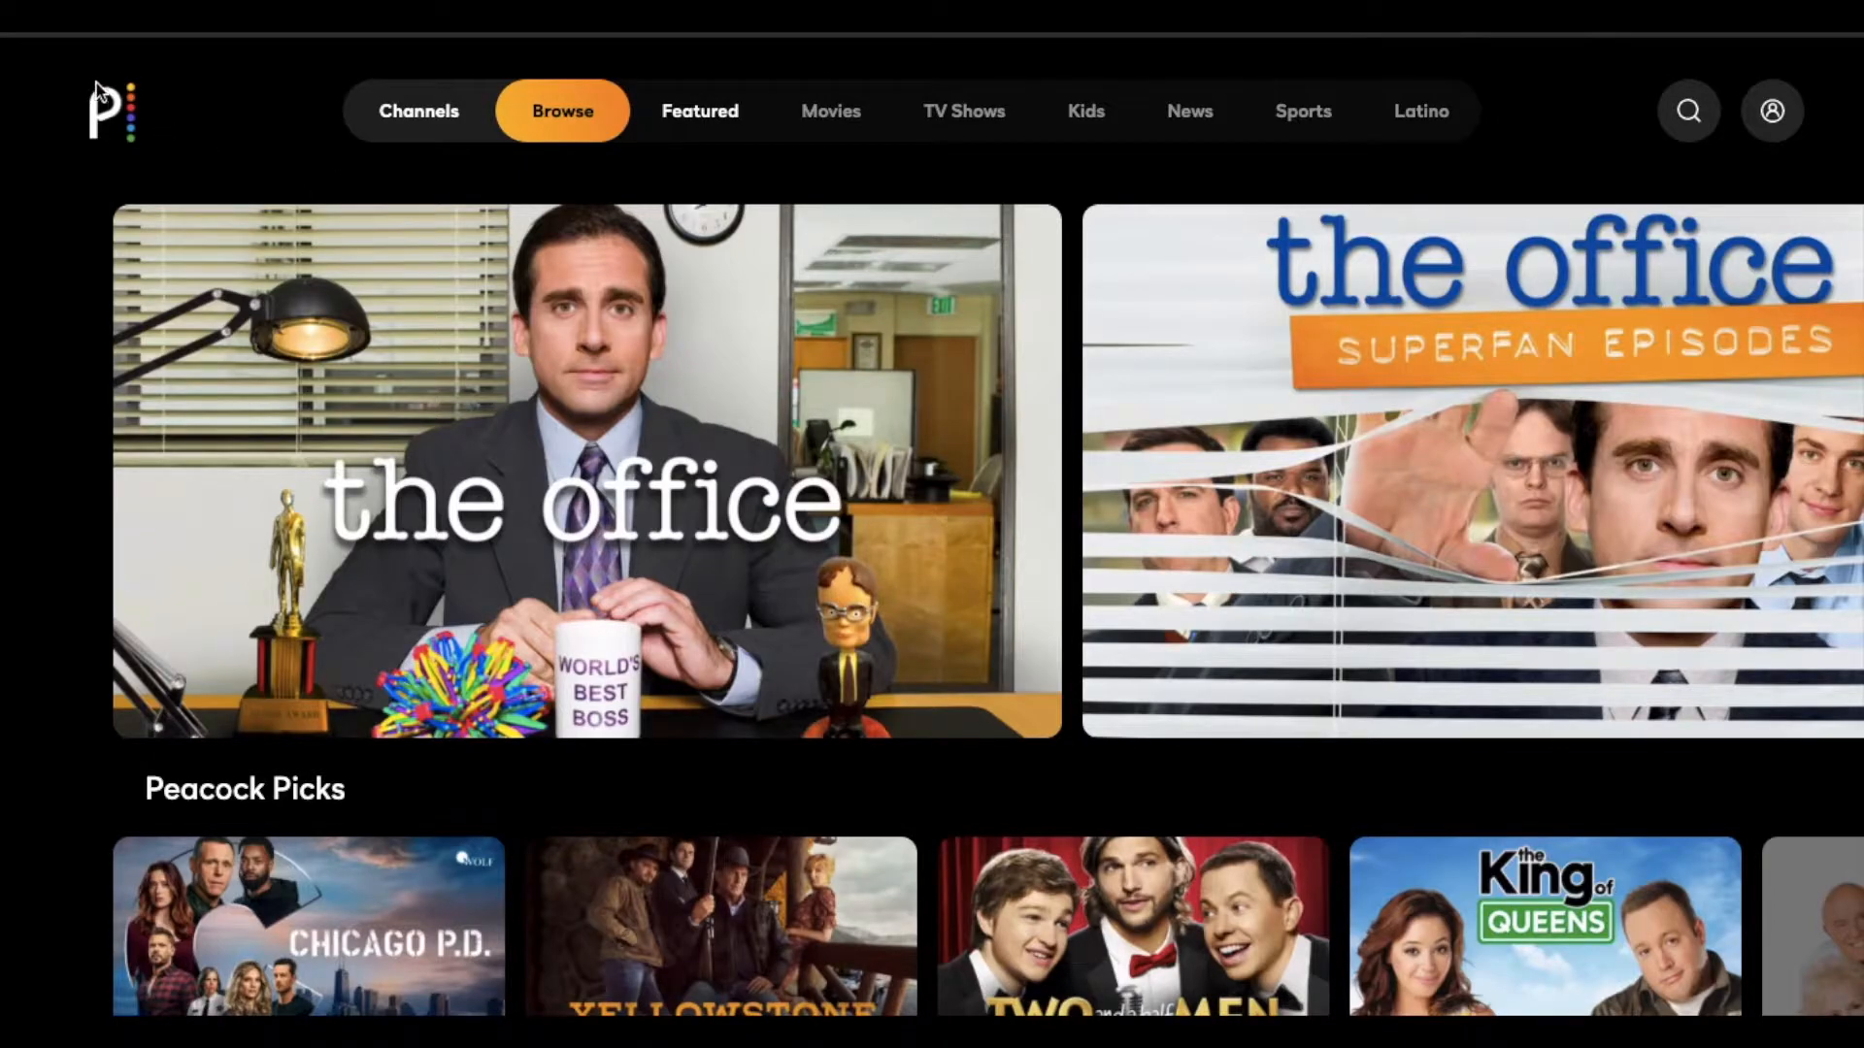
pyautogui.moveTo(345, 190)
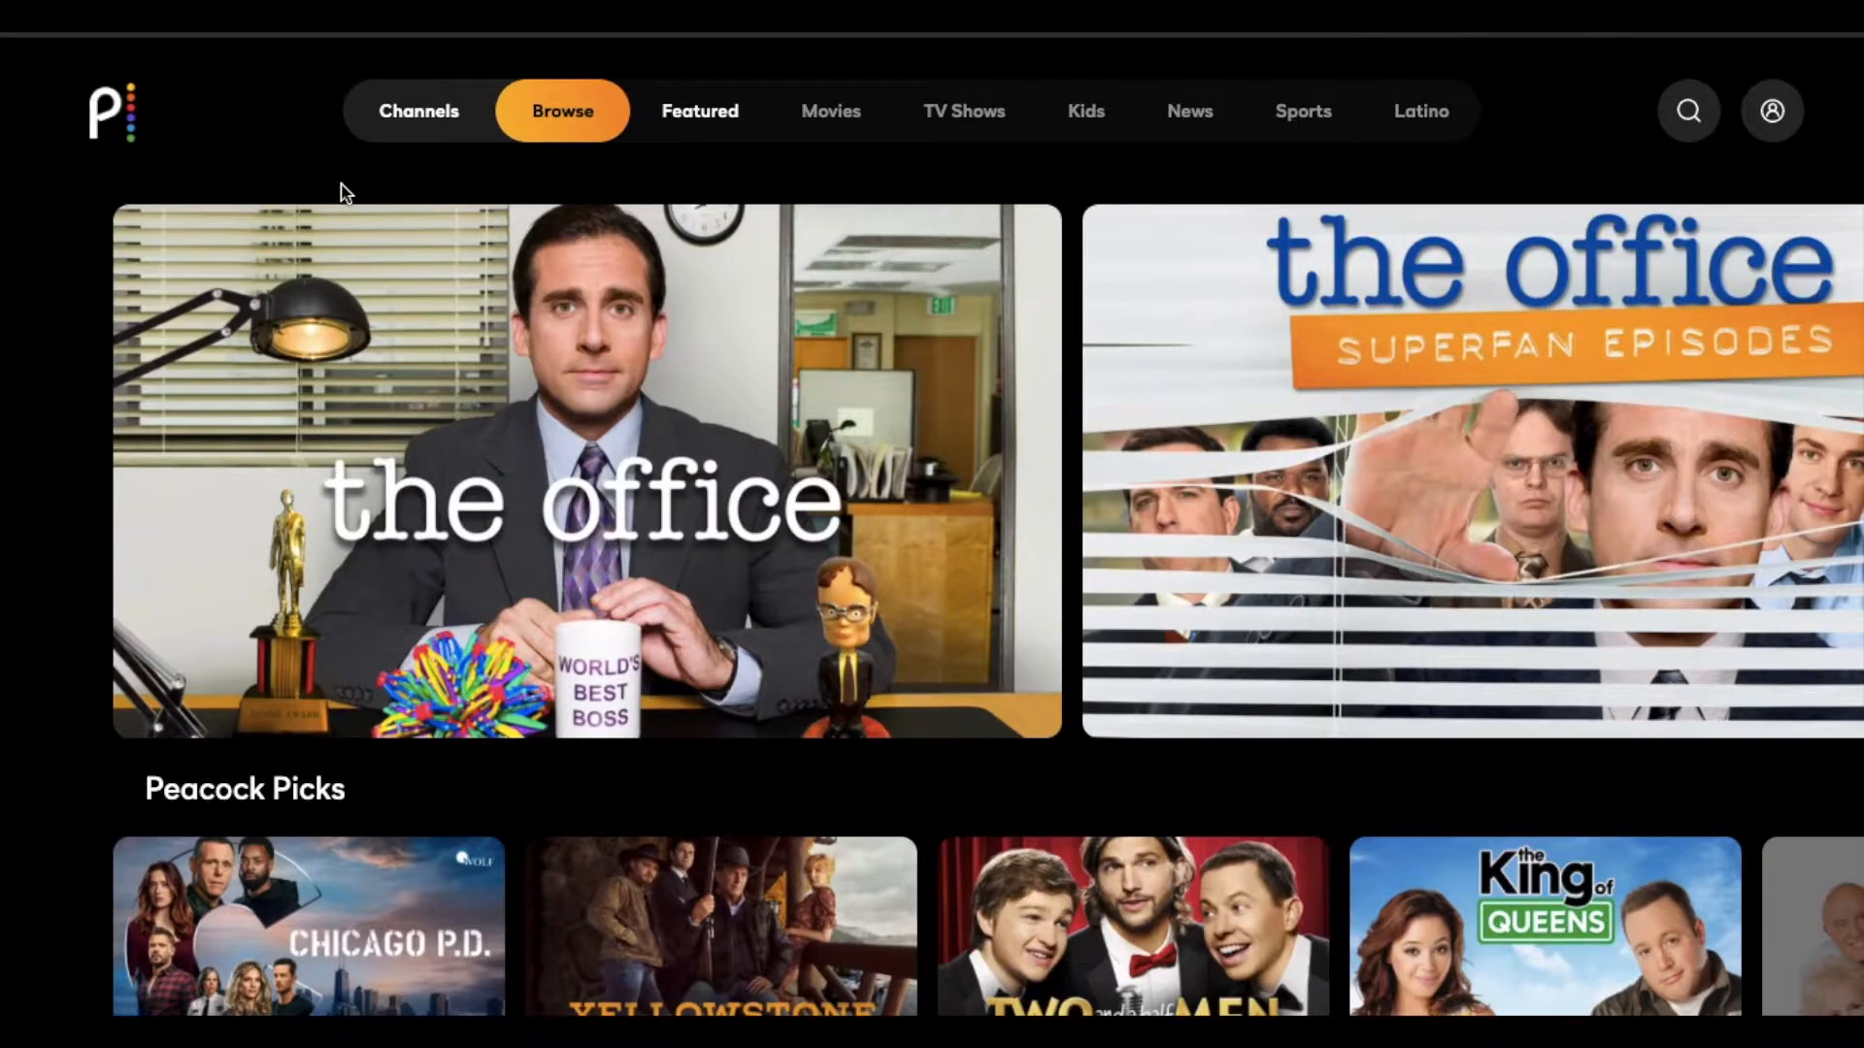
pyautogui.moveTo(376, 194)
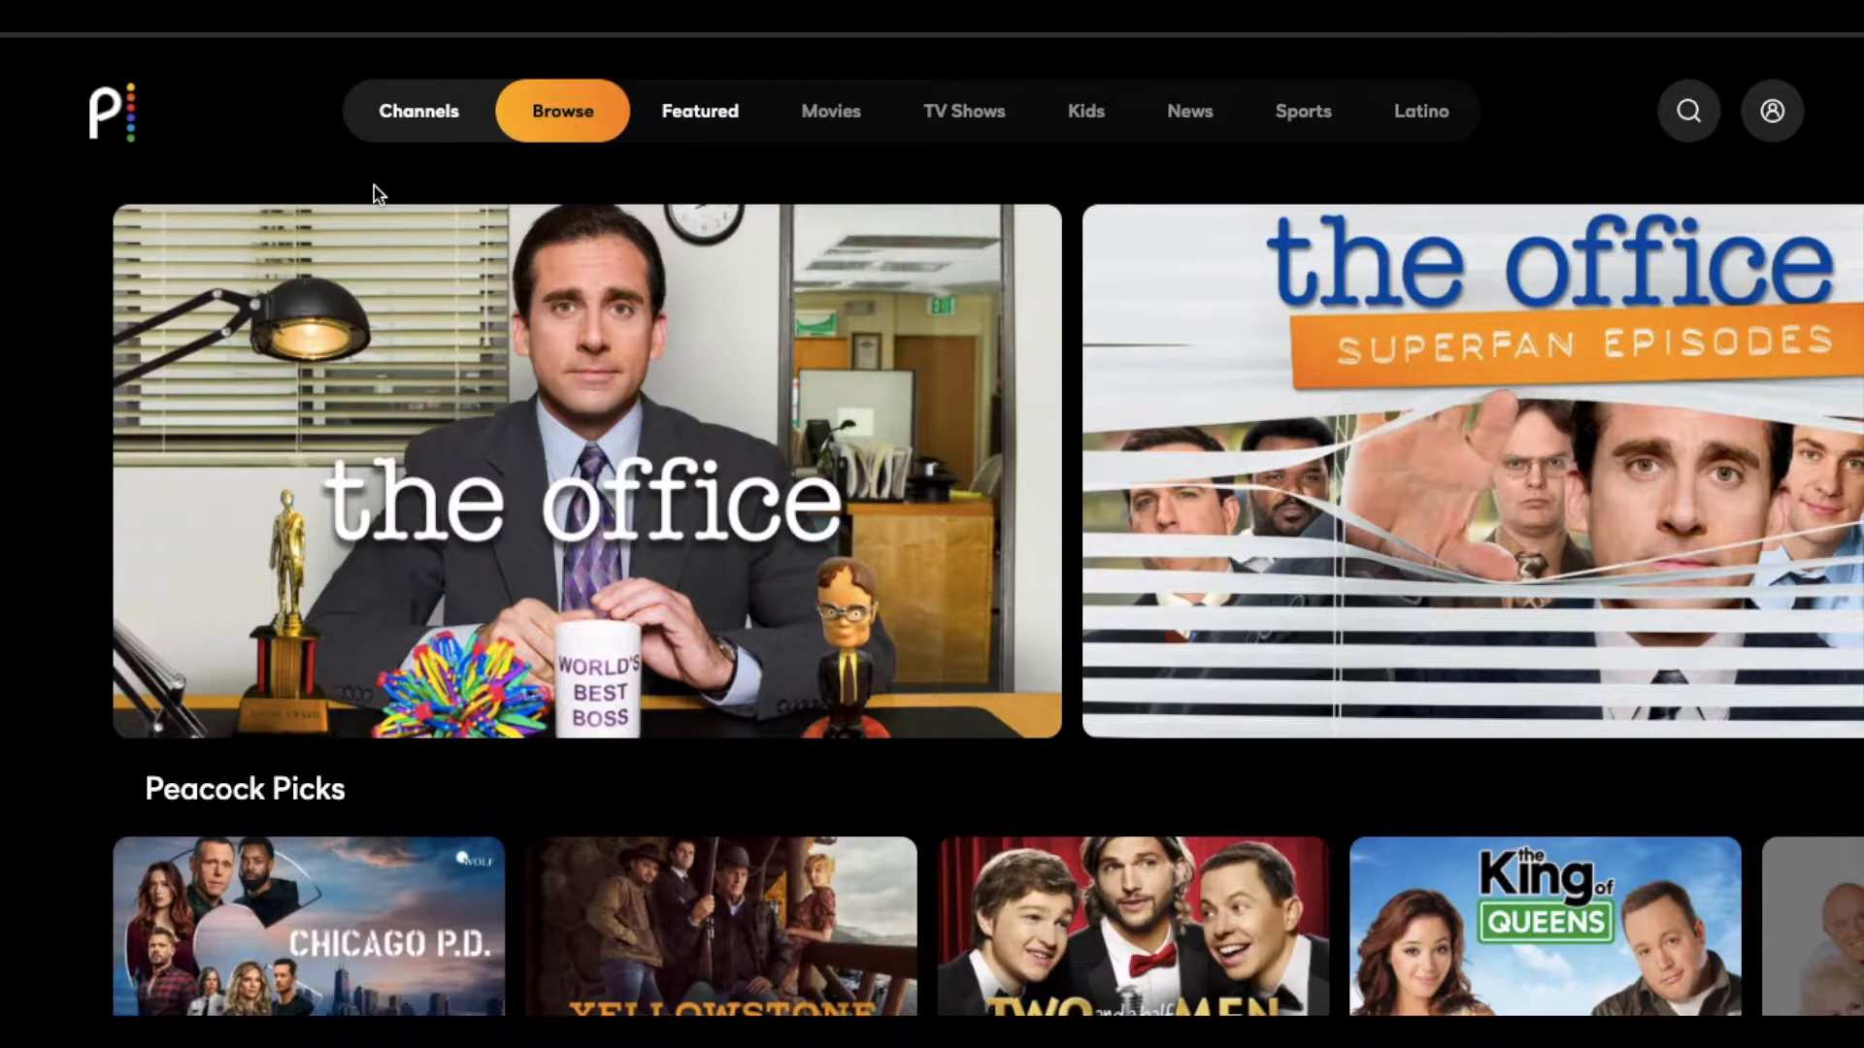
pyautogui.moveTo(531, 191)
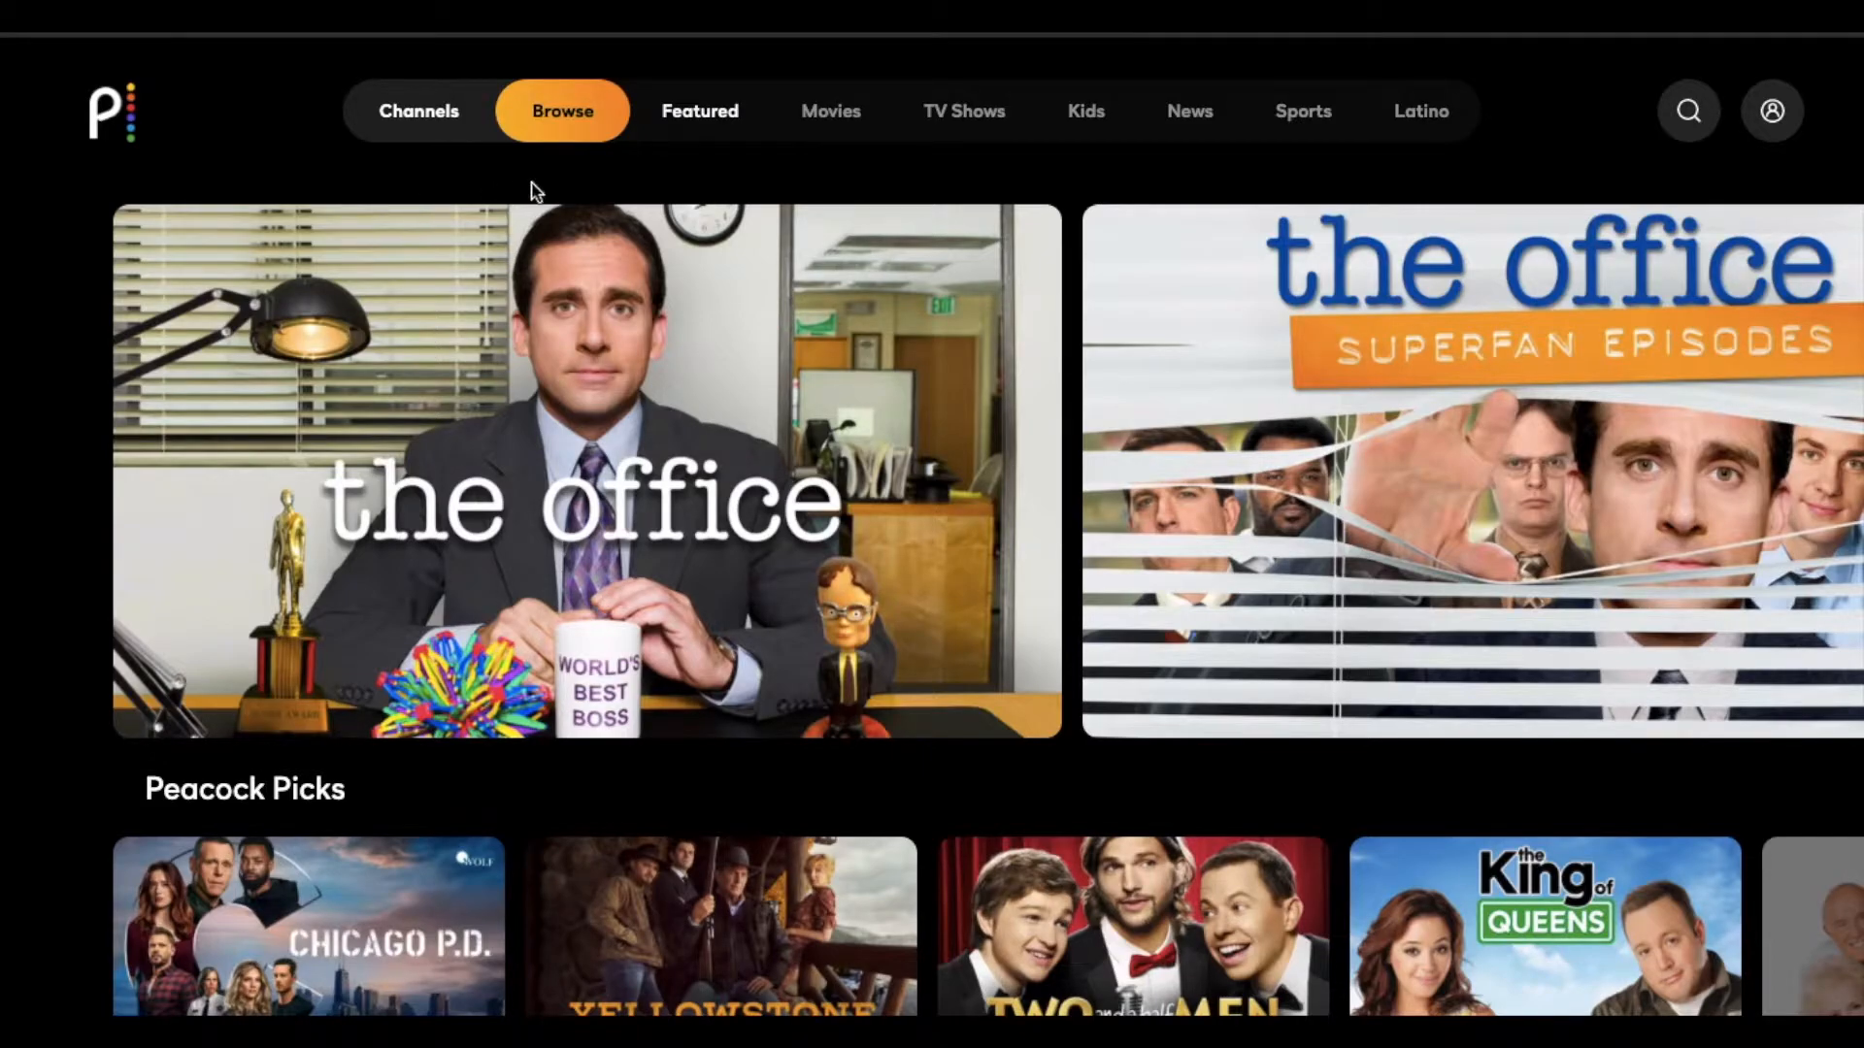
pyautogui.moveTo(1065, 220)
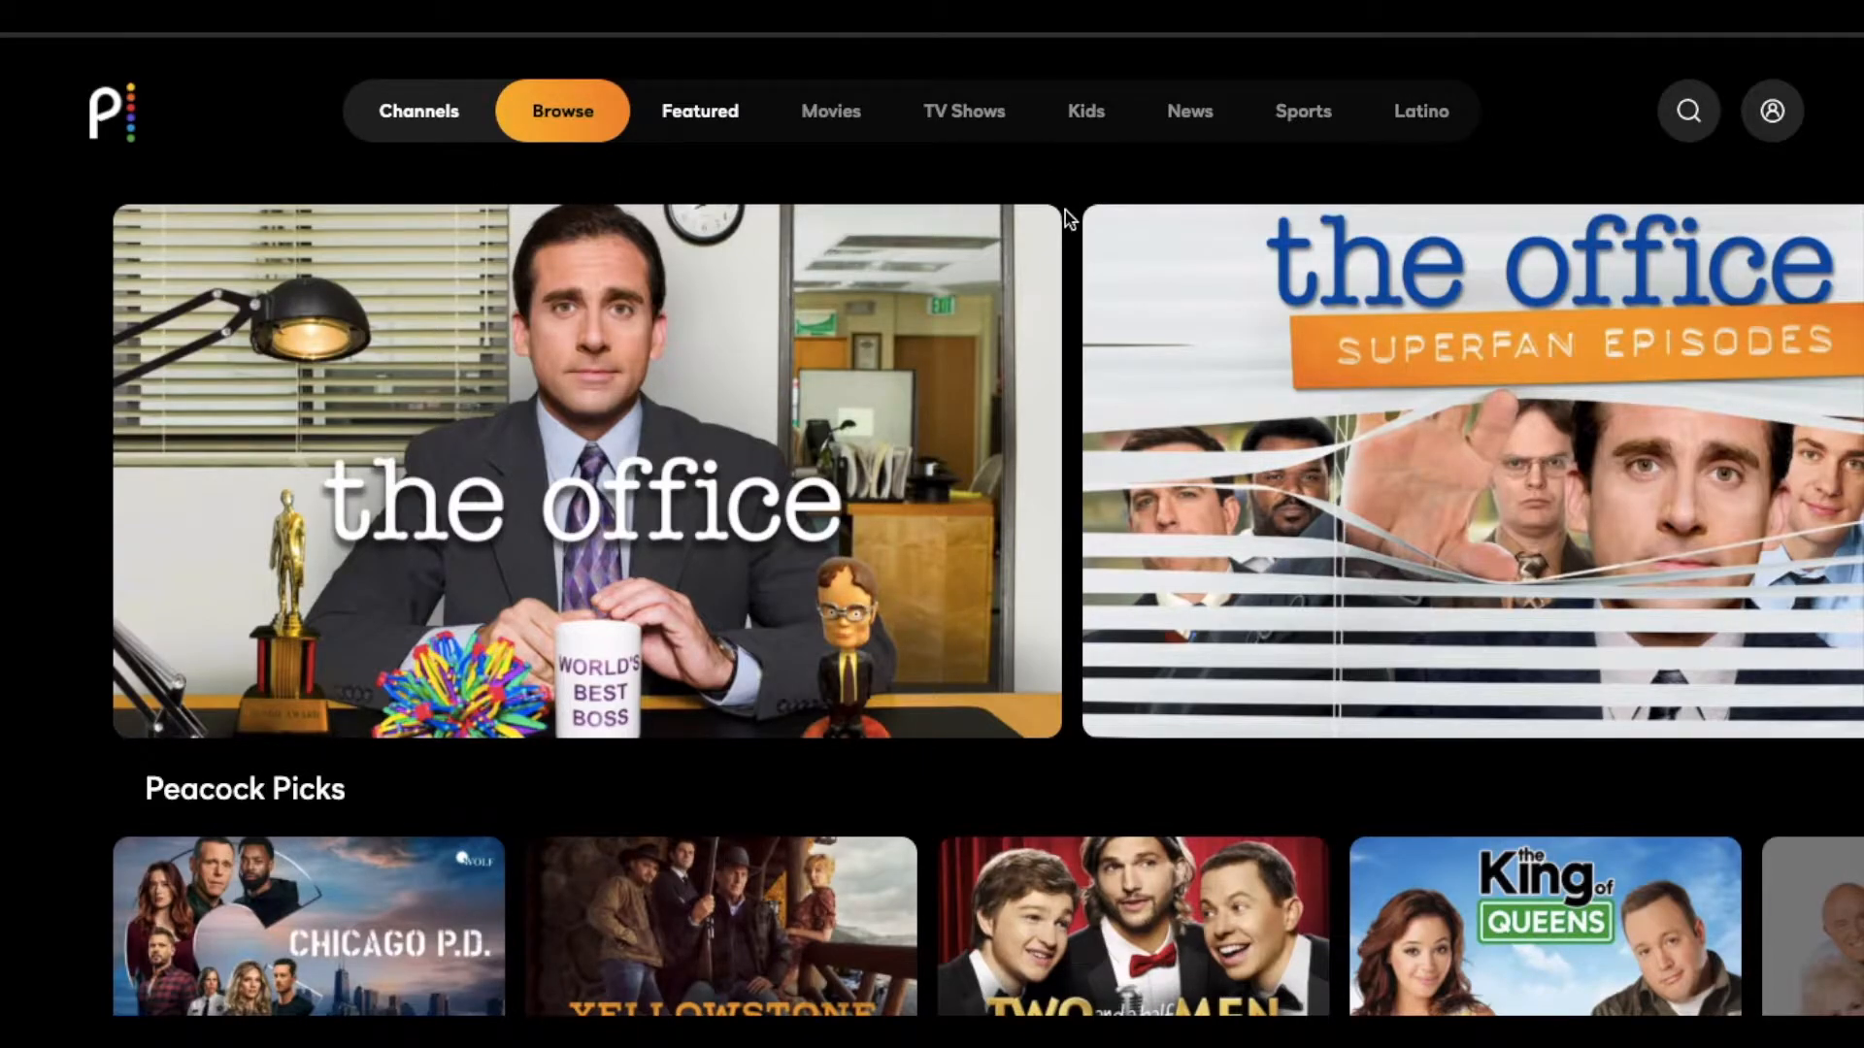
pyautogui.moveTo(1173, 179)
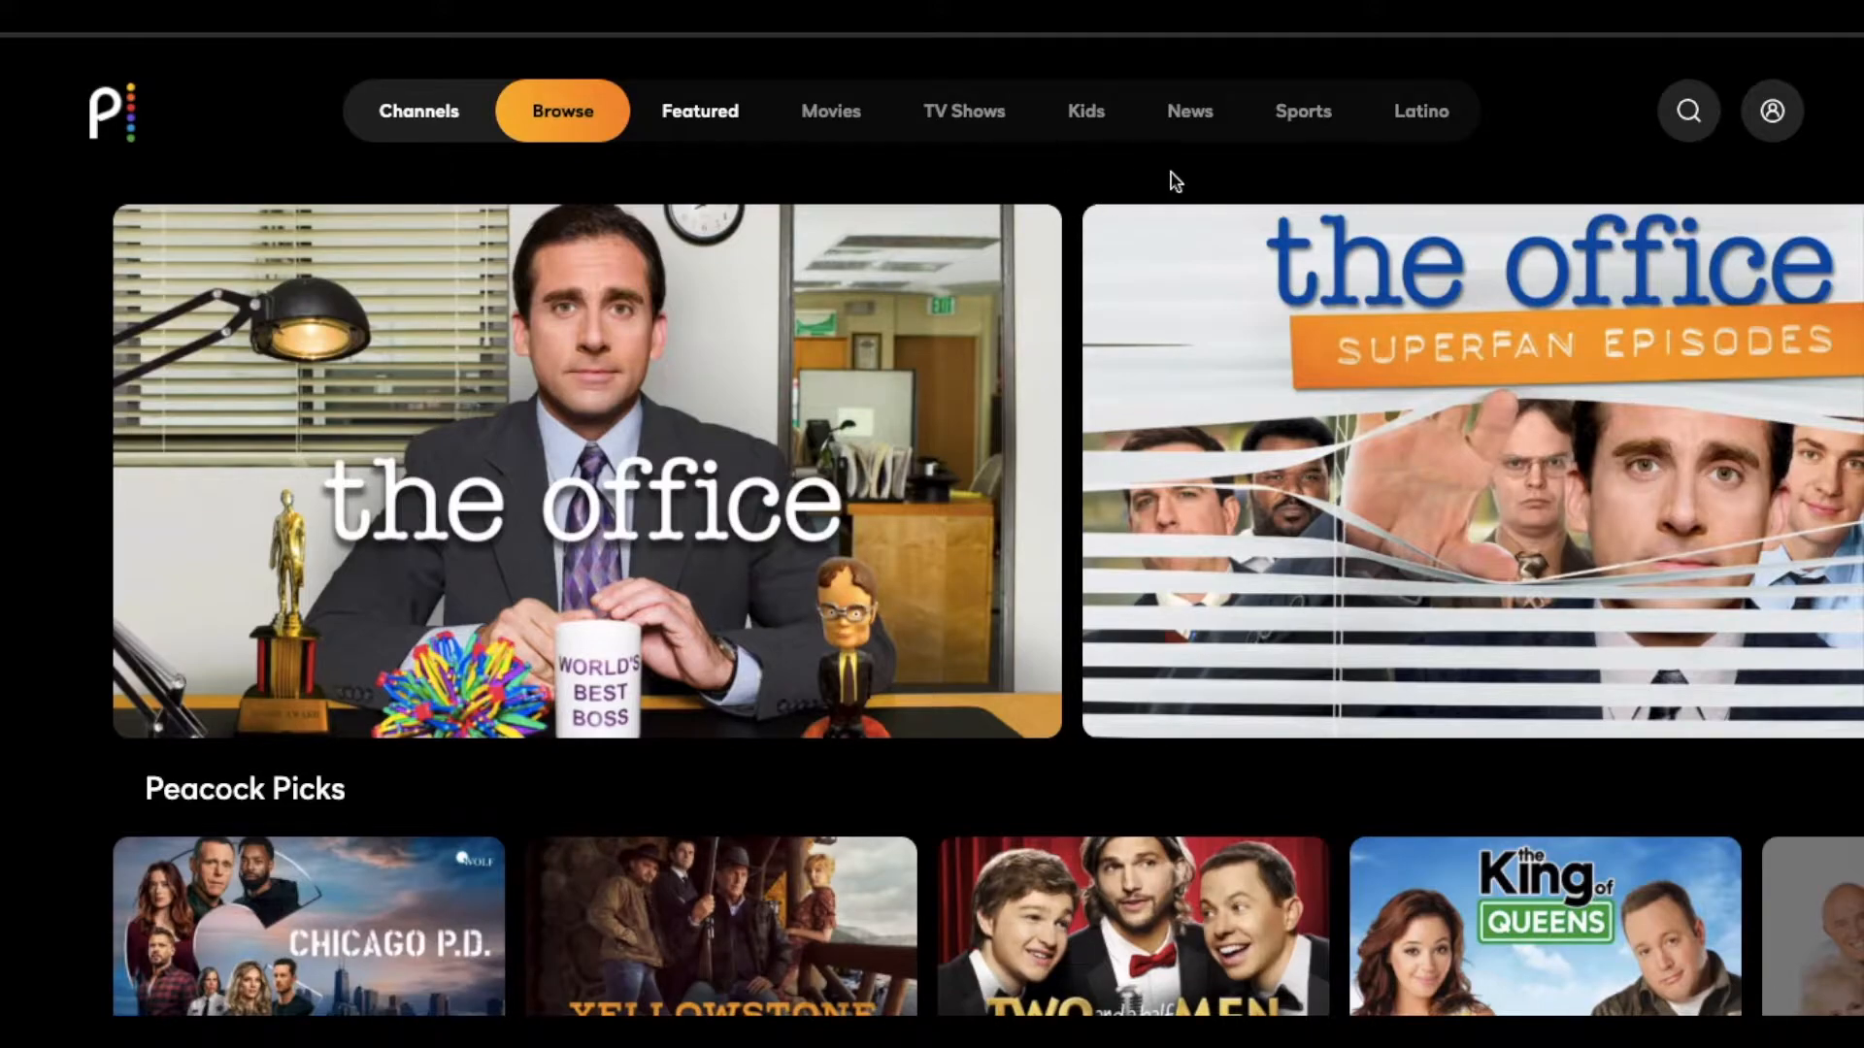
pyautogui.moveTo(1638, 202)
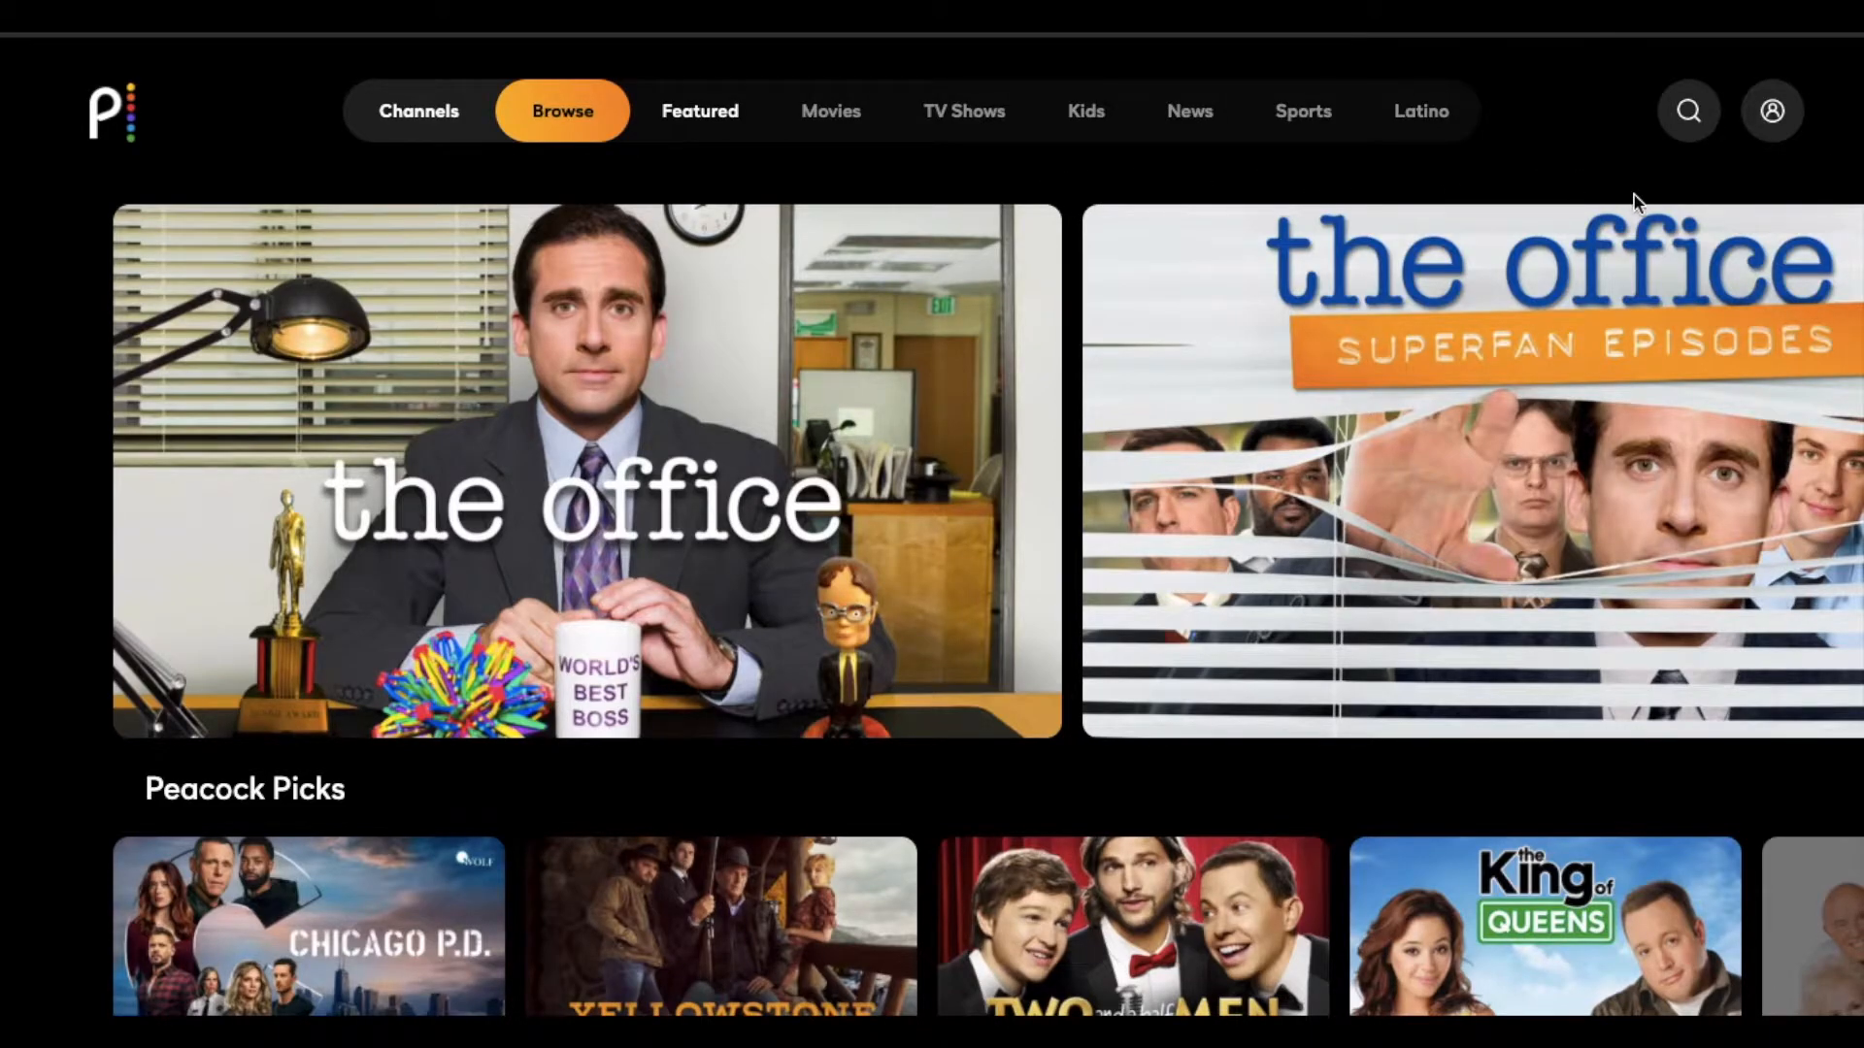
pyautogui.moveTo(1689, 176)
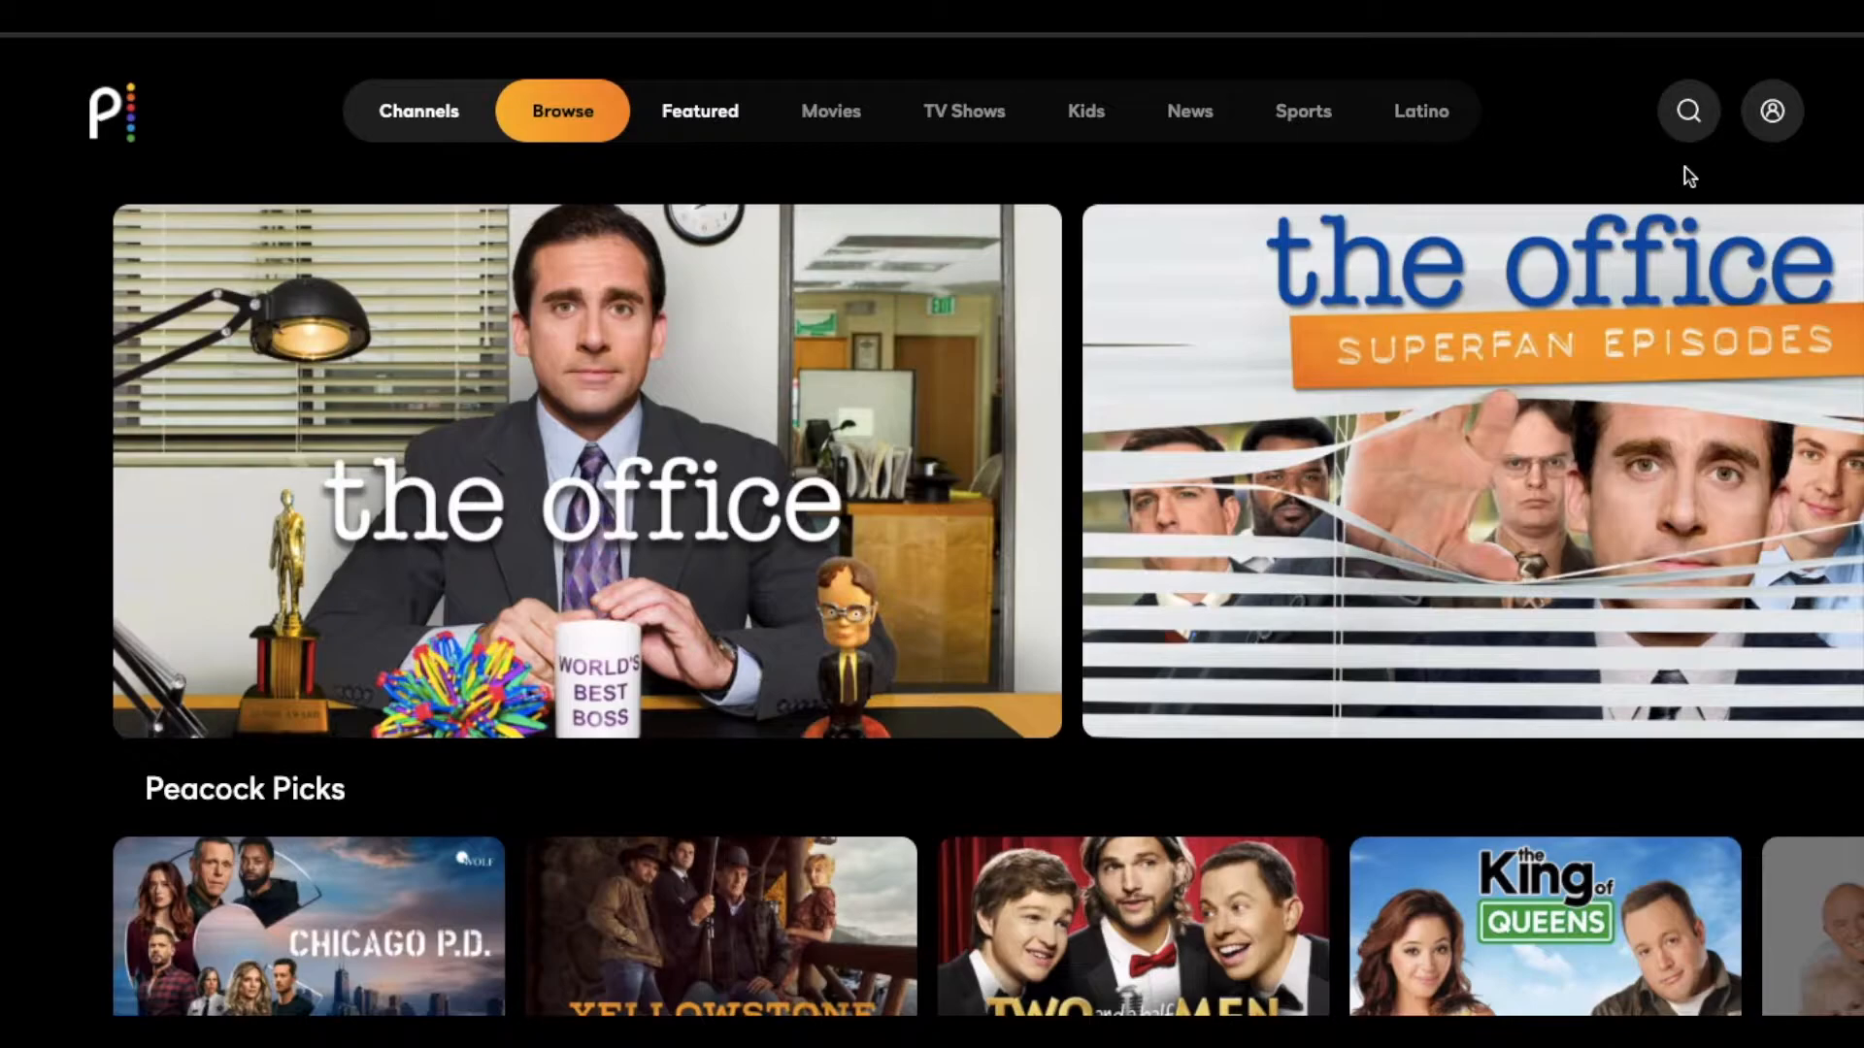
pyautogui.moveTo(1773, 110)
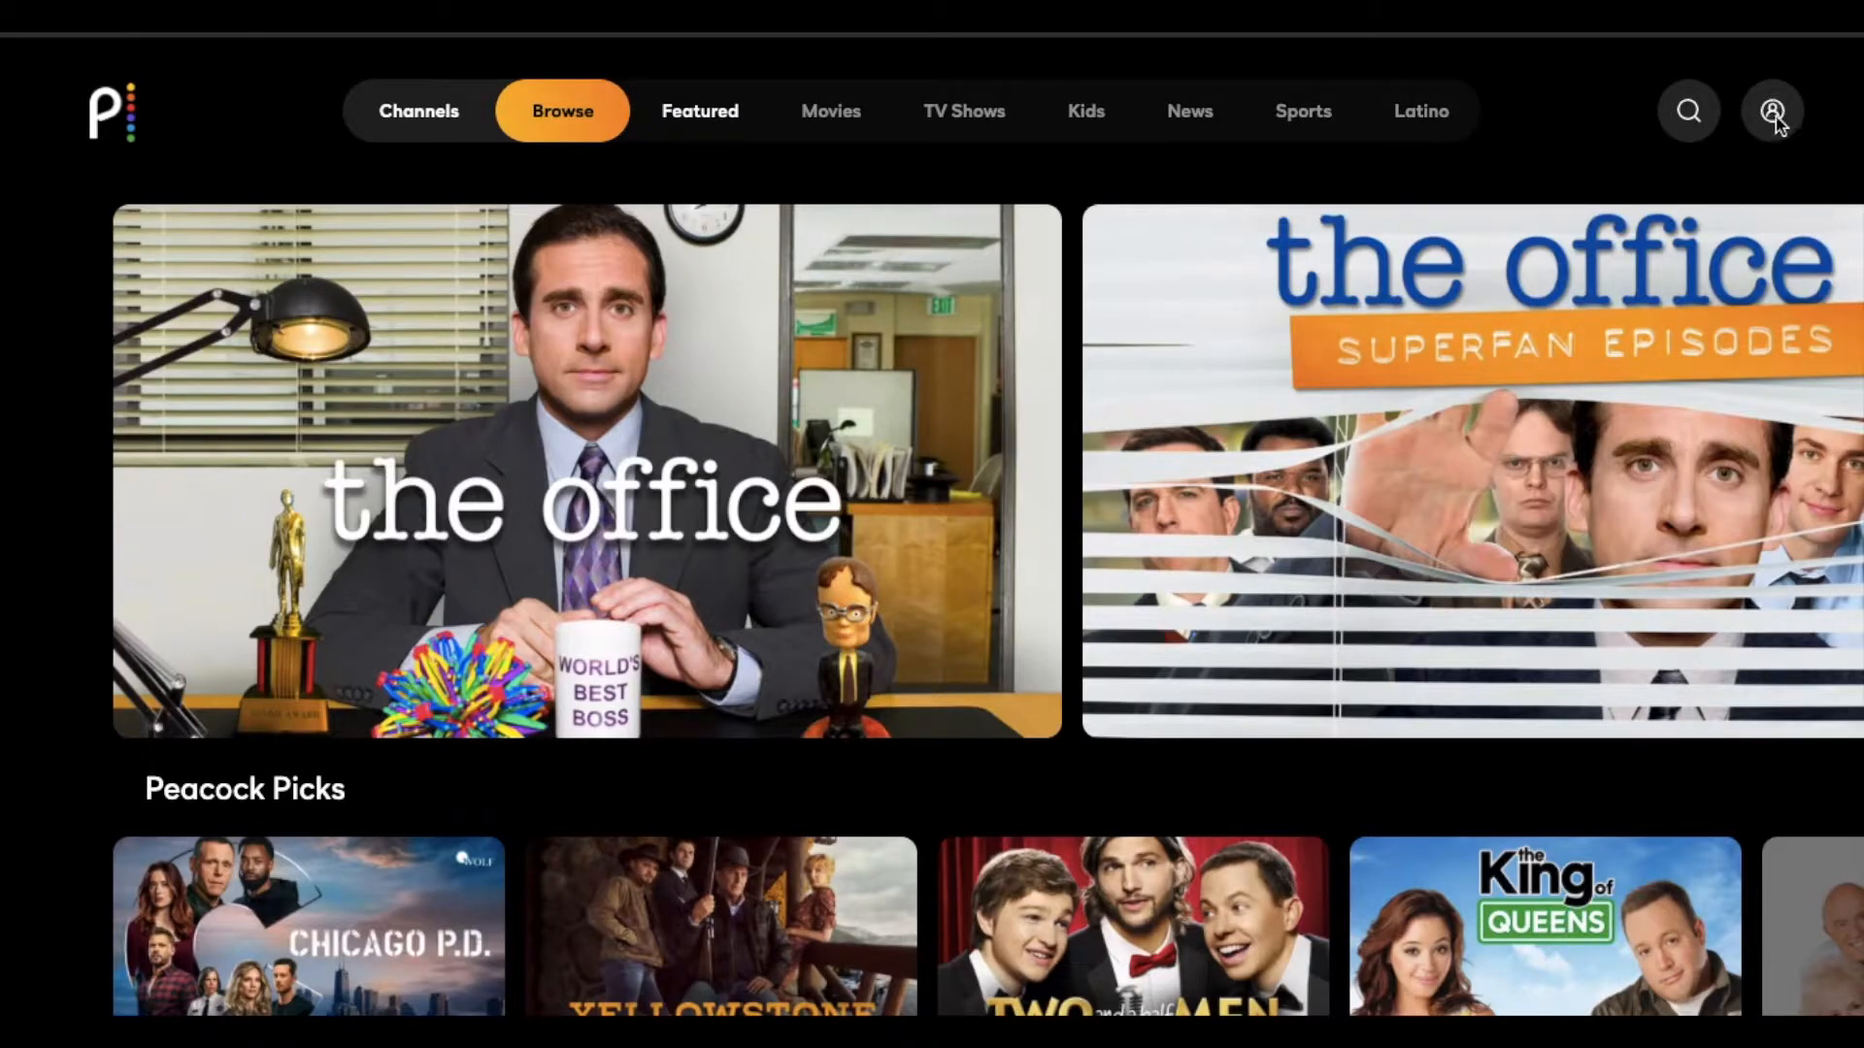
pyautogui.moveTo(1769, 111)
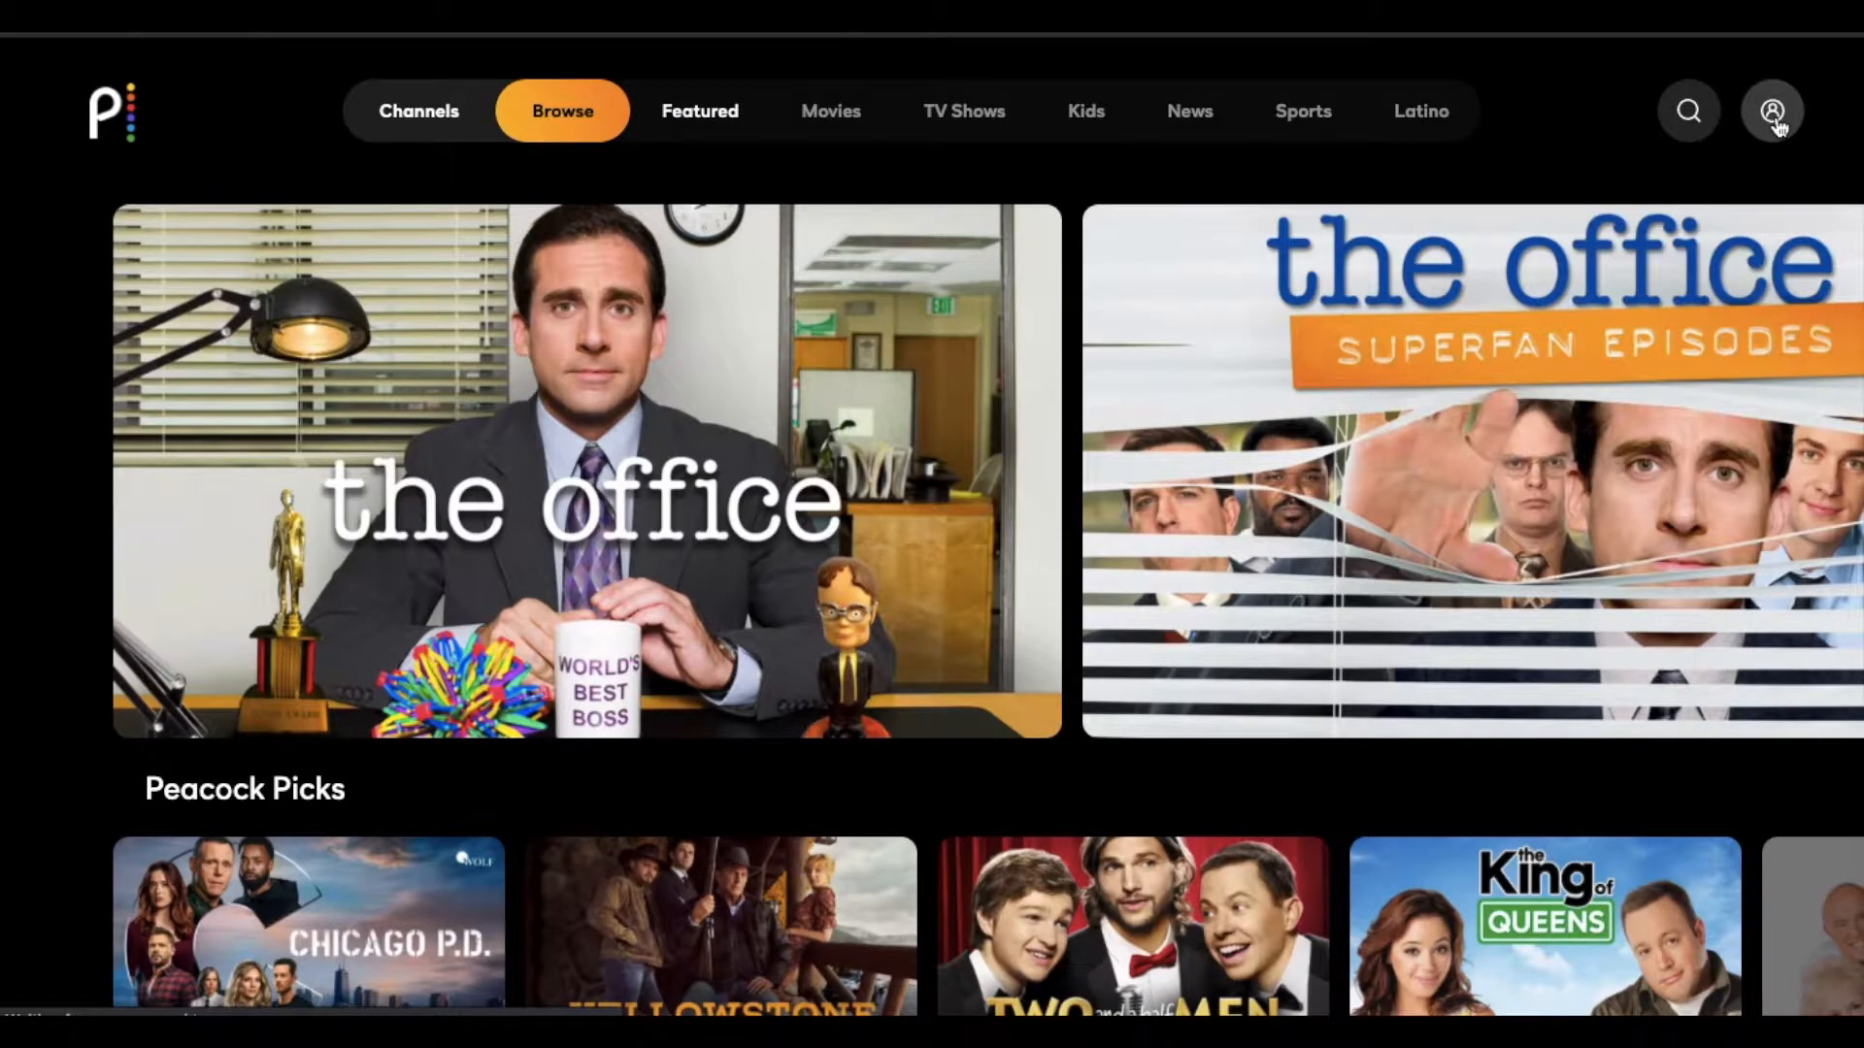
pyautogui.click(1771, 110)
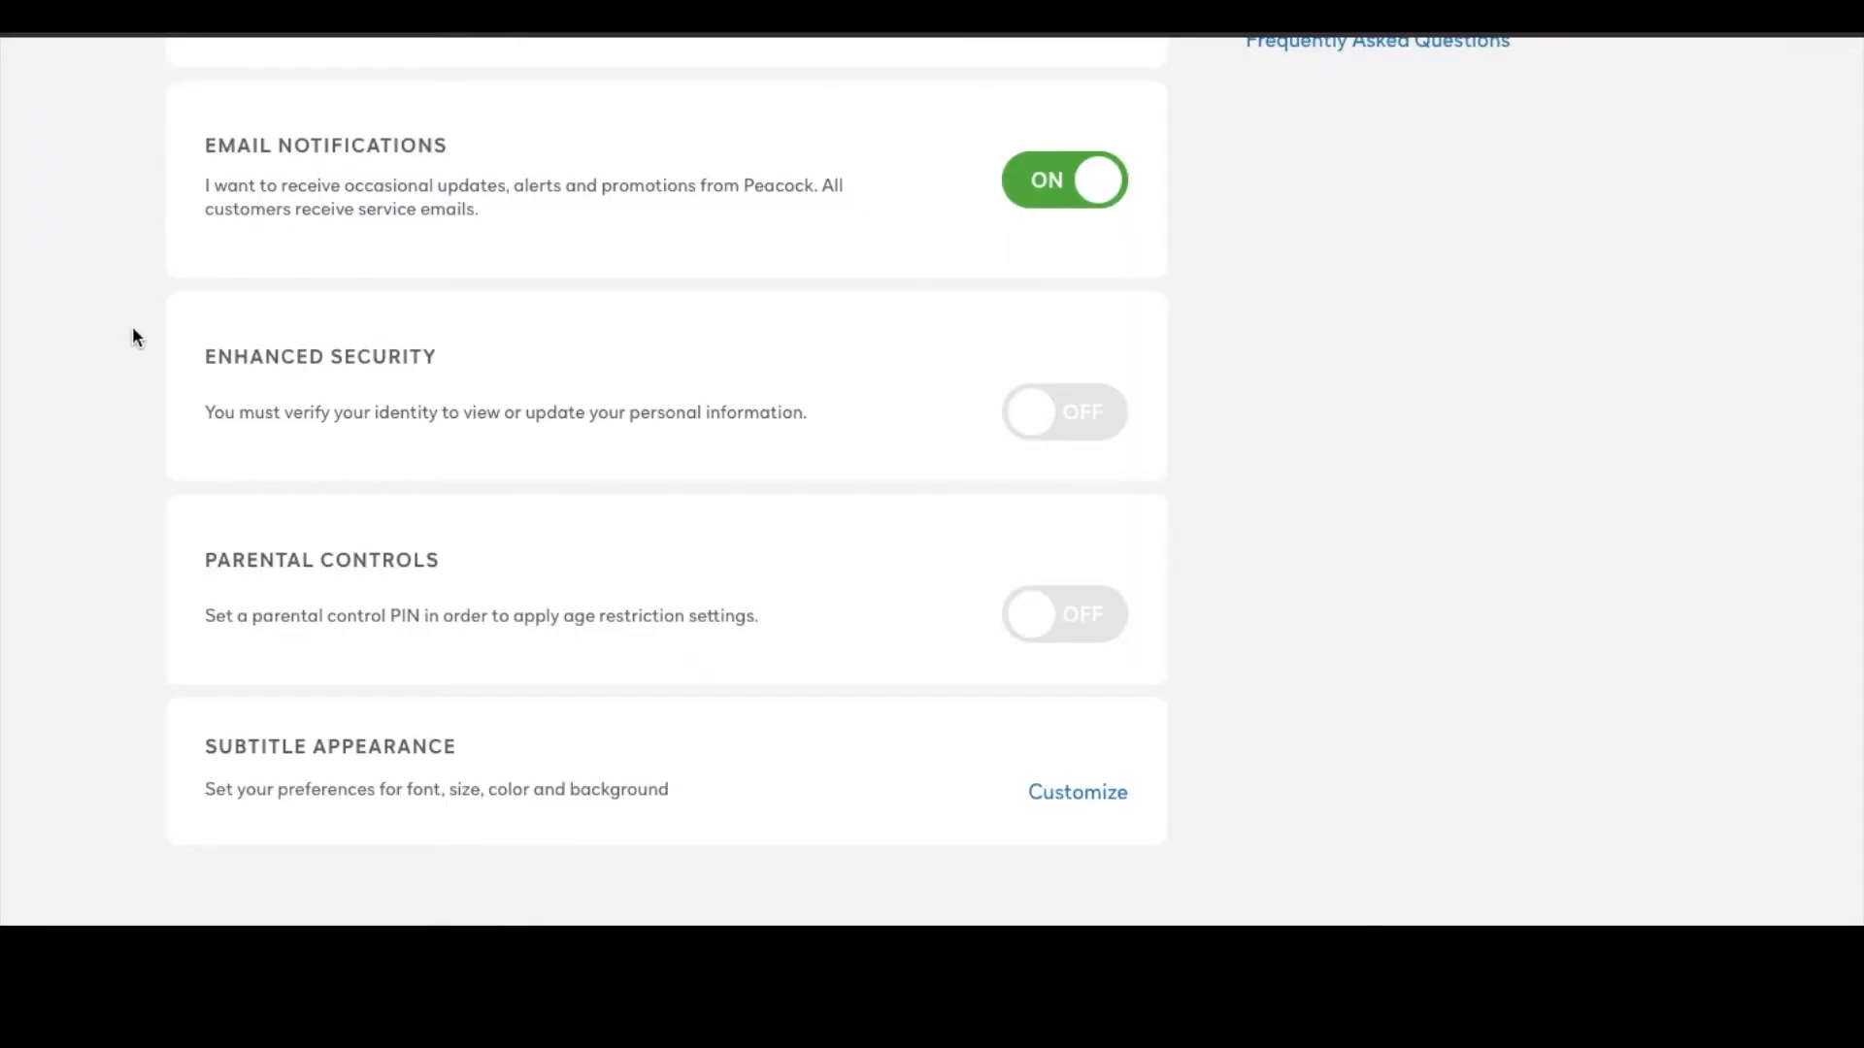
pyautogui.moveTo(1240, 557)
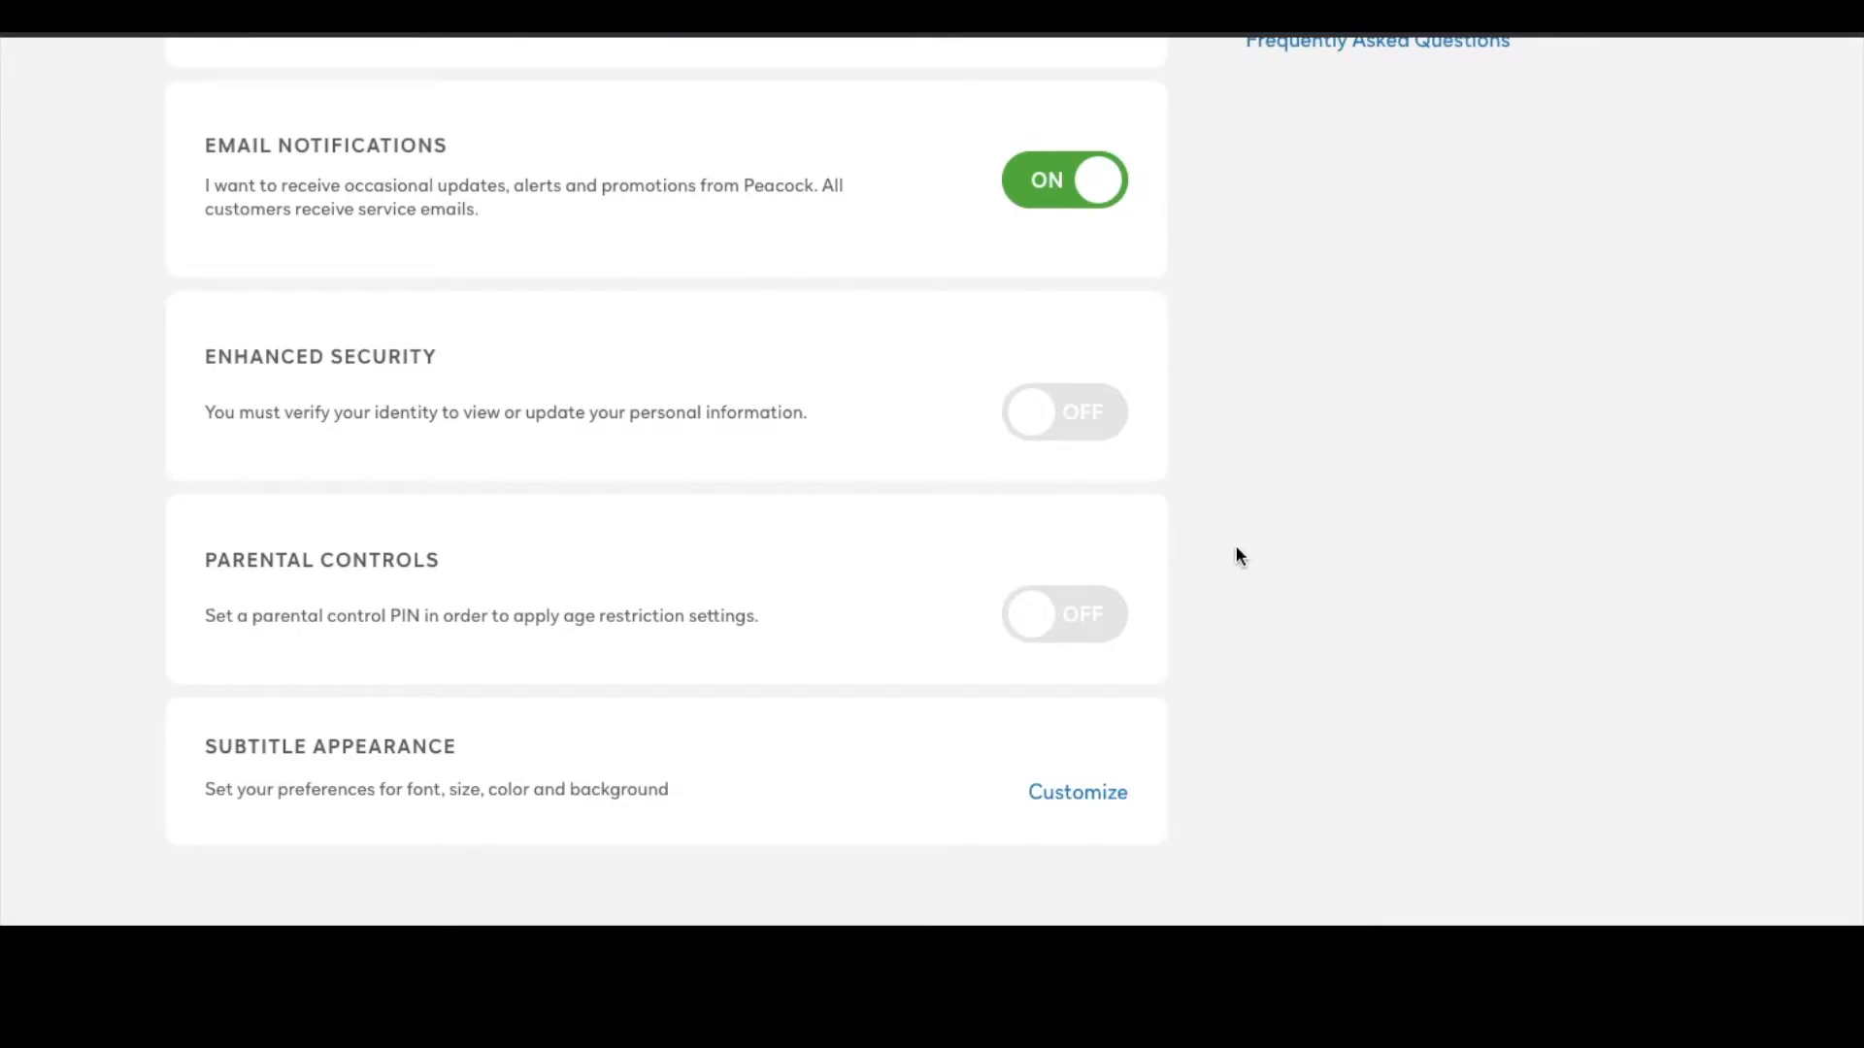
pyautogui.moveTo(237, 482)
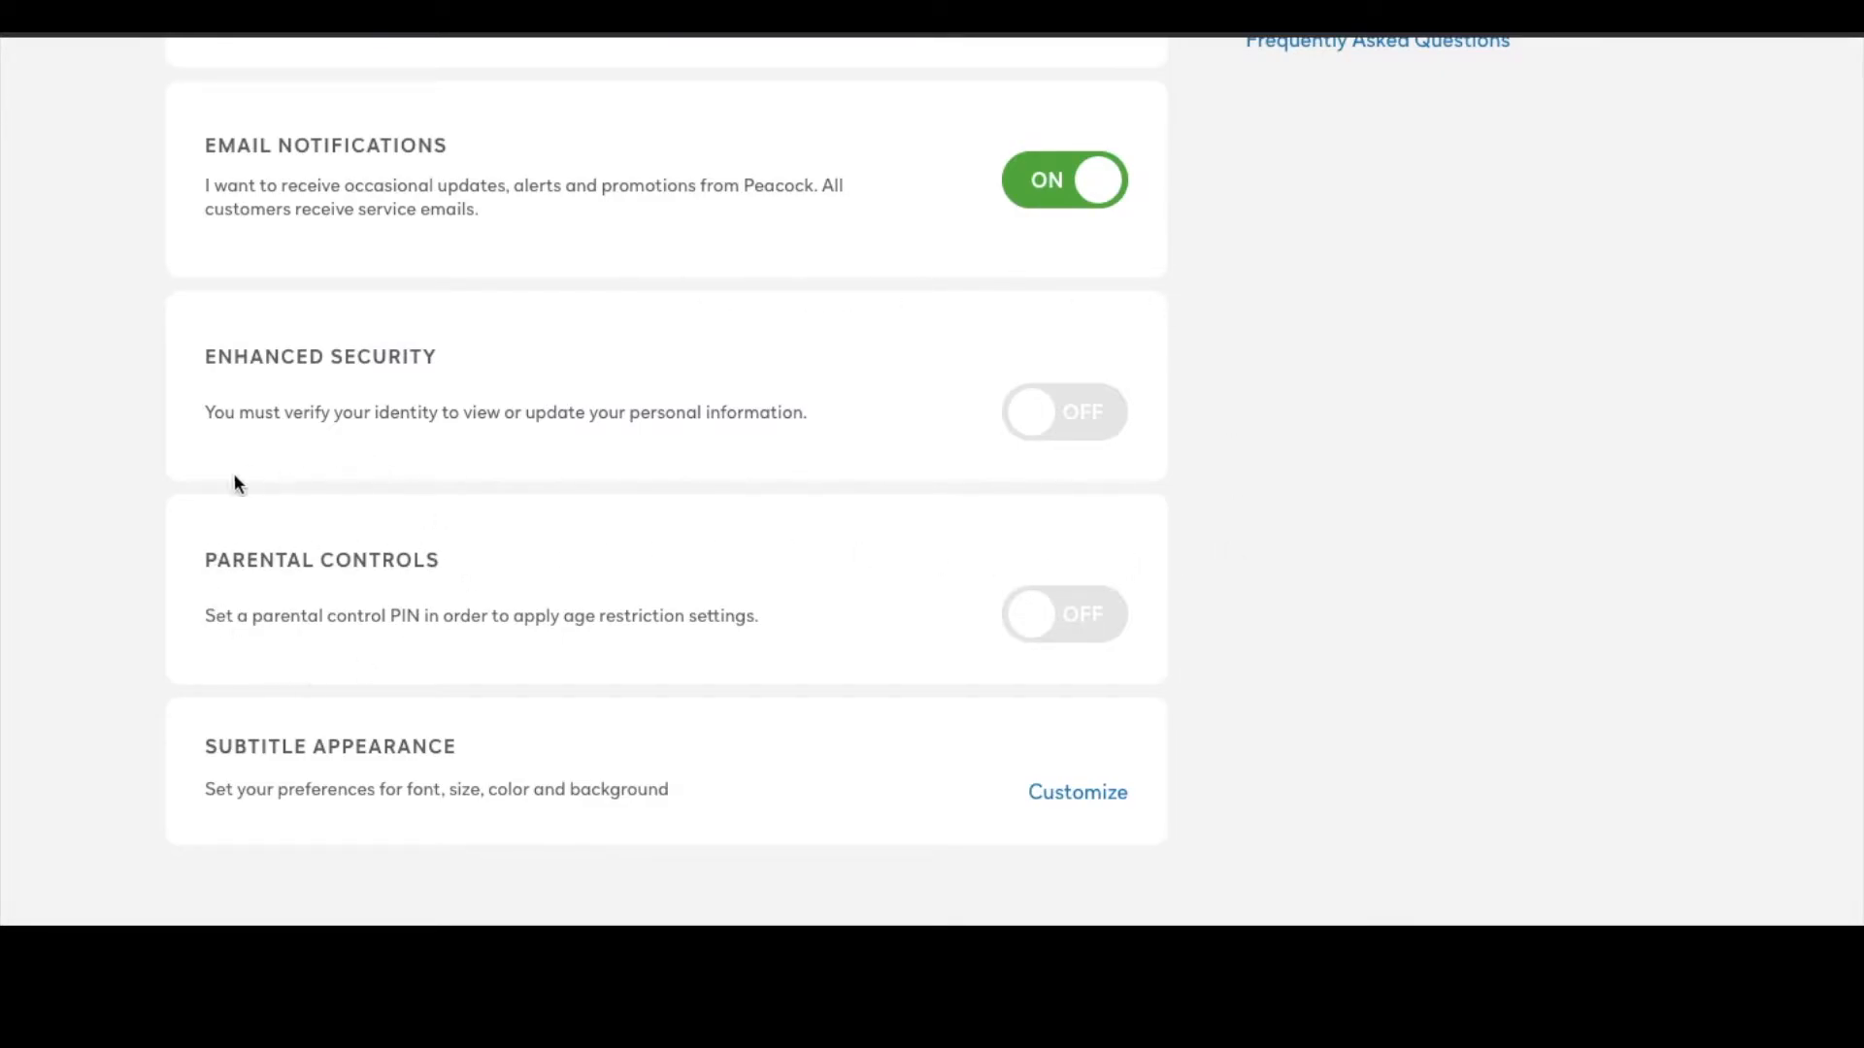
pyautogui.moveTo(1144, 615)
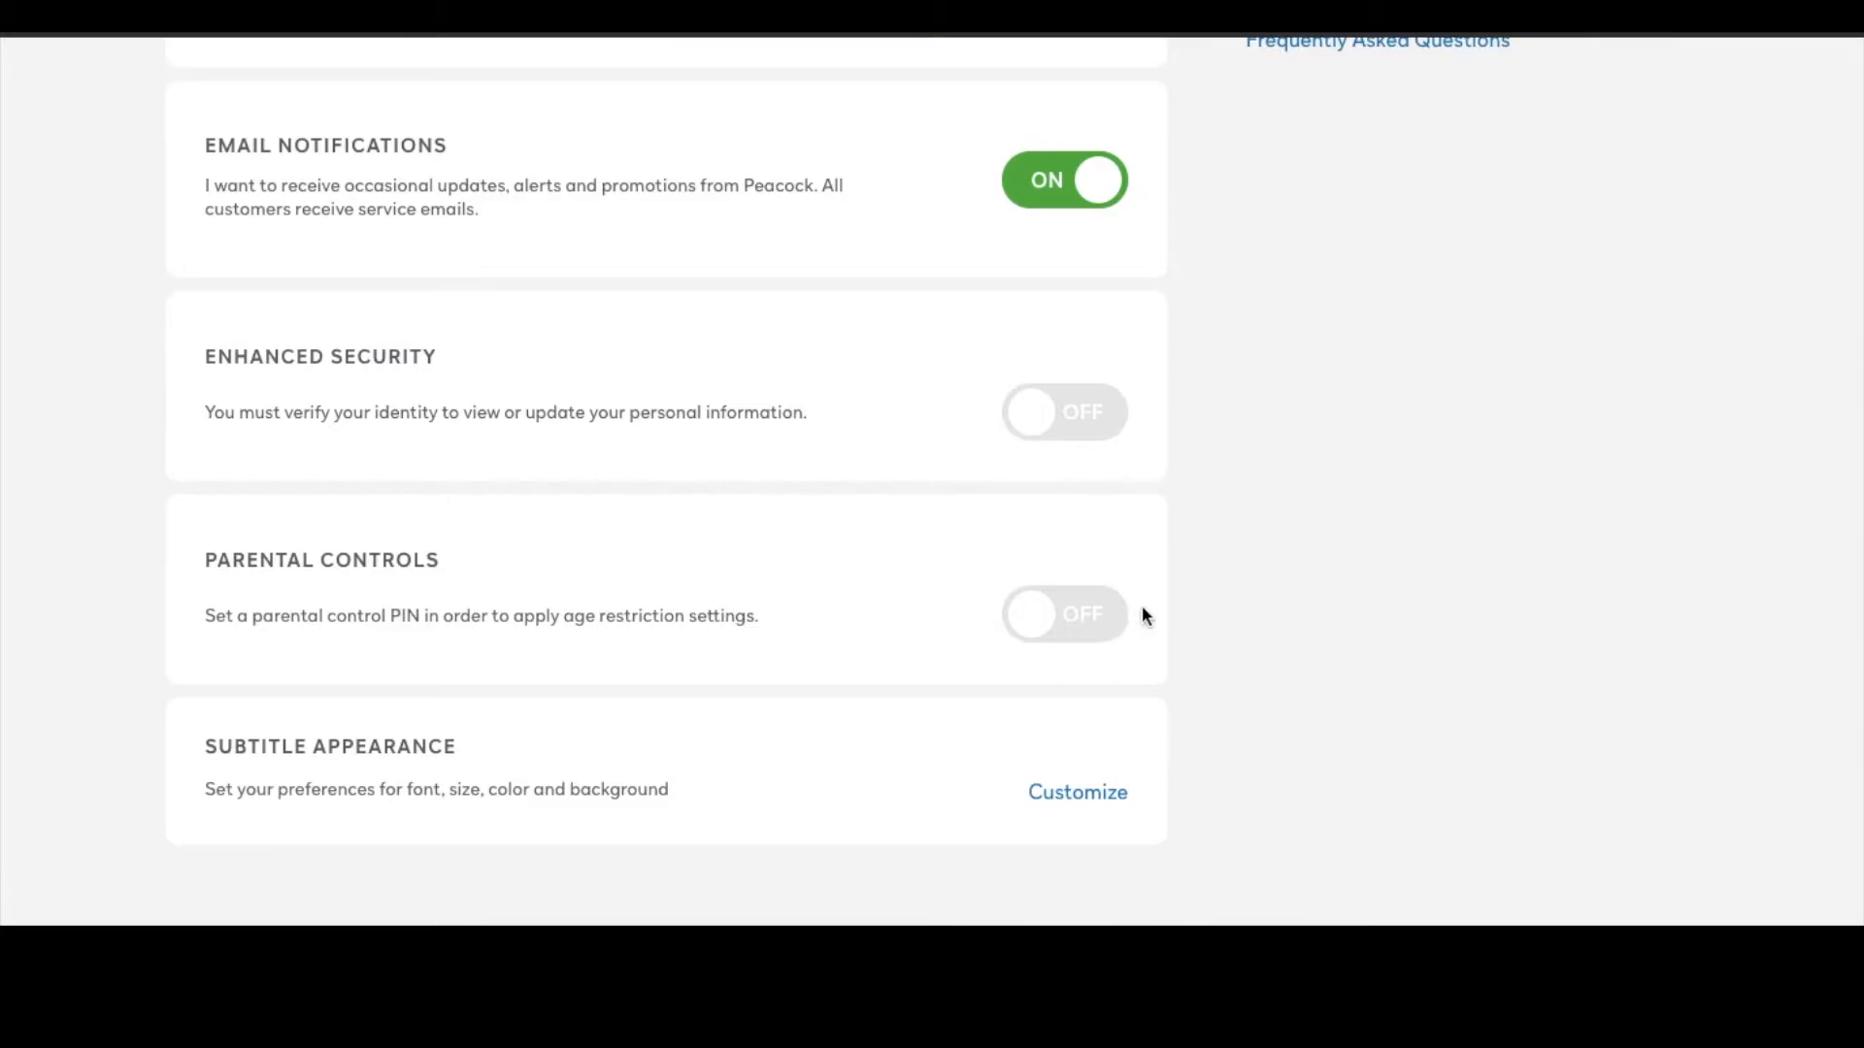
# Switch Parental Controls on and choose the Little Kids age restriction
pyautogui.click(1064, 615)
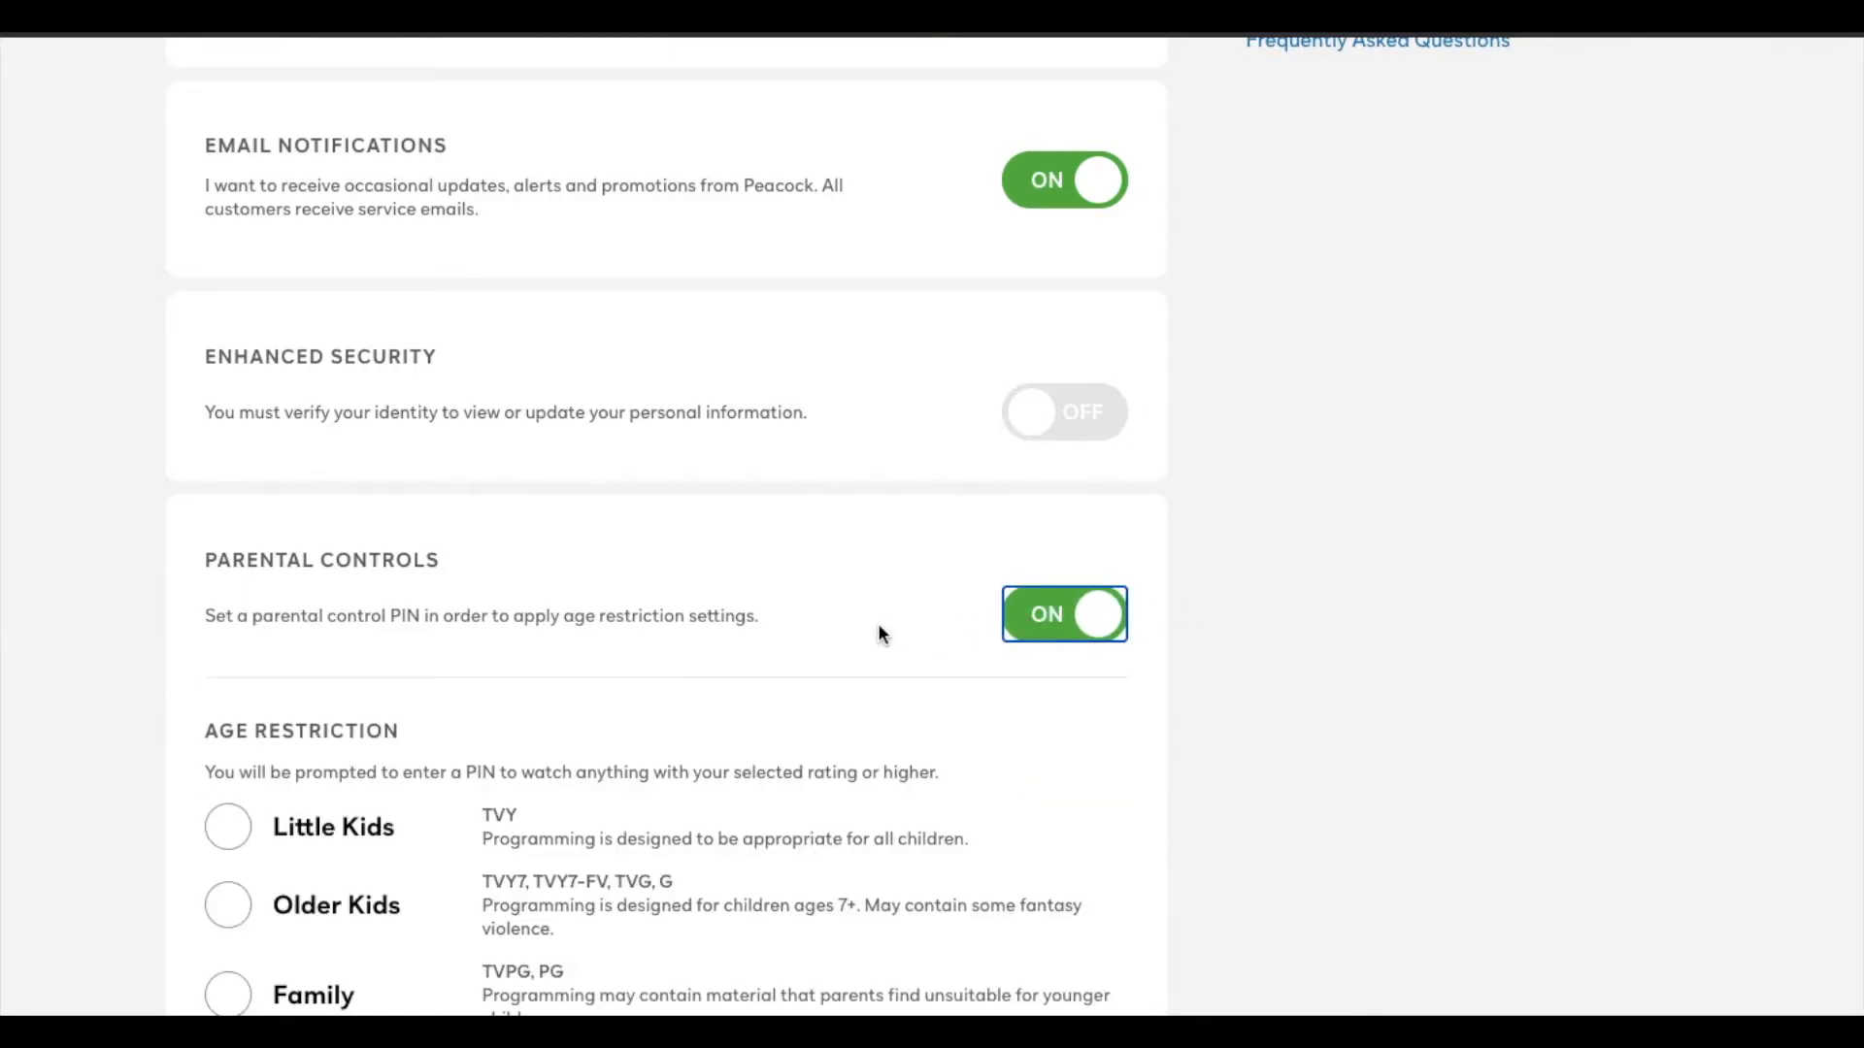
pyautogui.scroll(-3)
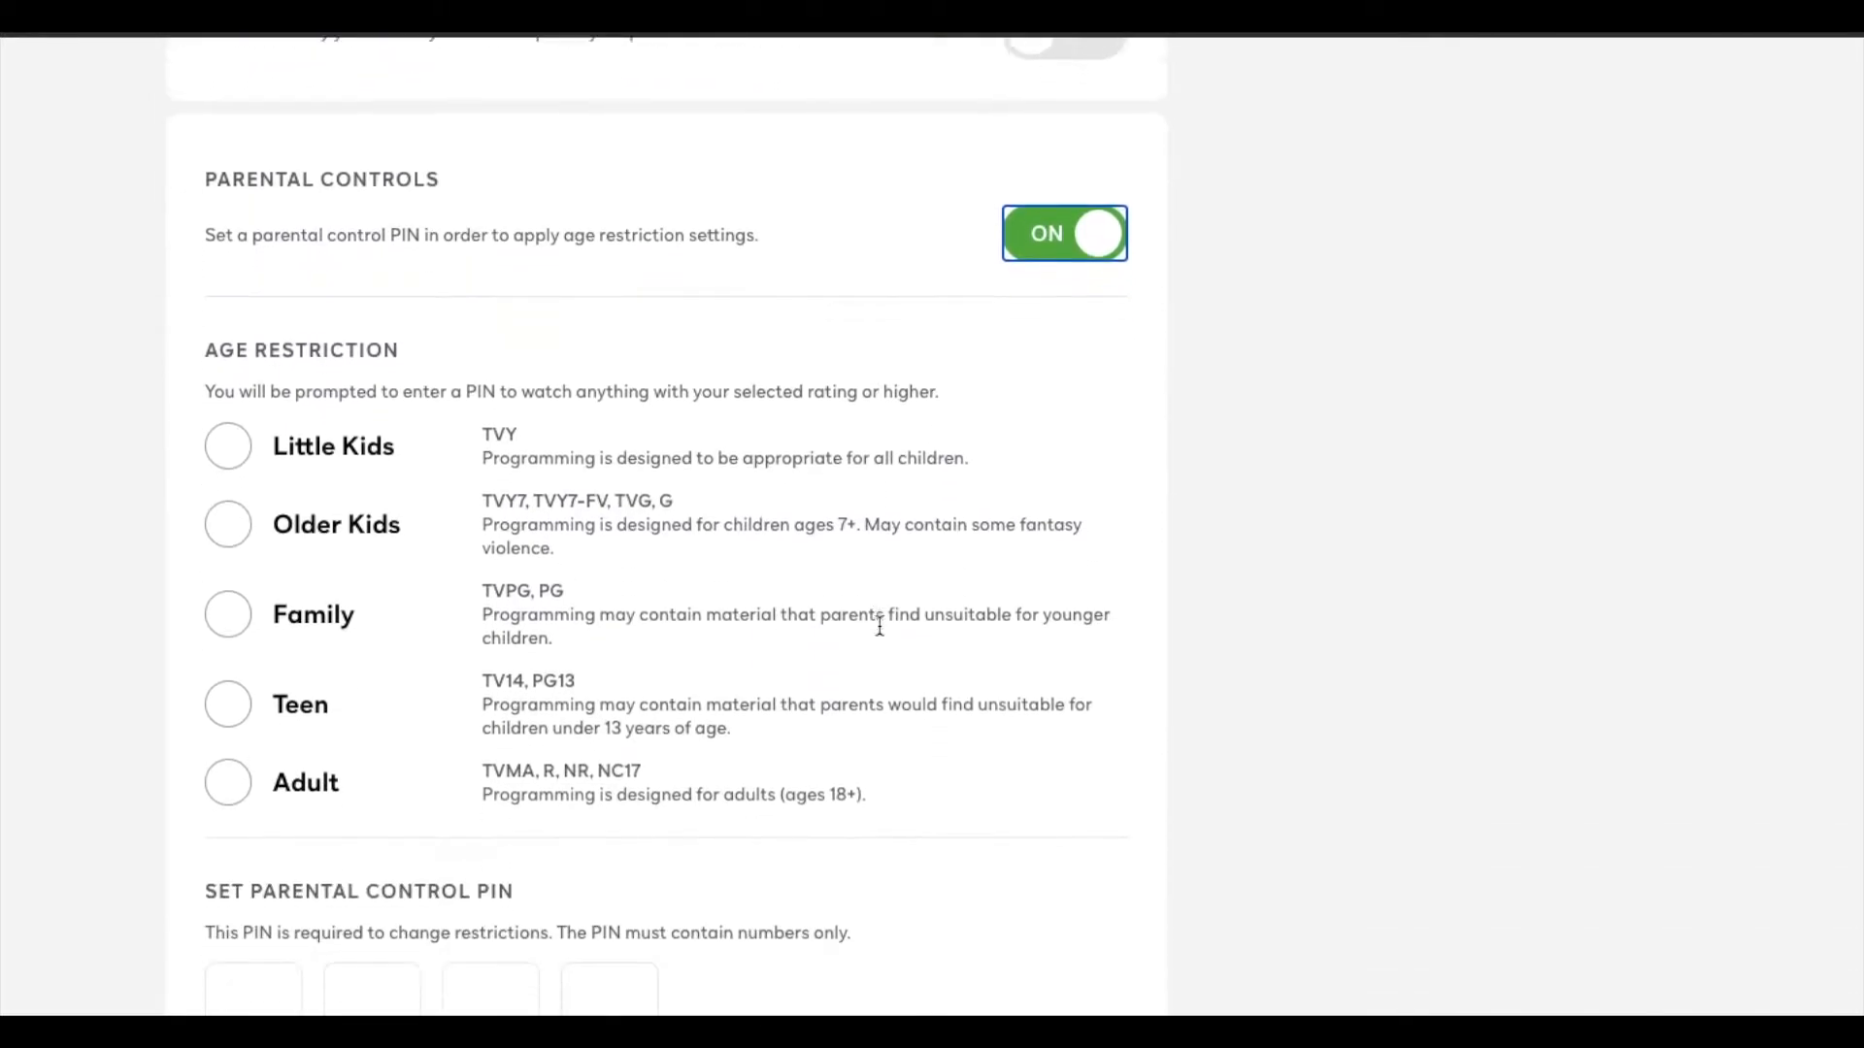
pyautogui.scroll(3)
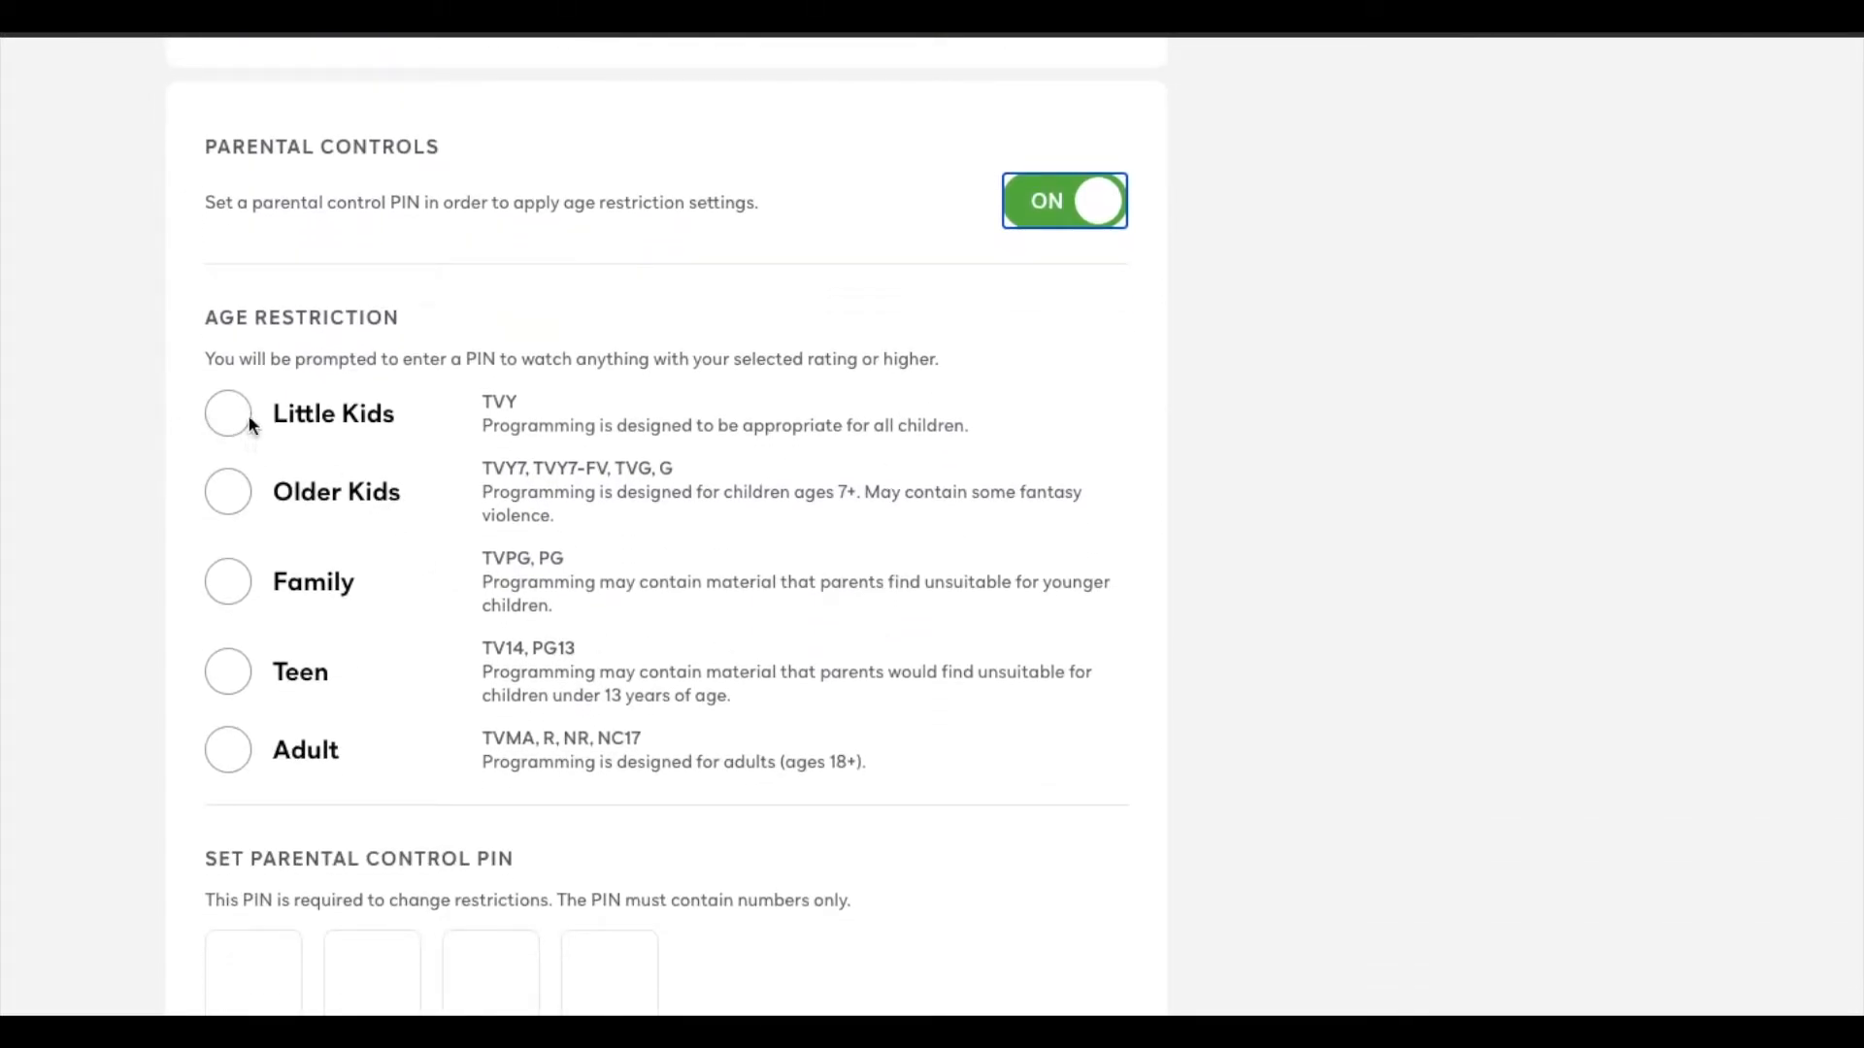
pyautogui.moveTo(304, 745)
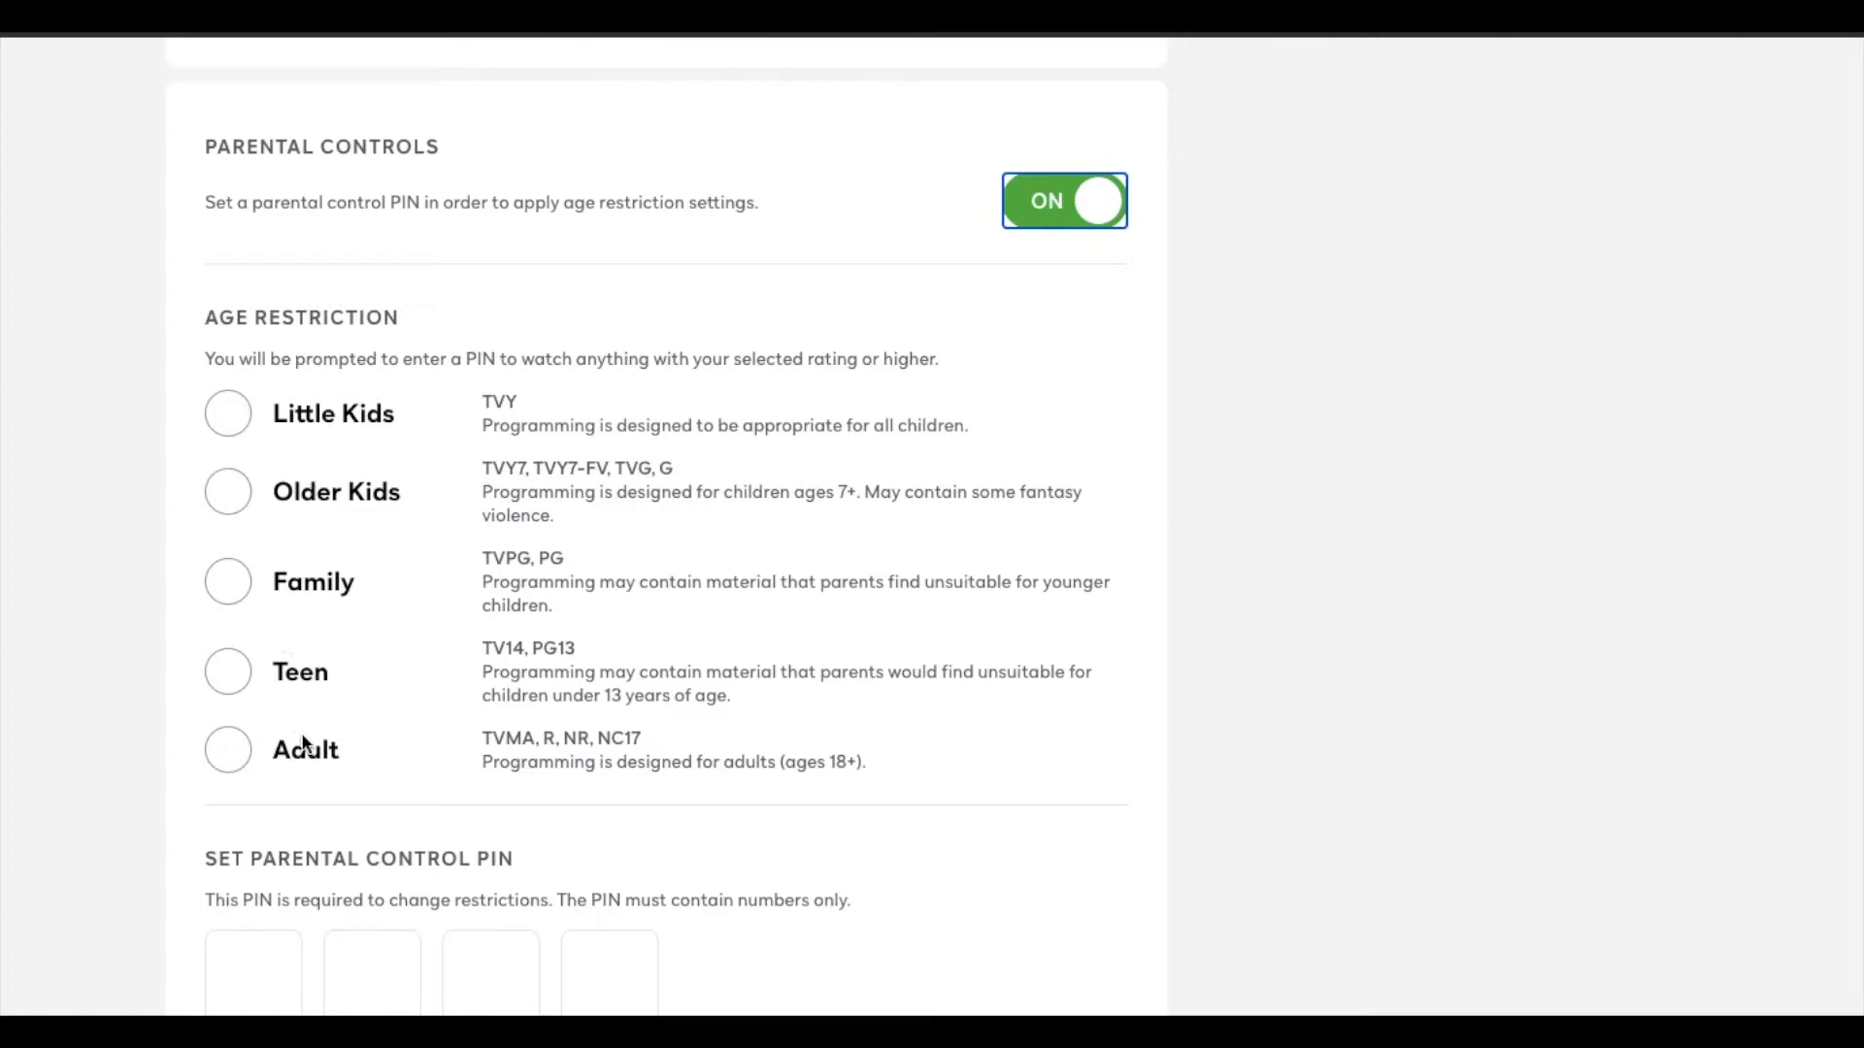
pyautogui.moveTo(439, 773)
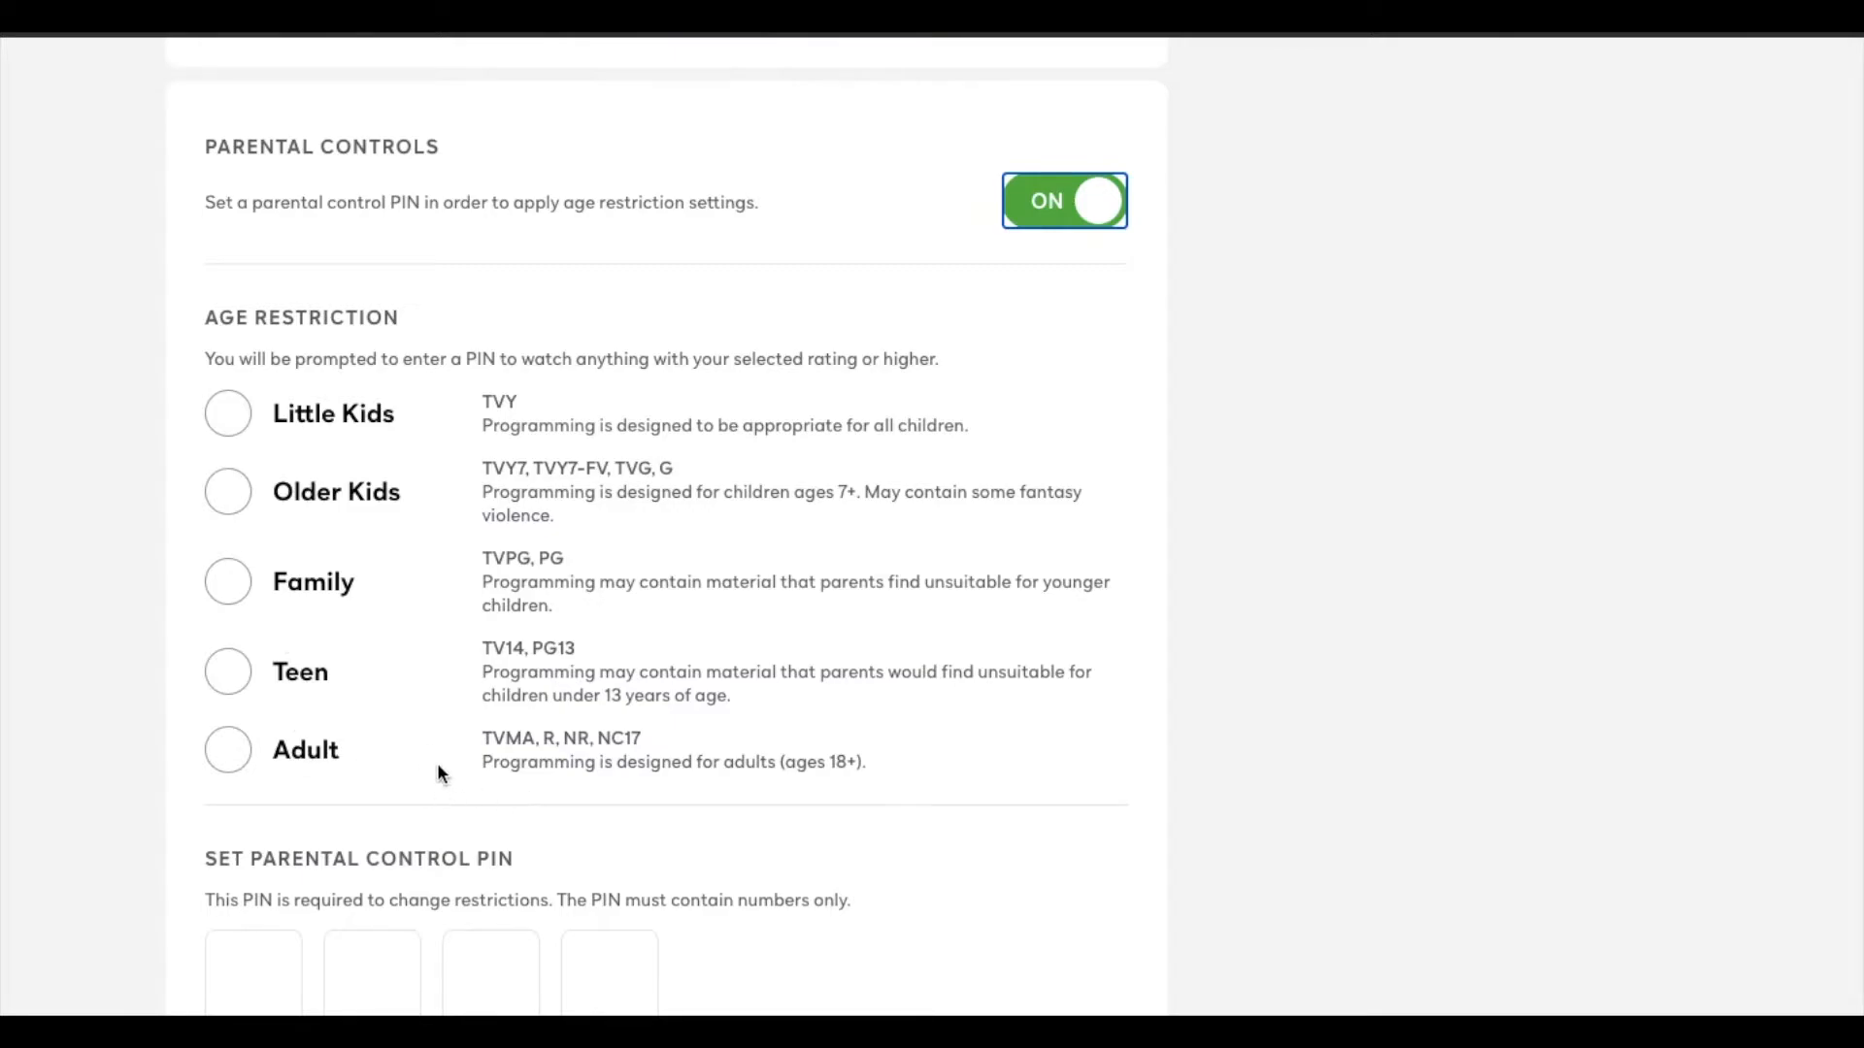
pyautogui.moveTo(428, 515)
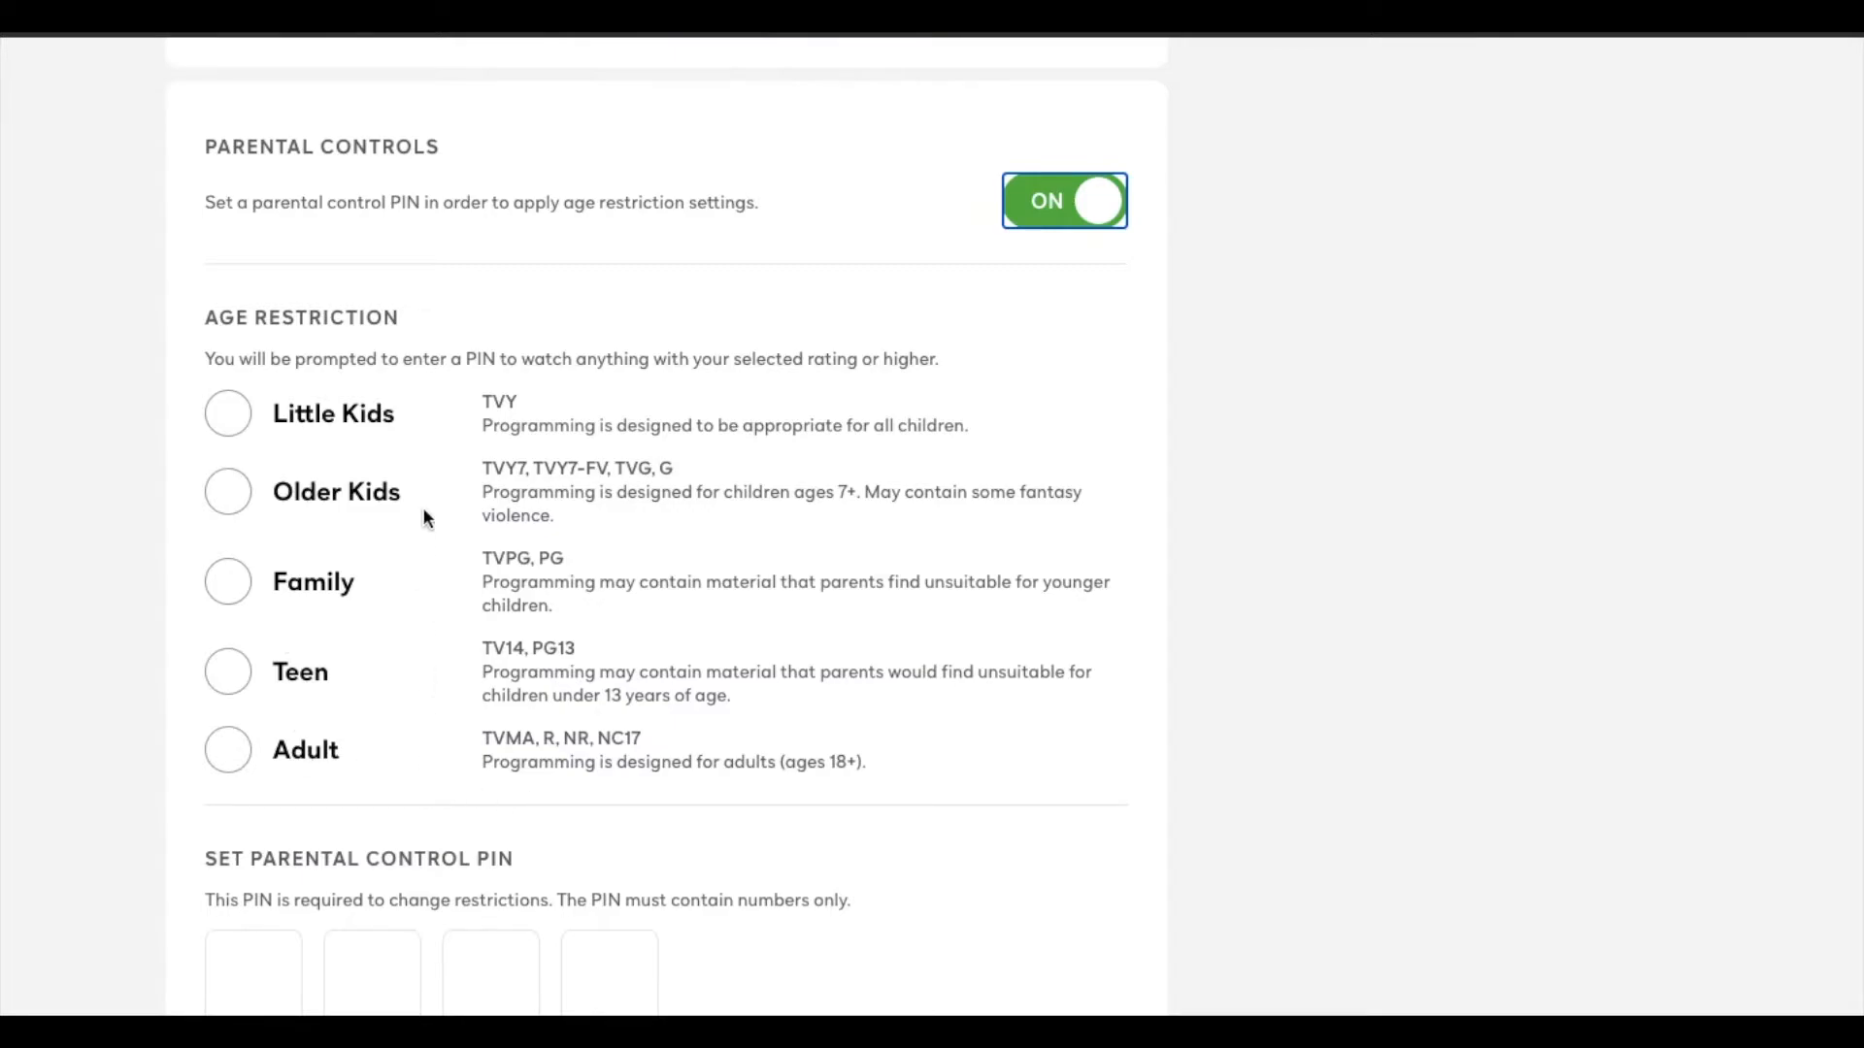
pyautogui.moveTo(383, 555)
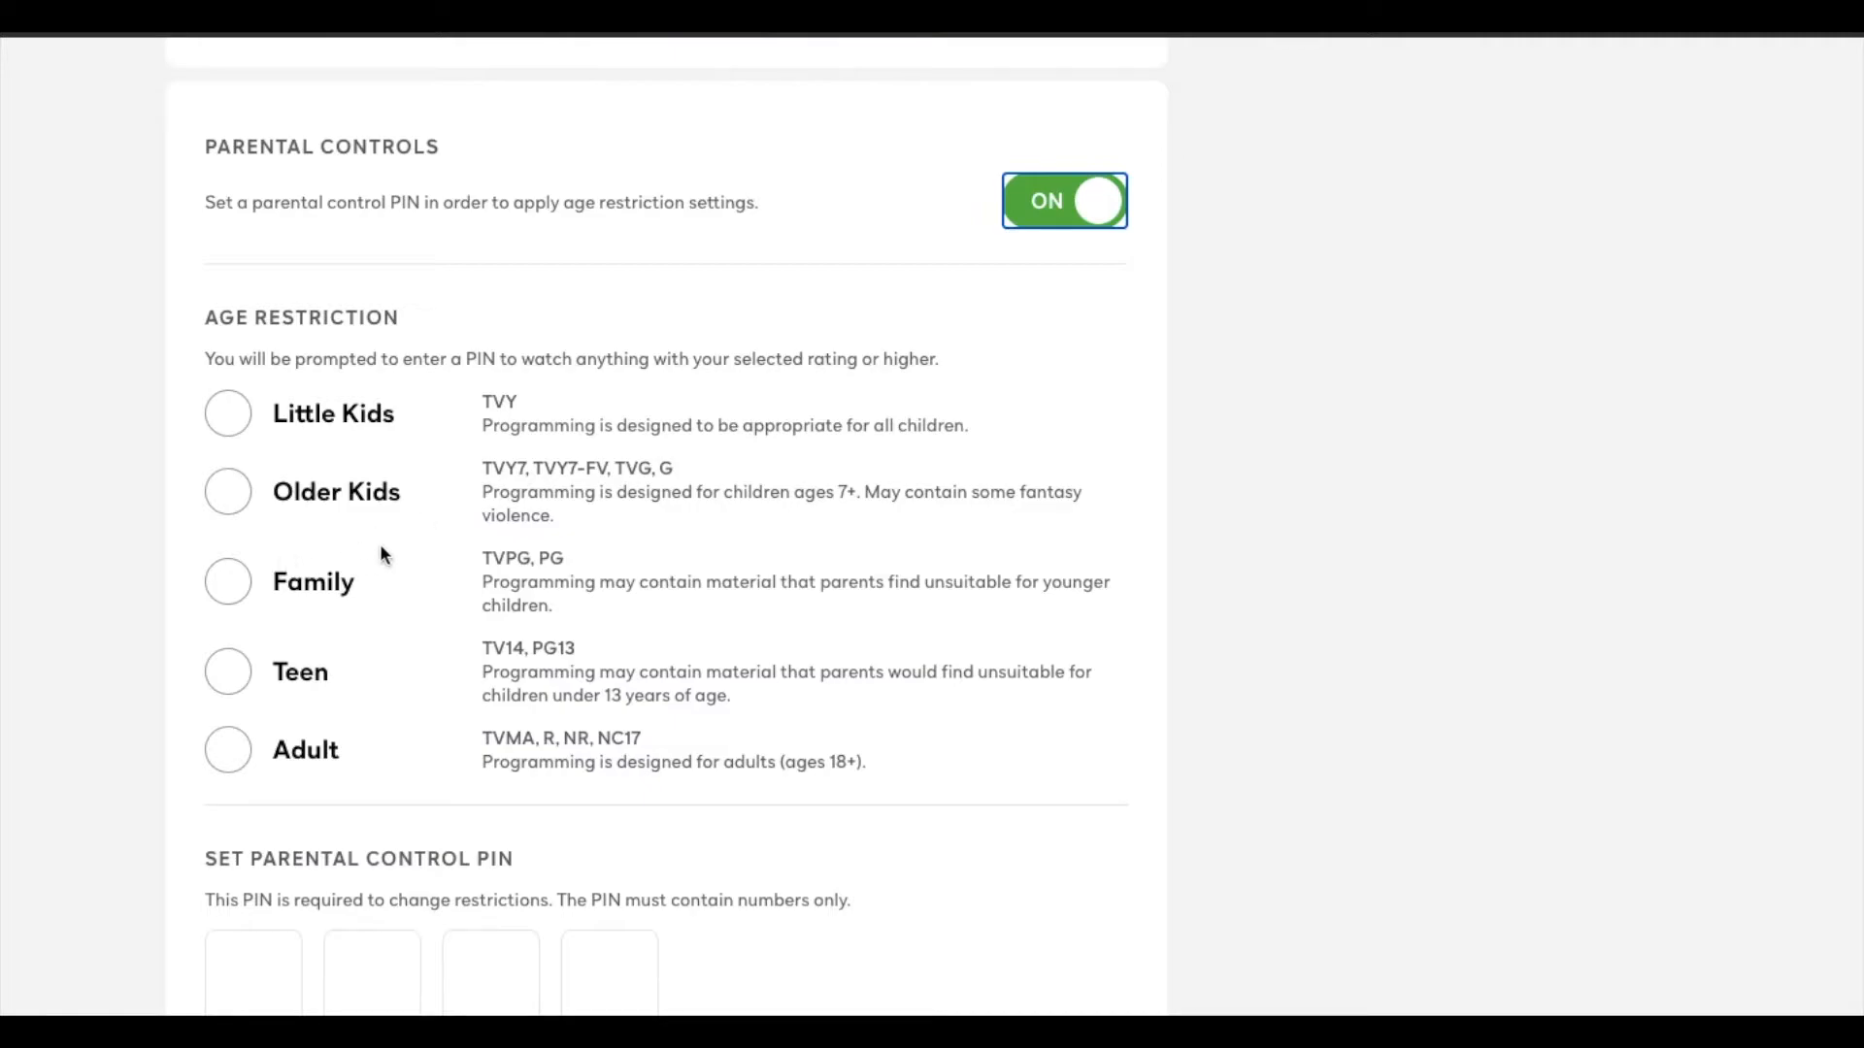
pyautogui.moveTo(306, 530)
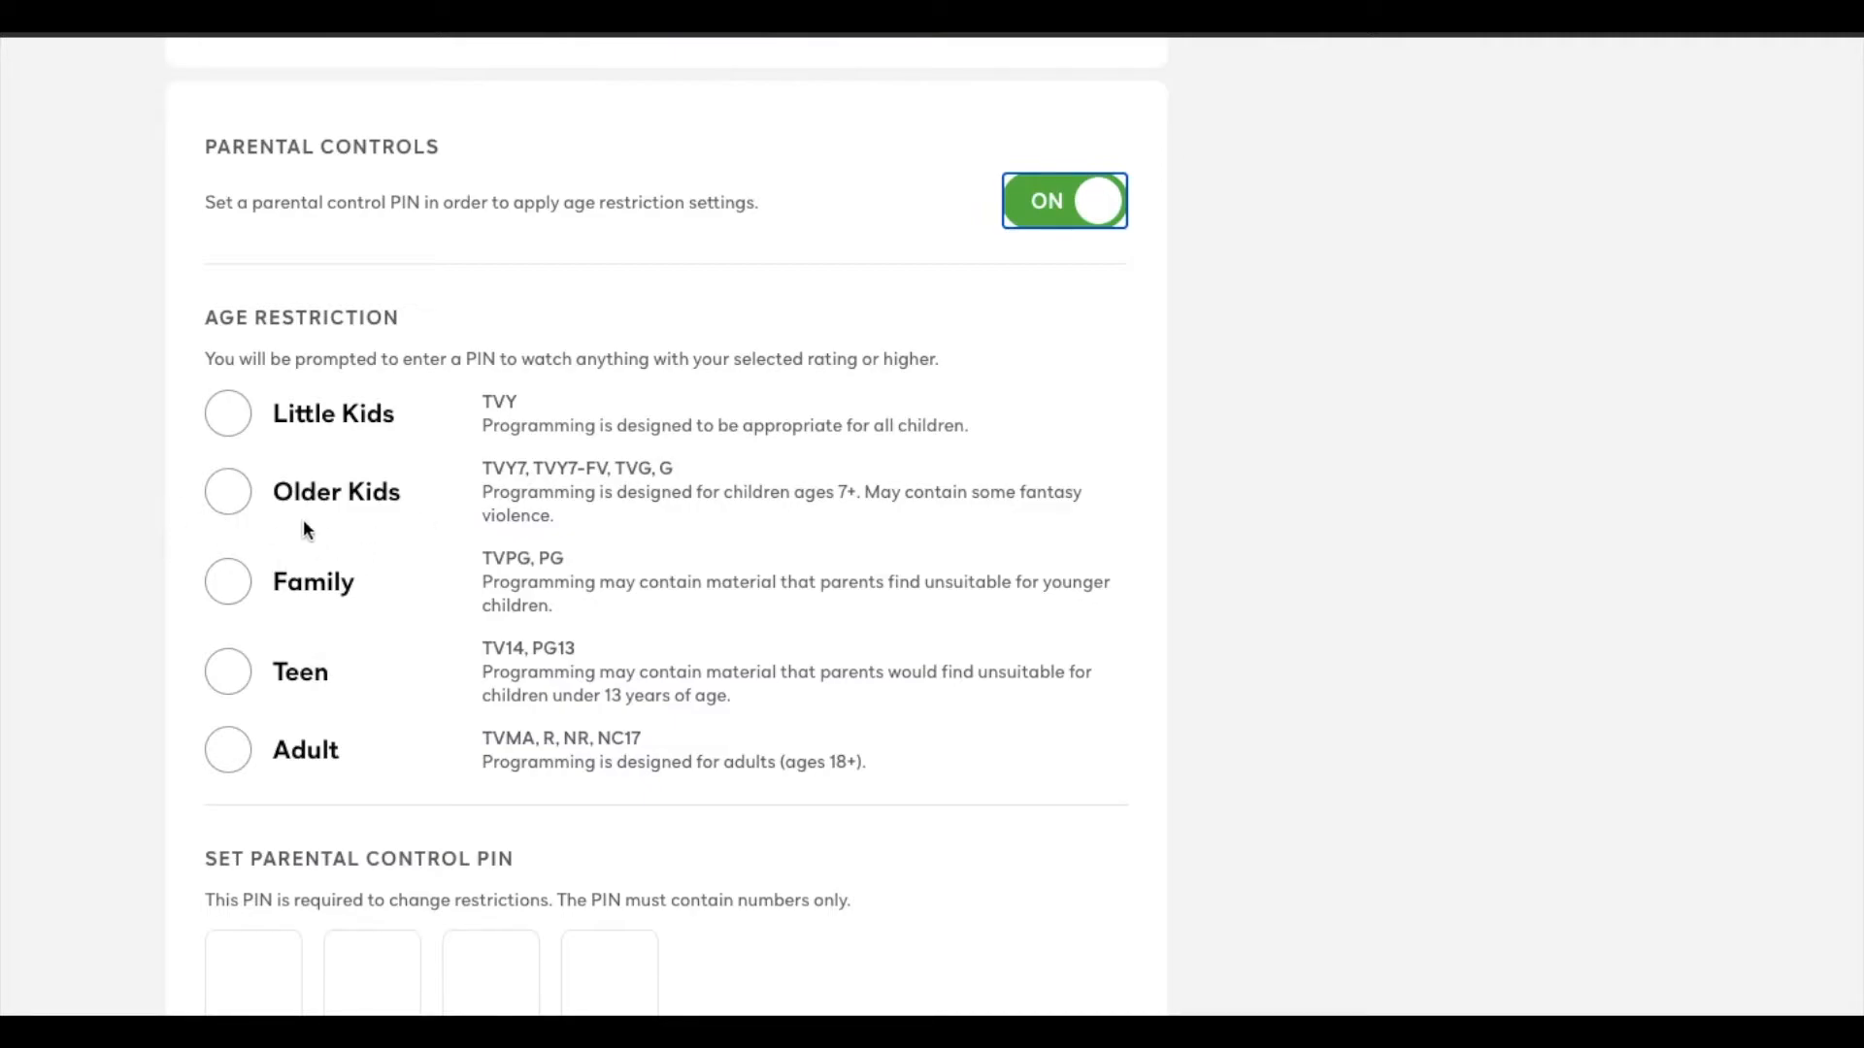
pyautogui.moveTo(228, 416)
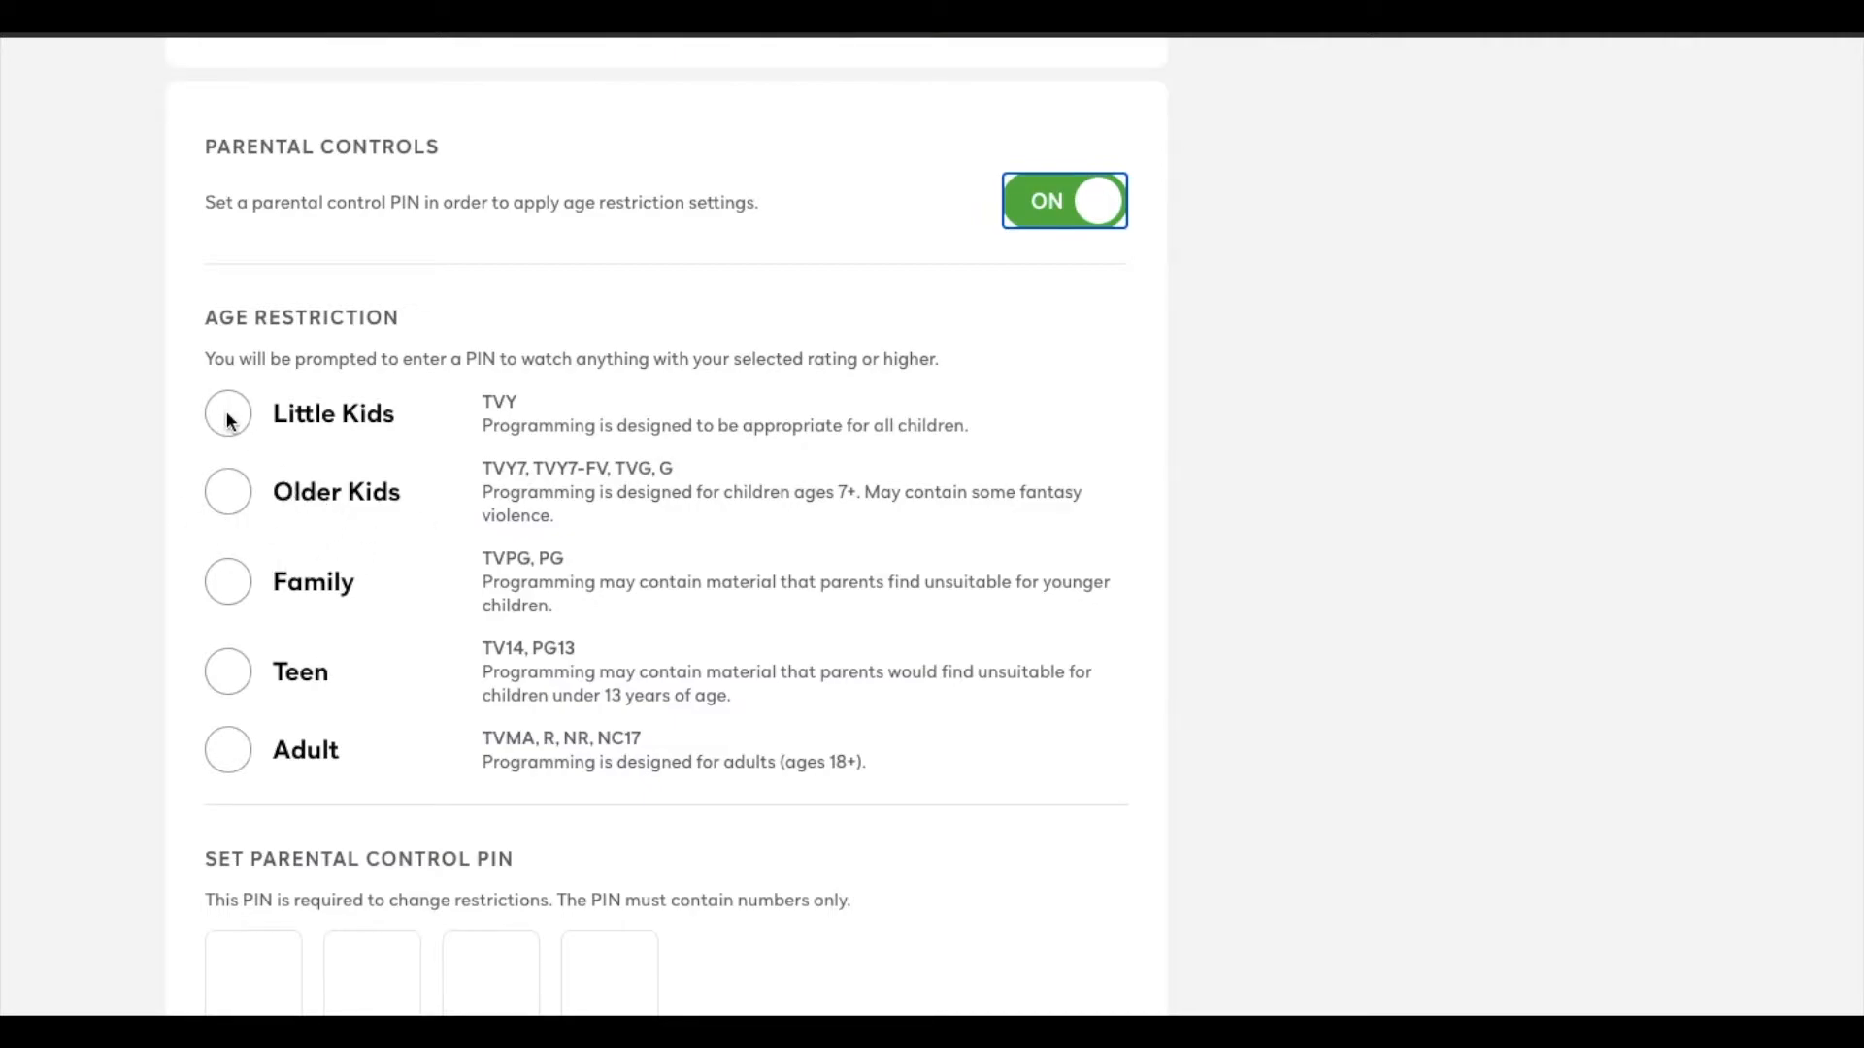
pyautogui.click(227, 413)
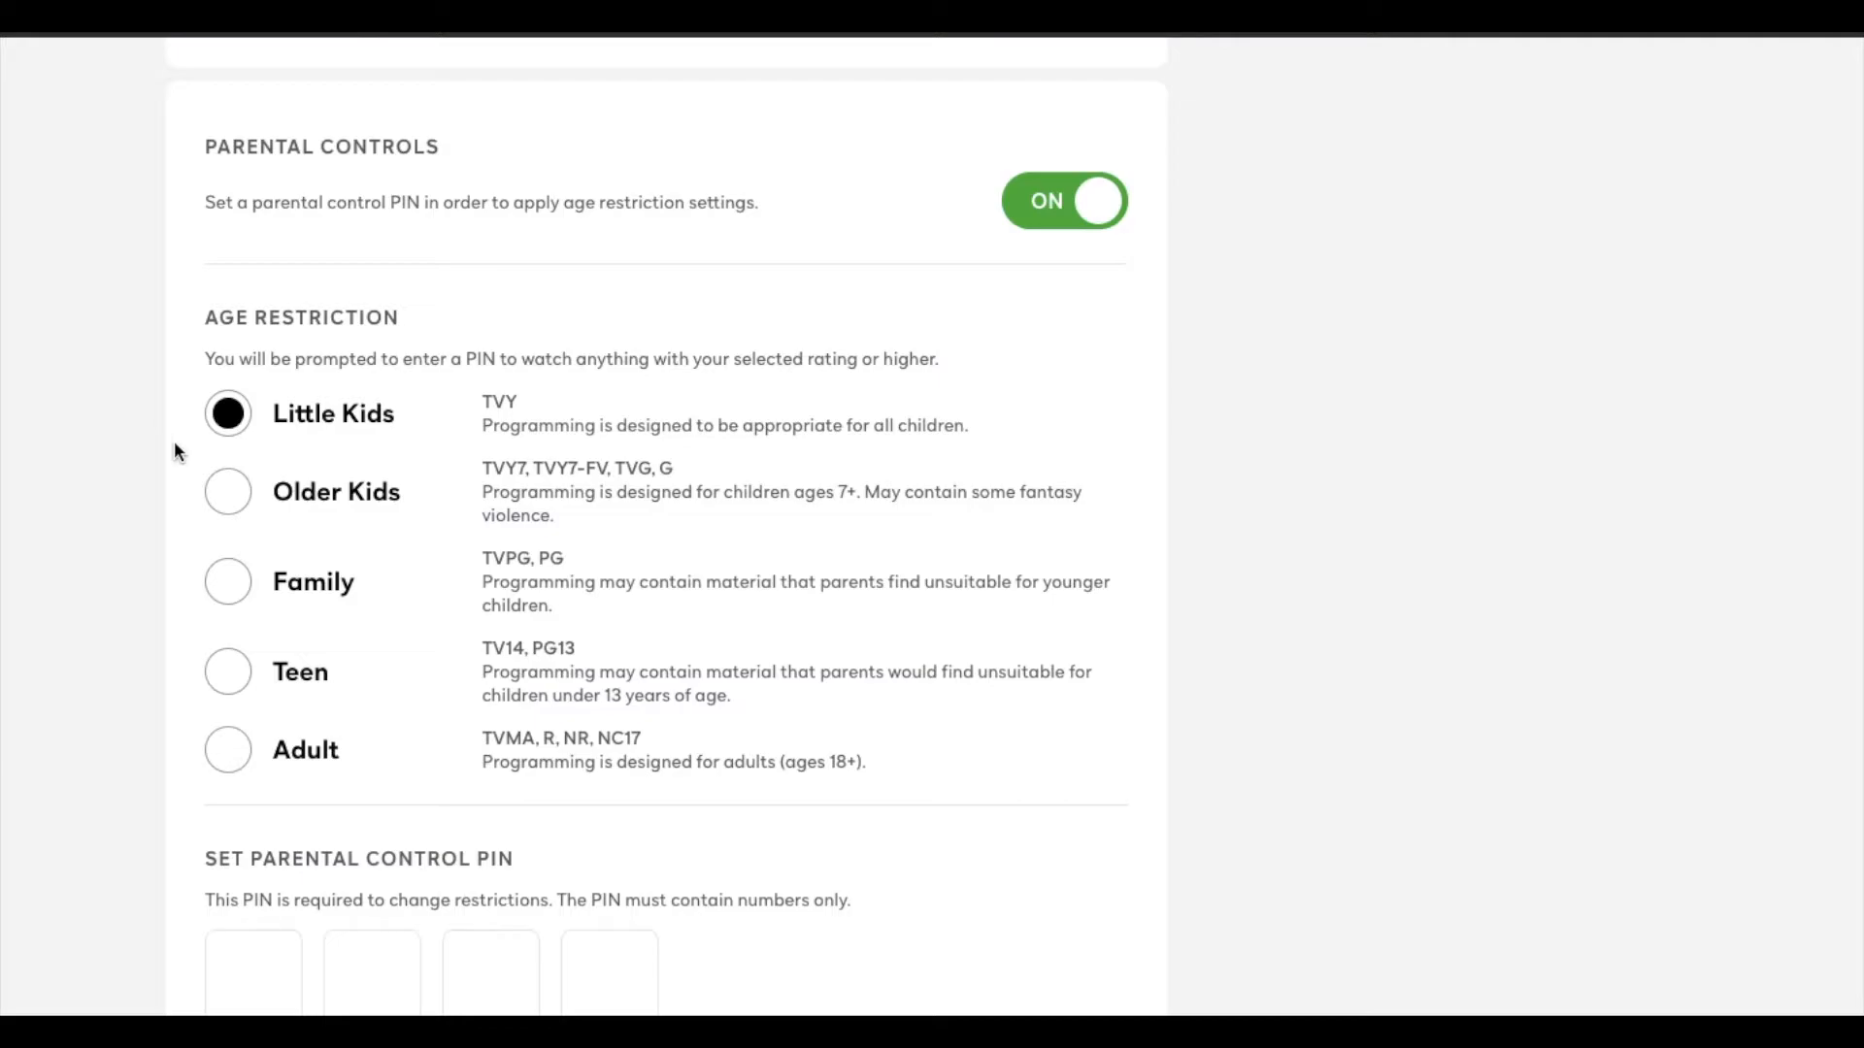
pyautogui.scroll(-3)
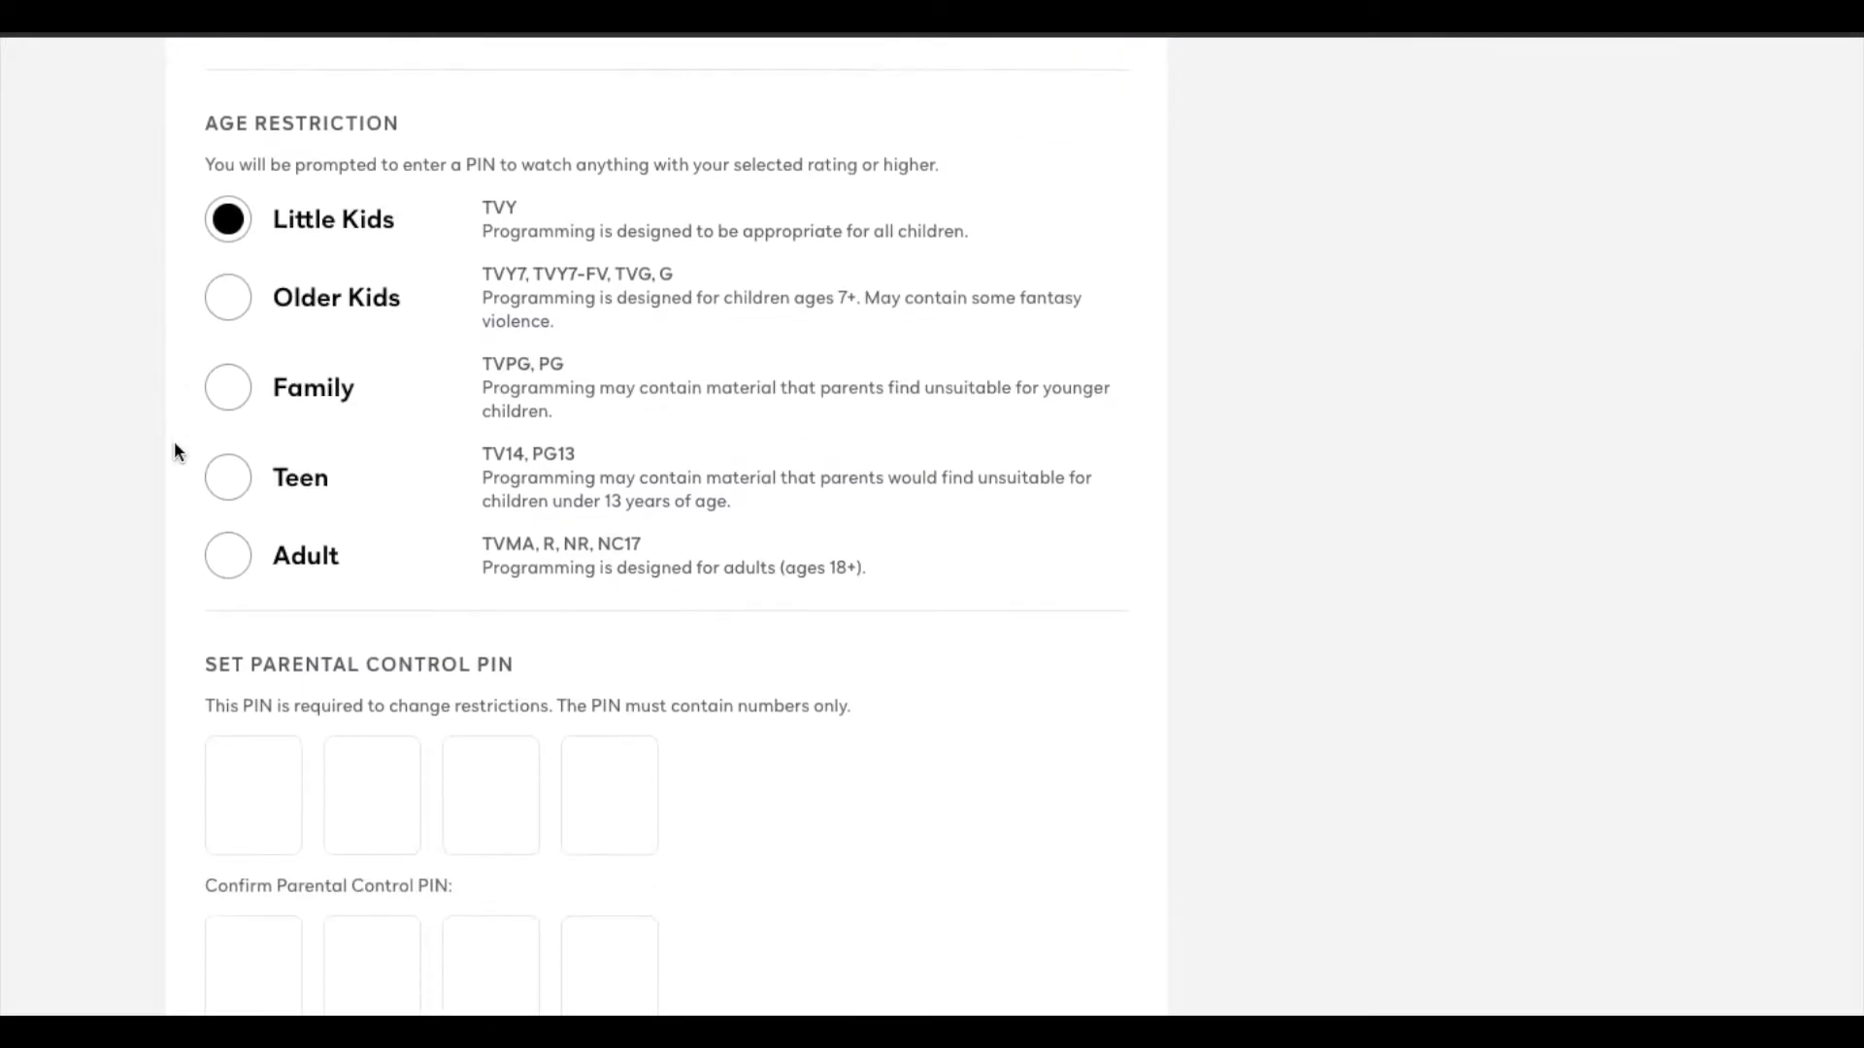
pyautogui.scroll(-3)
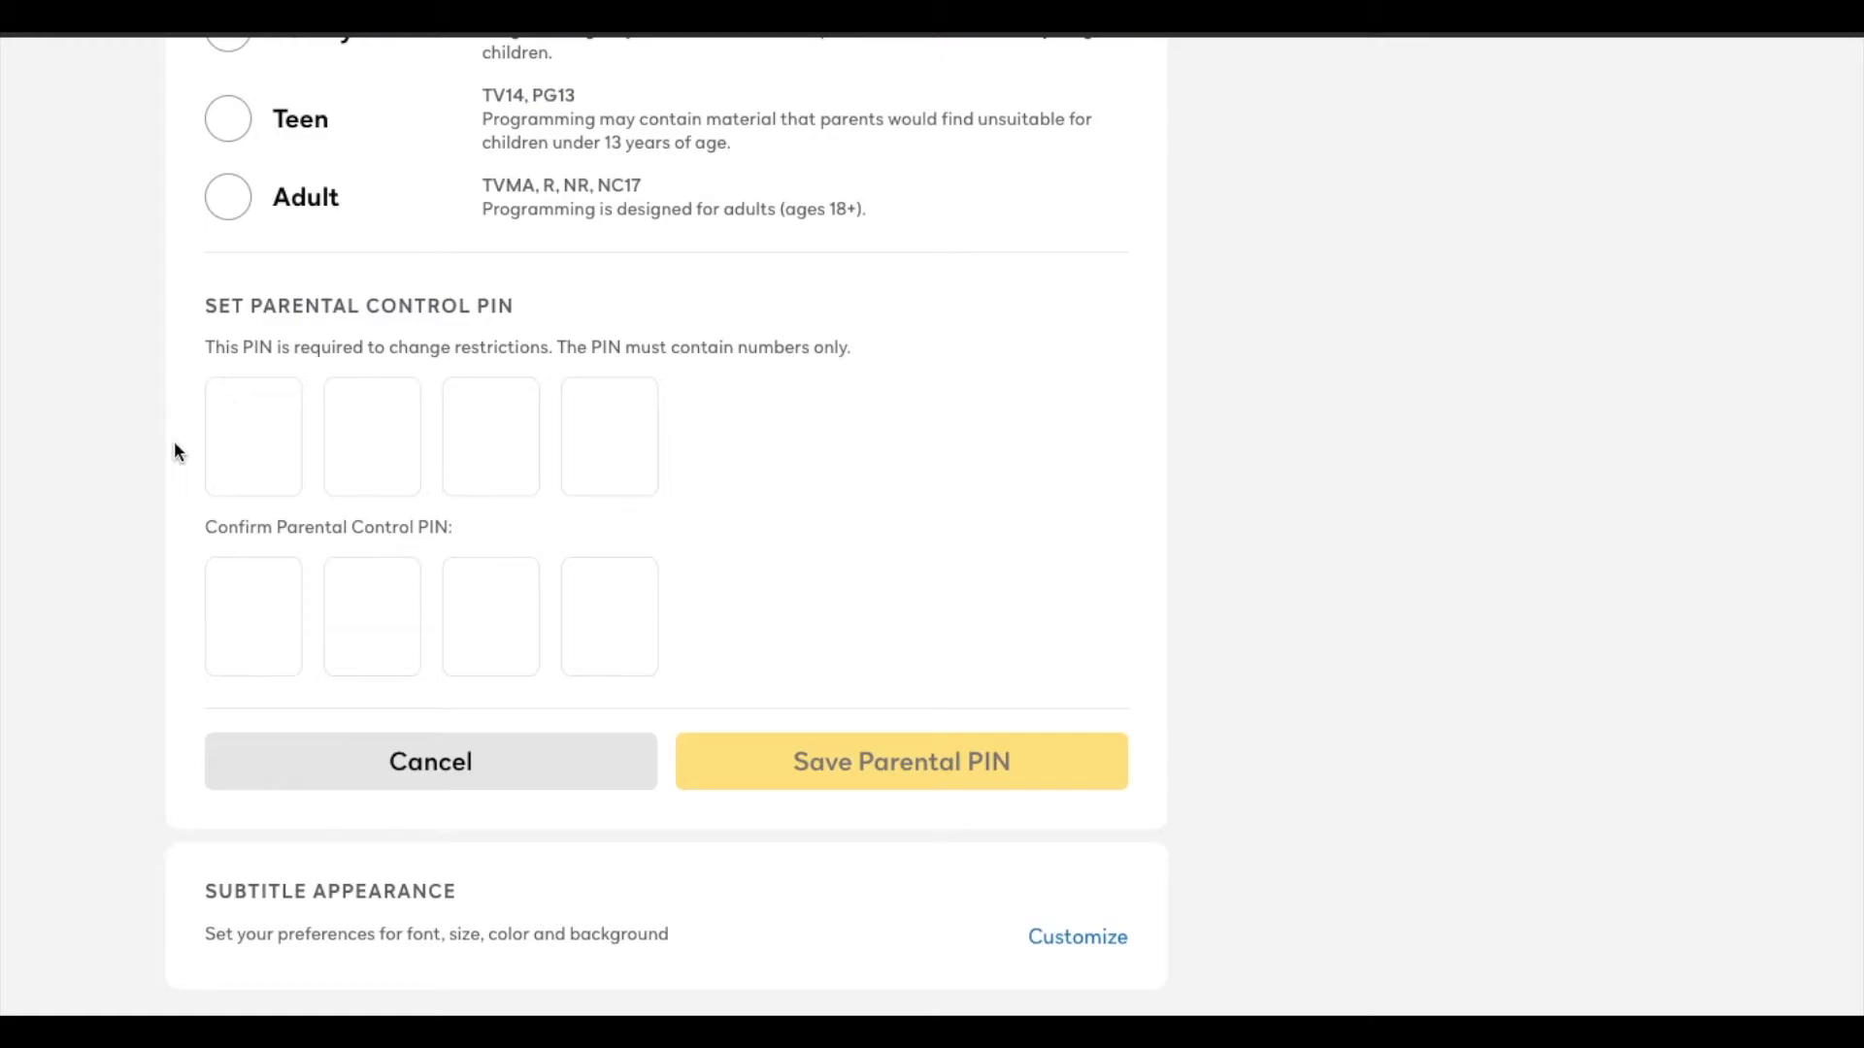
pyautogui.scroll(3)
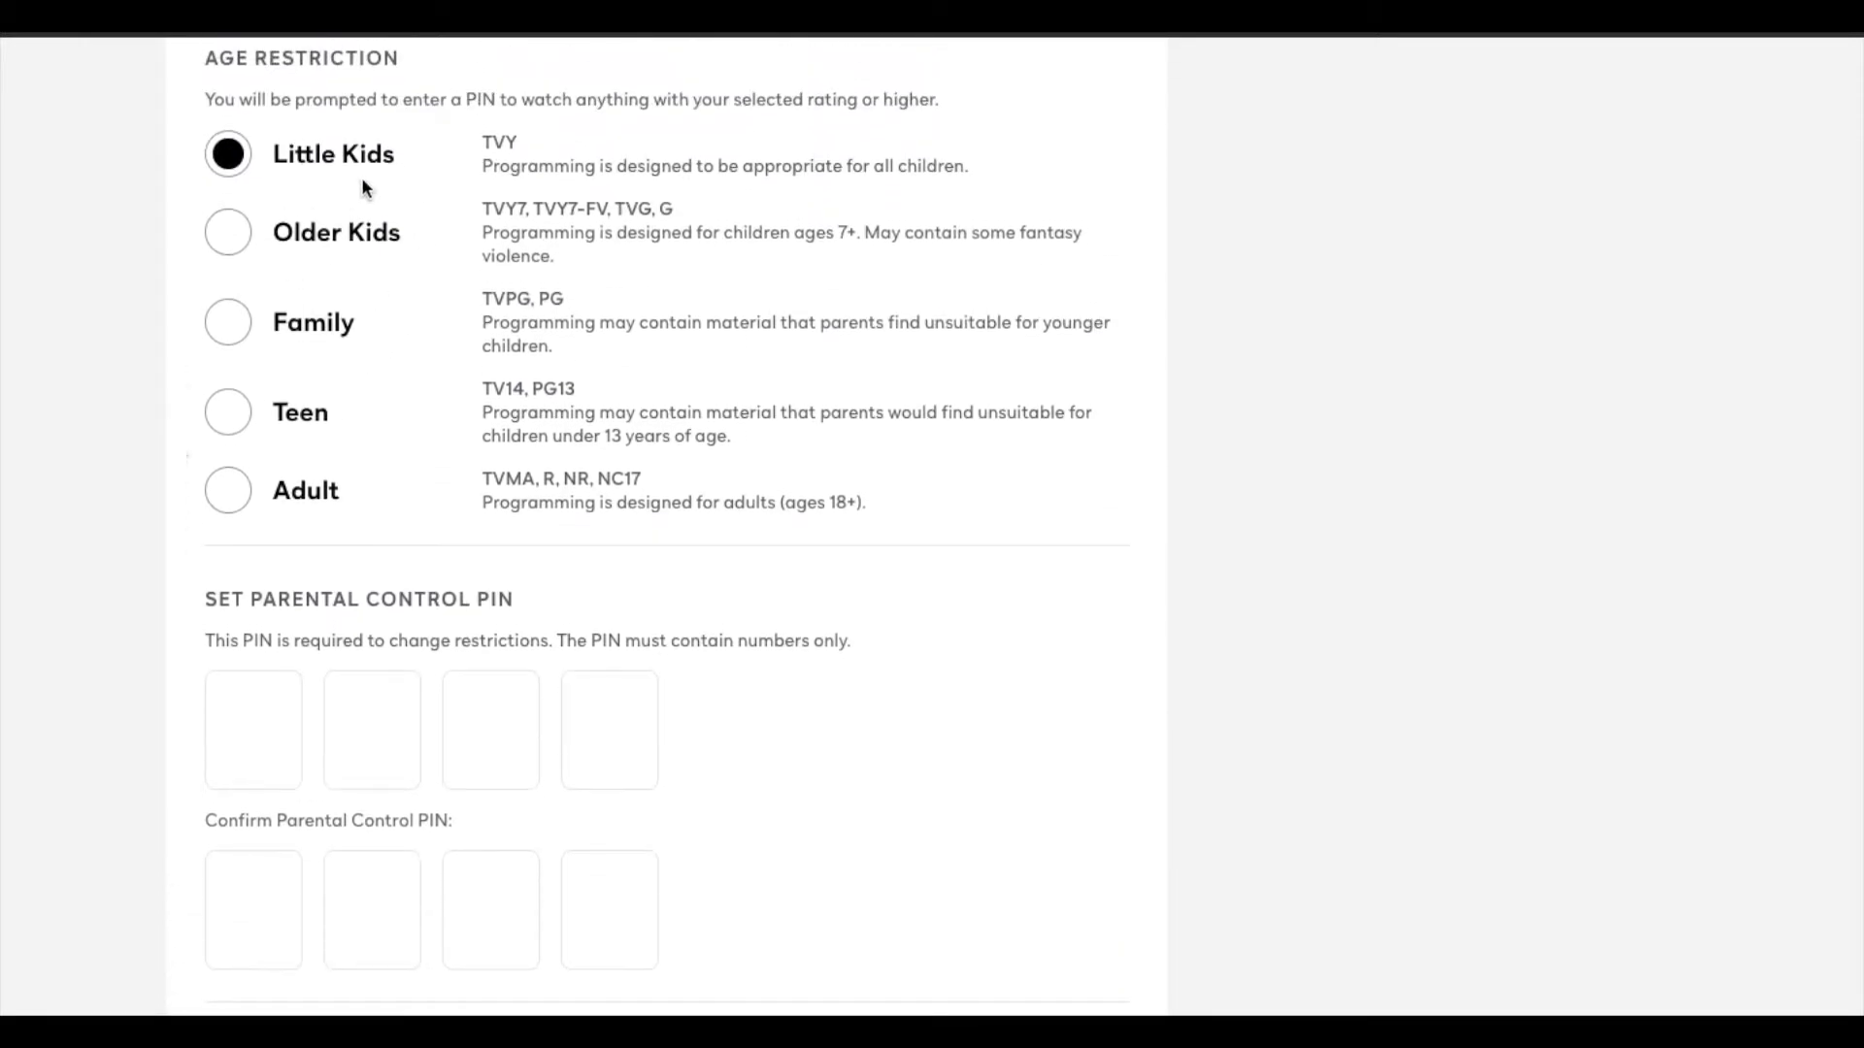
pyautogui.moveTo(168, 528)
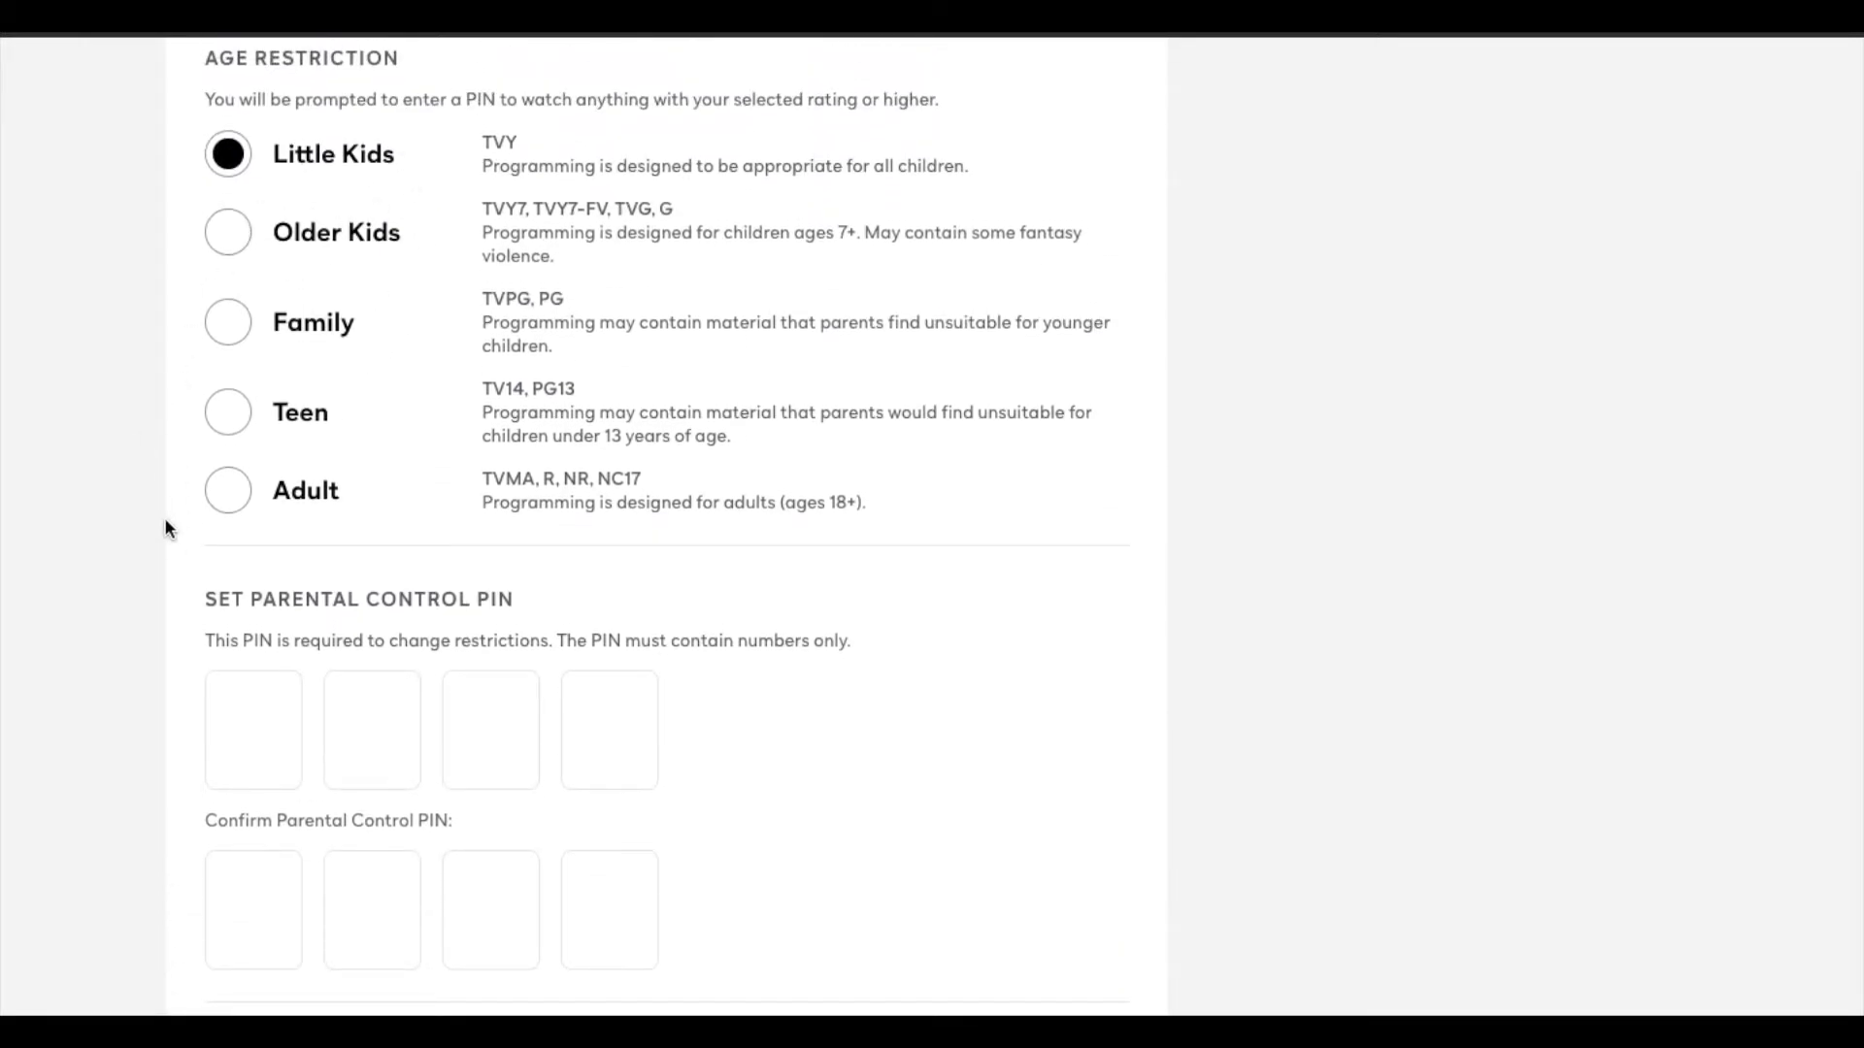
pyautogui.scroll(-3)
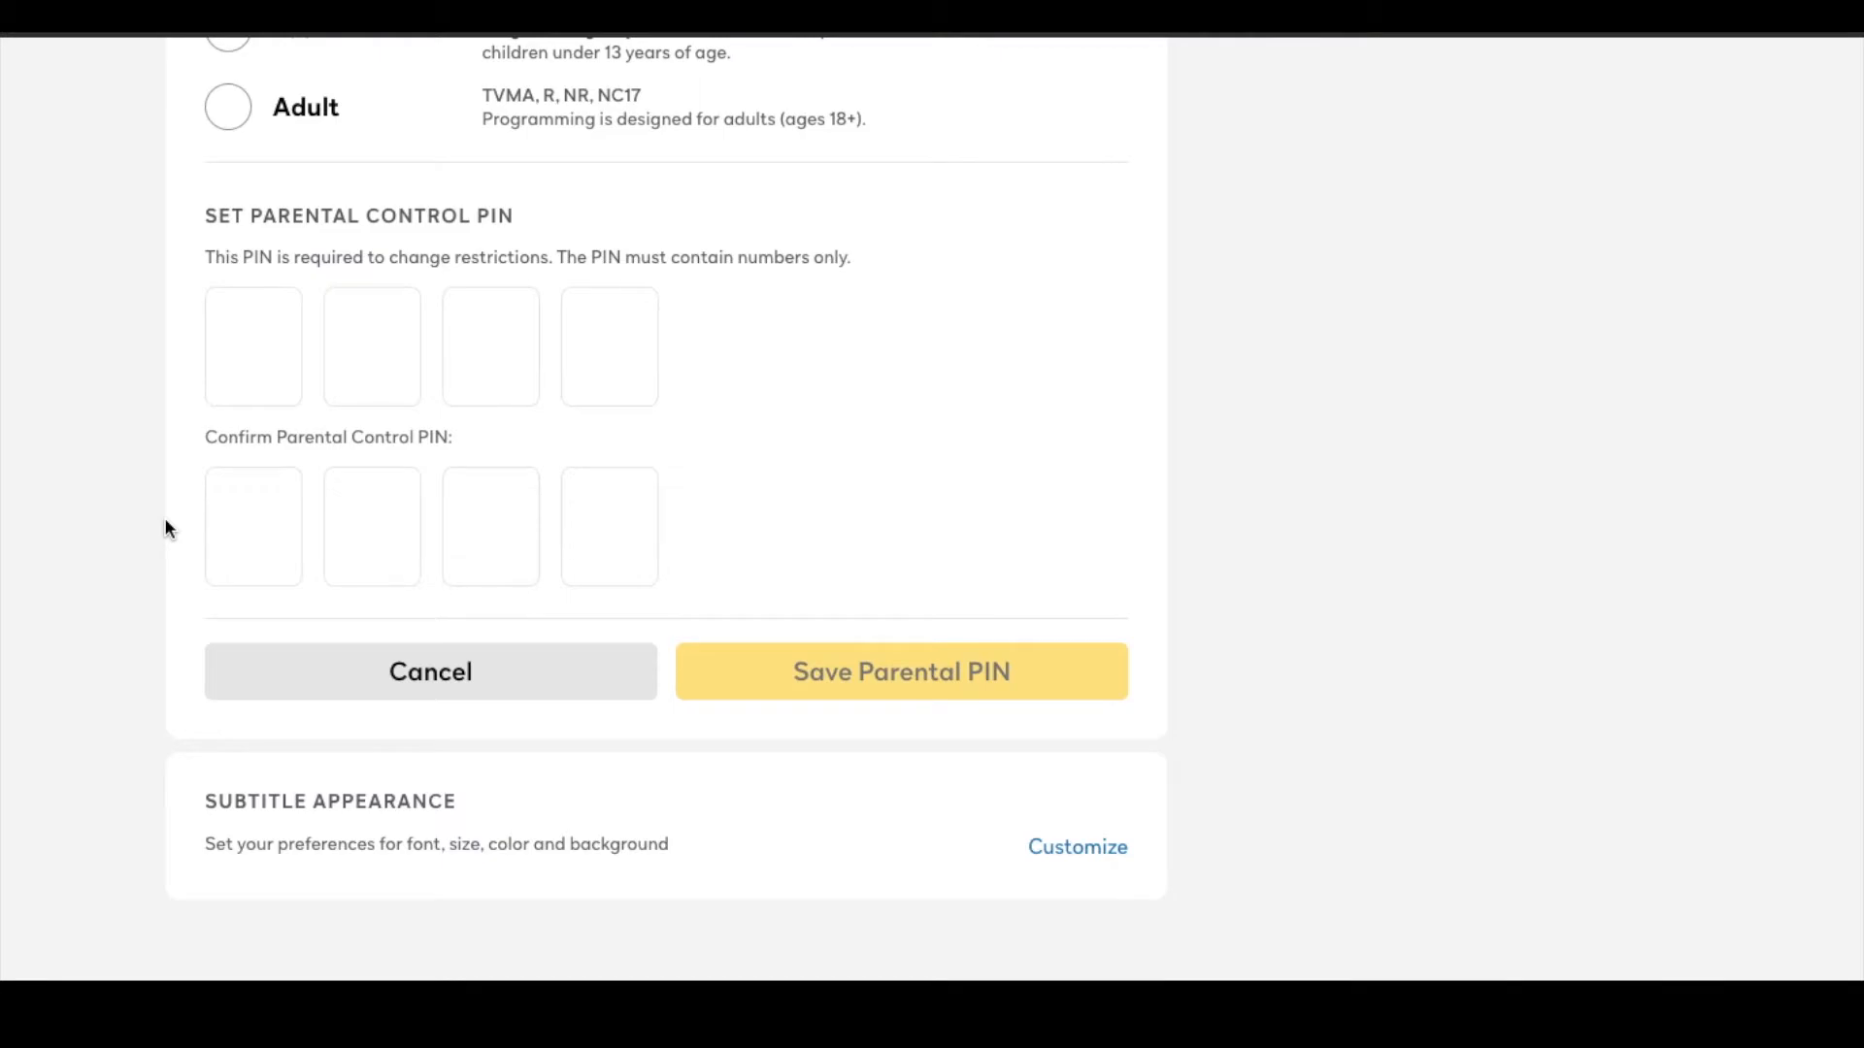
pyautogui.scroll(3)
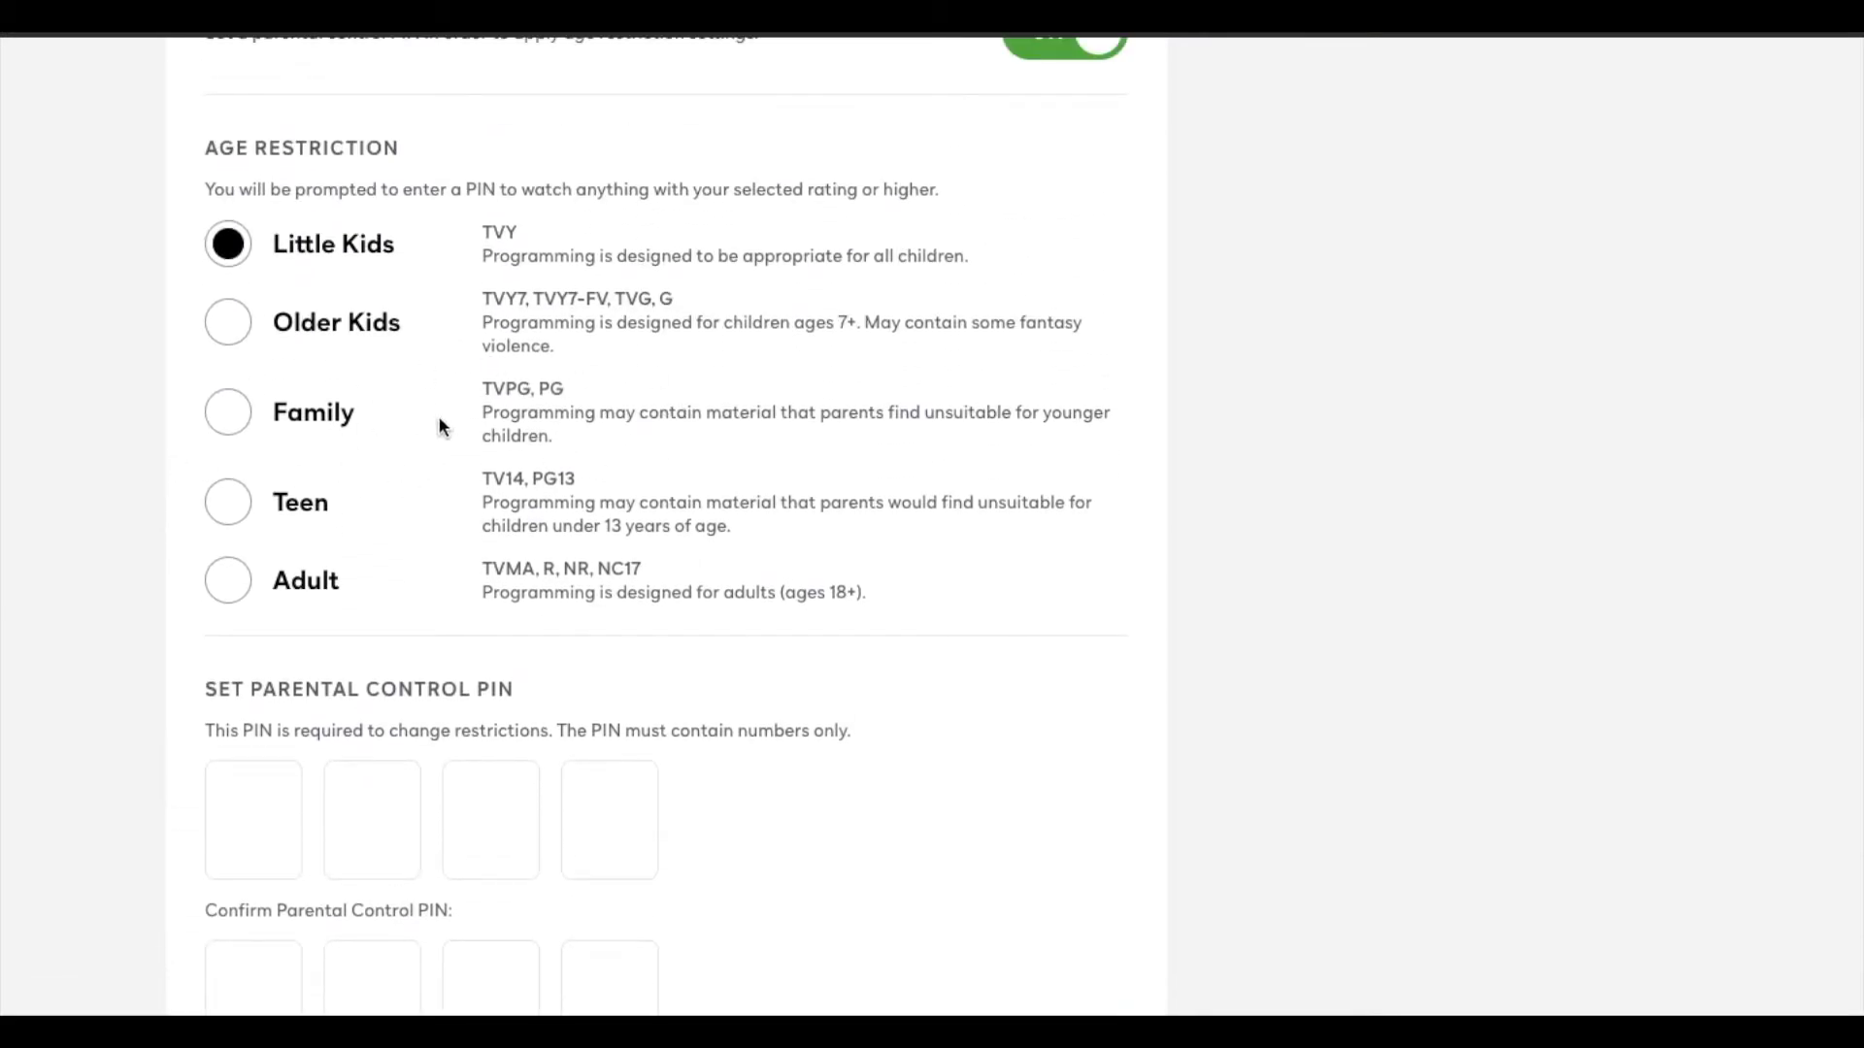
pyautogui.scroll(-3)
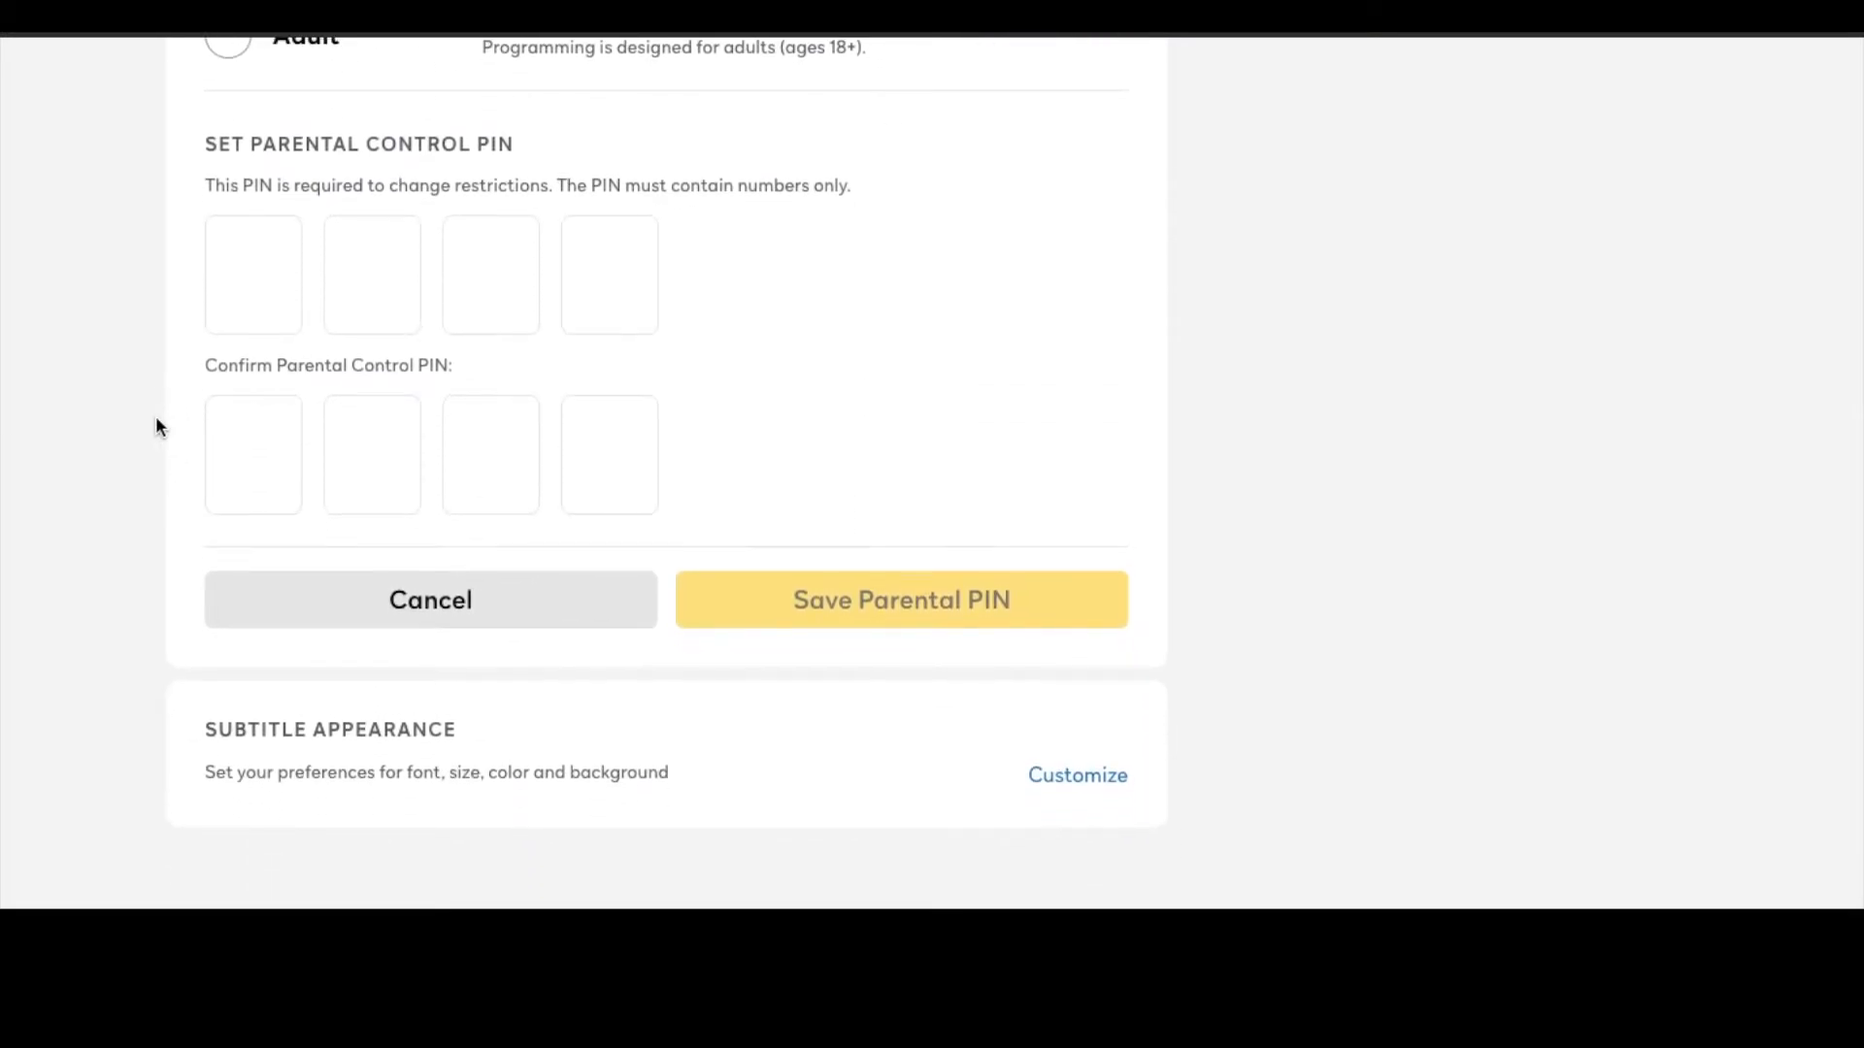
pyautogui.click(899, 599)
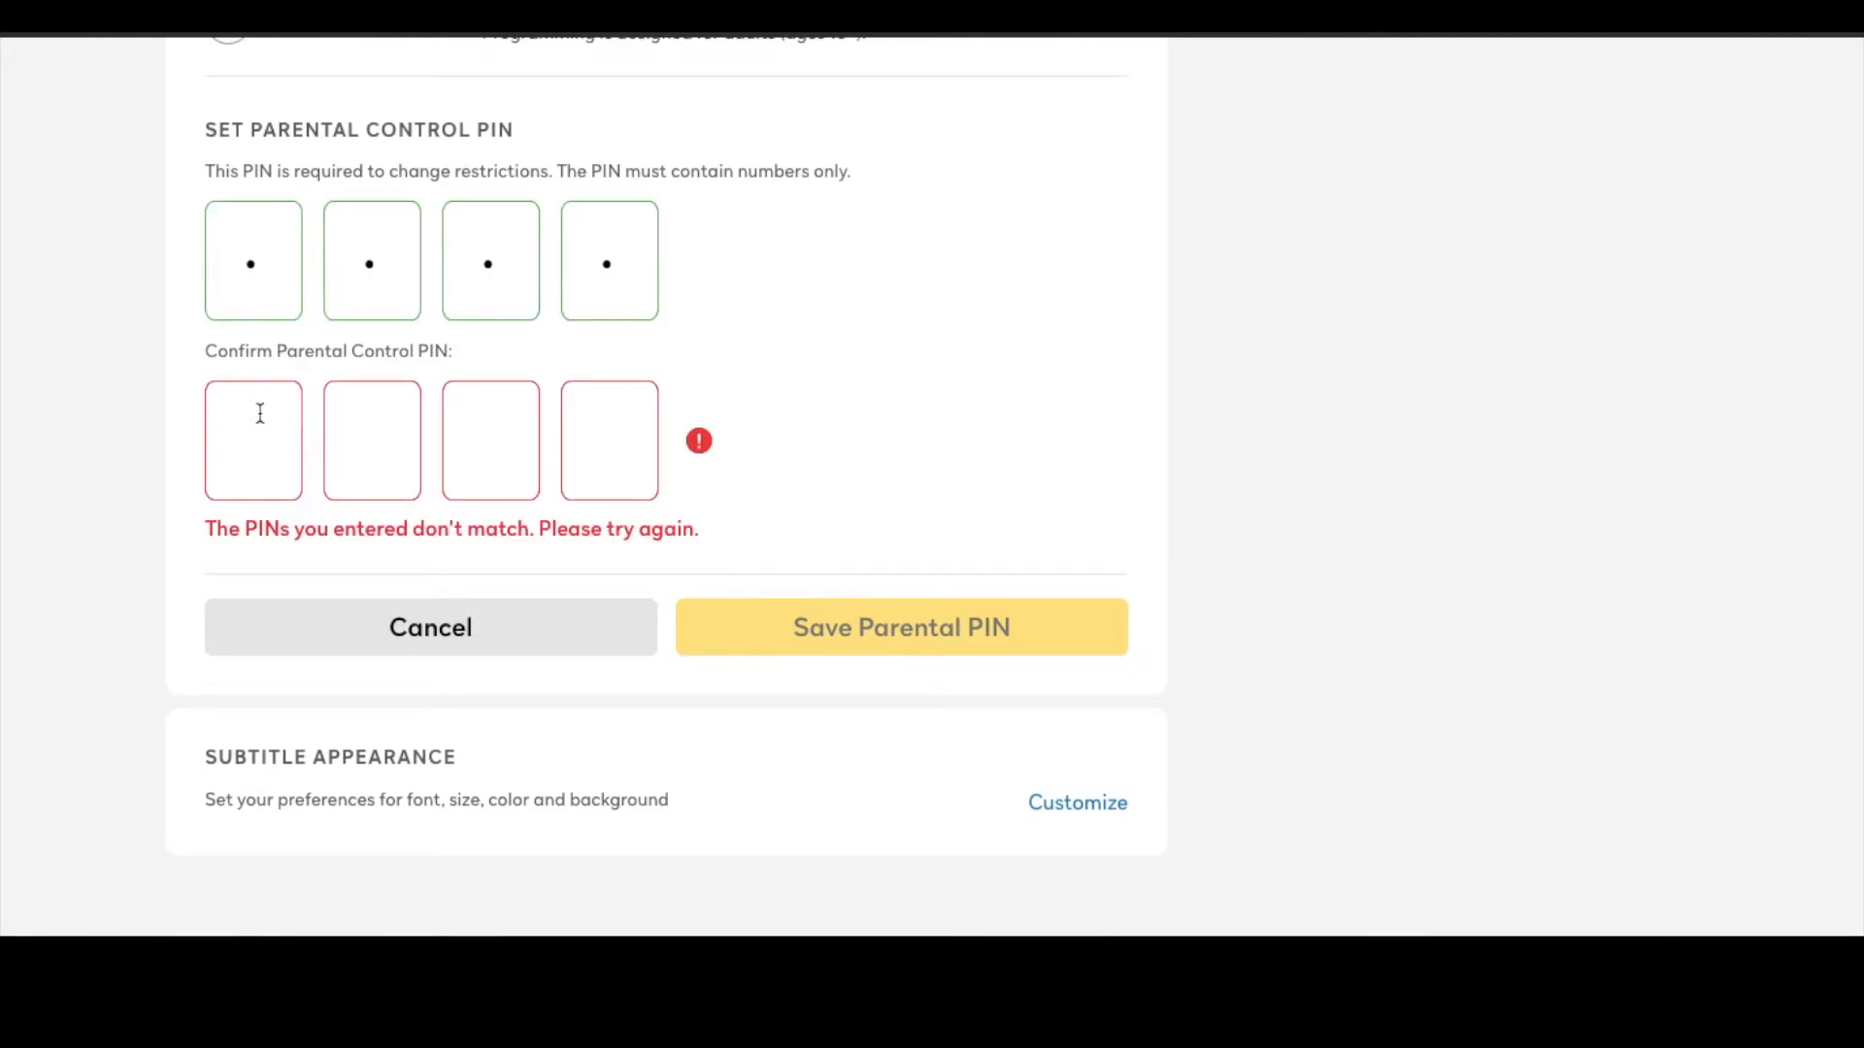
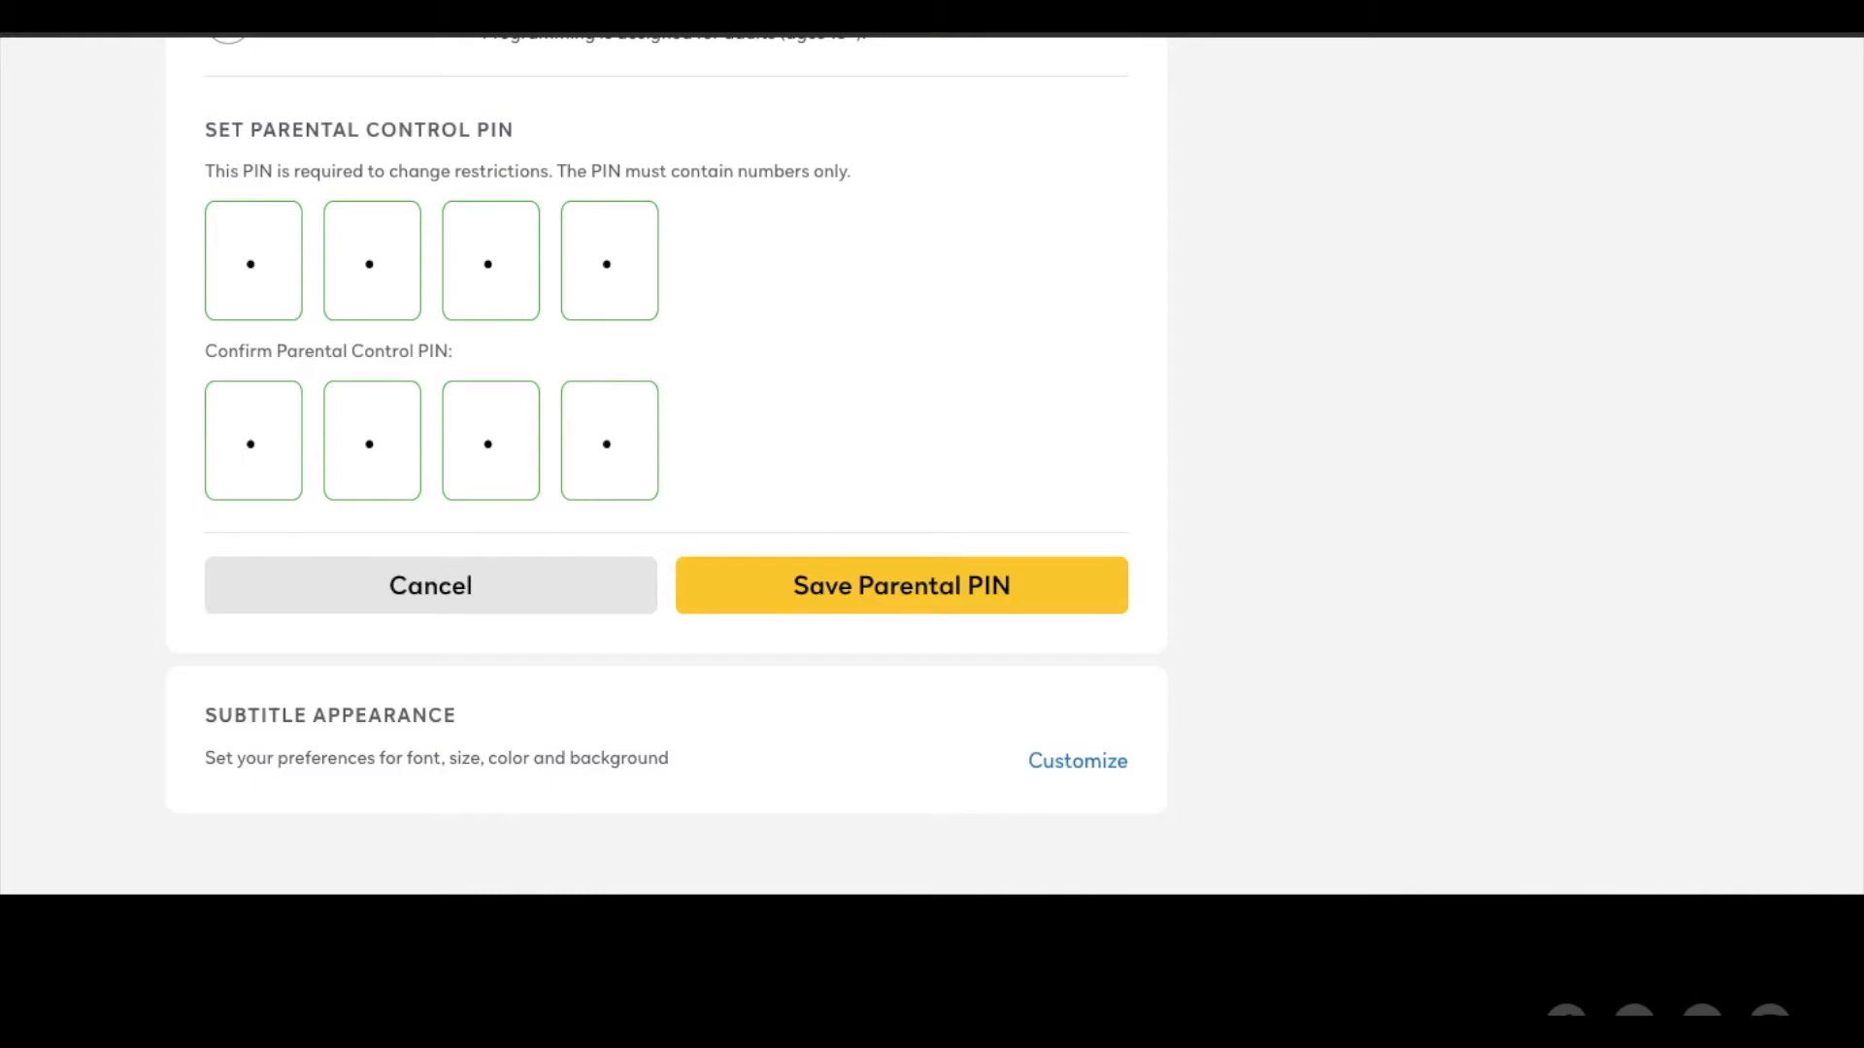
pyautogui.moveTo(969, 579)
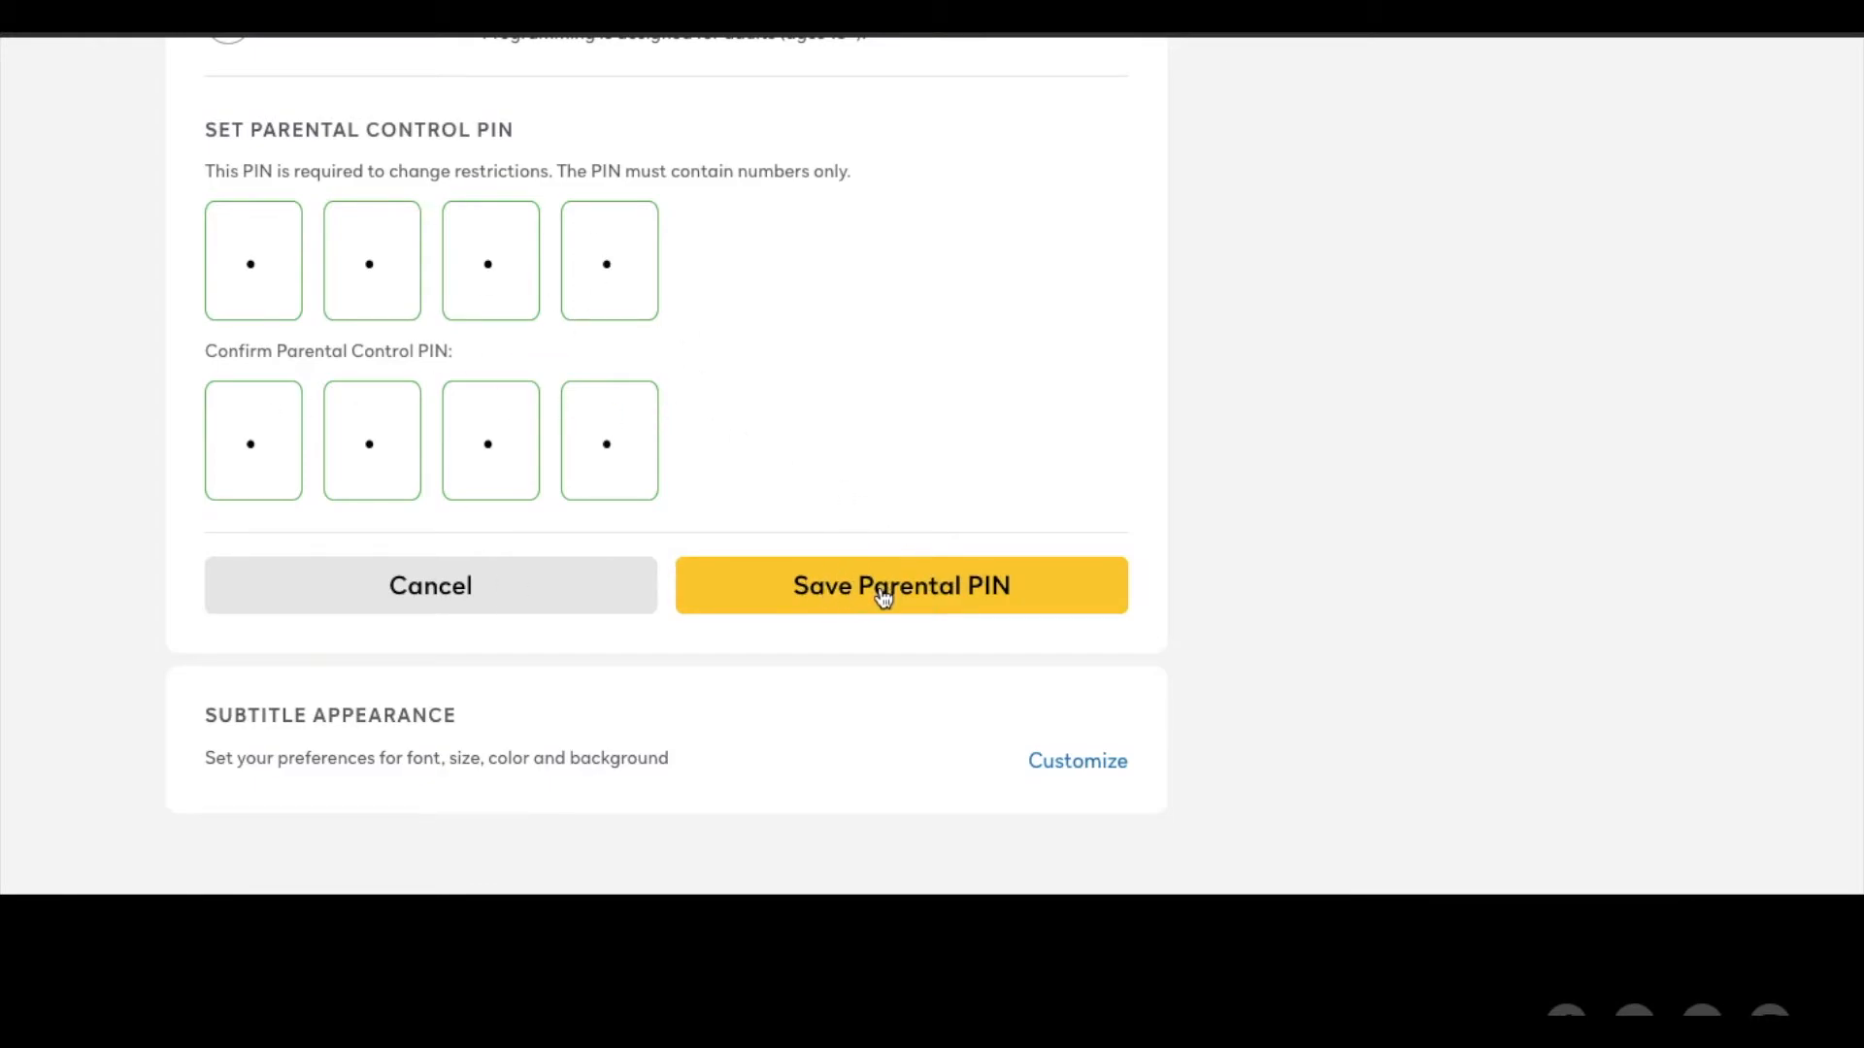
pyautogui.click(899, 585)
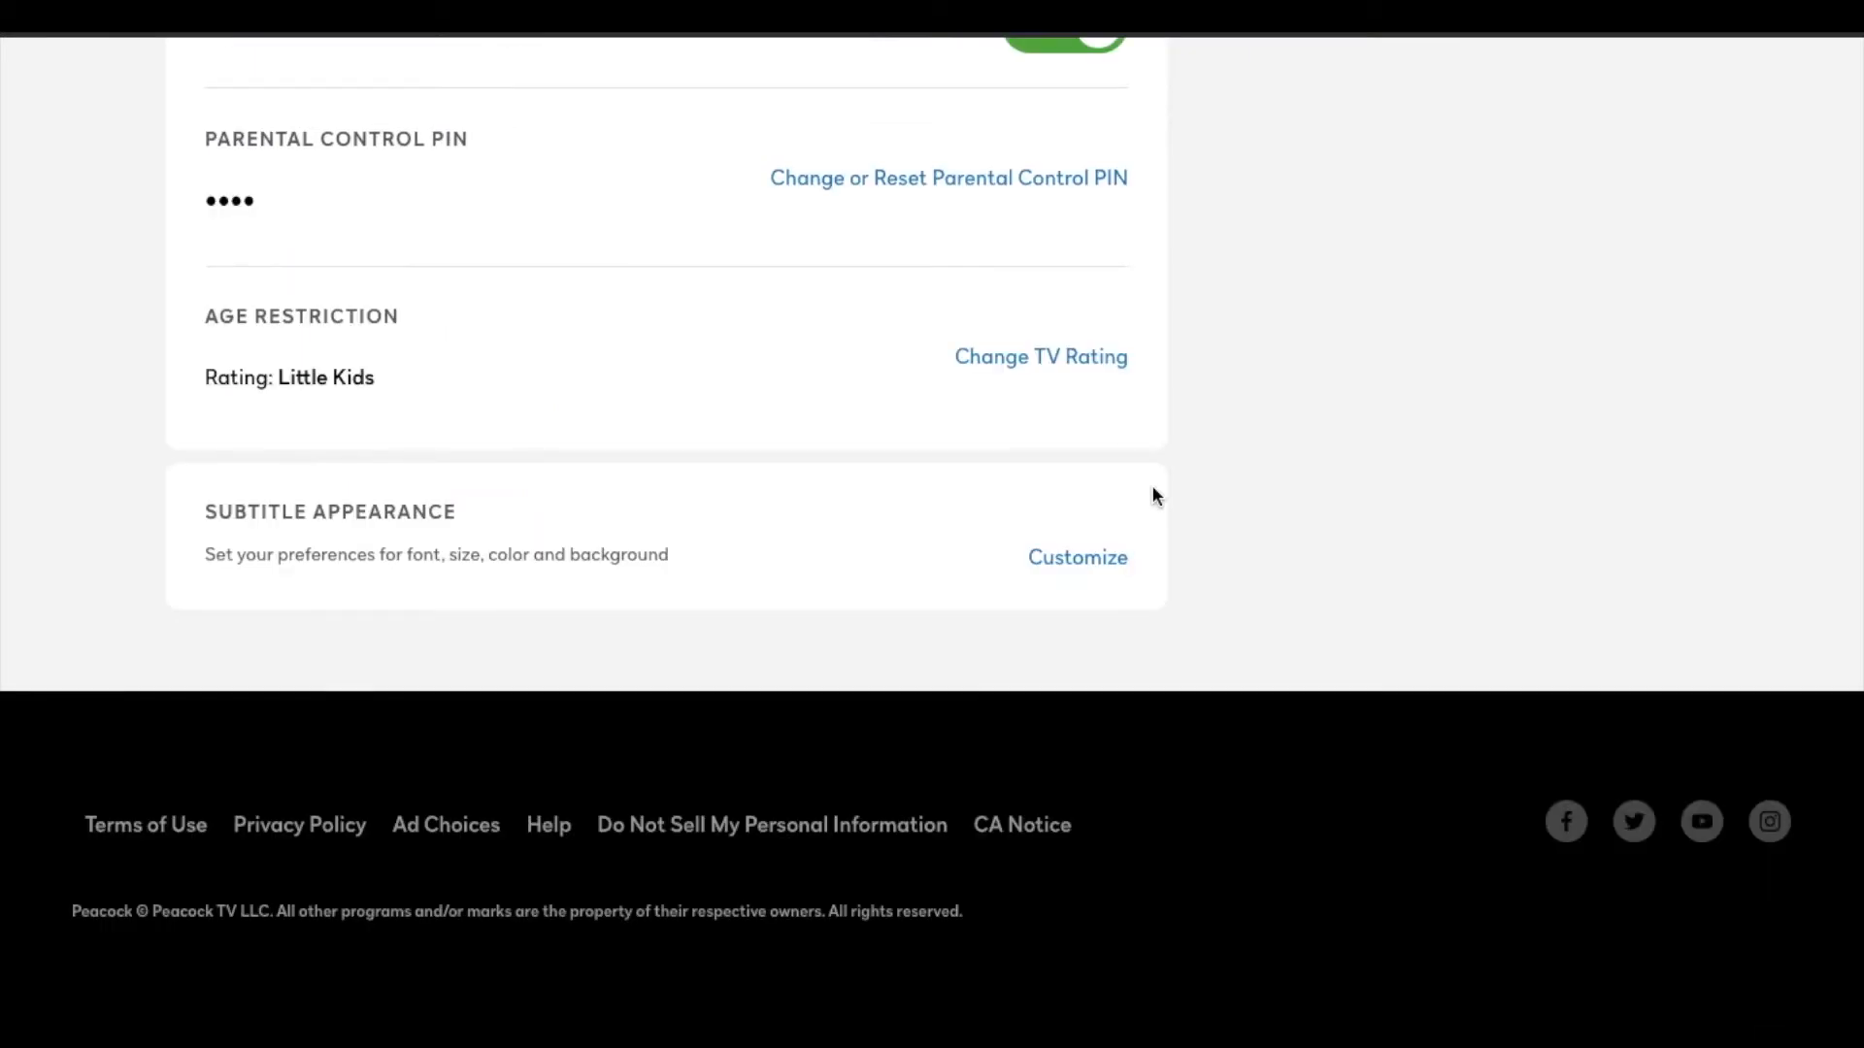
pyautogui.moveTo(404, 416)
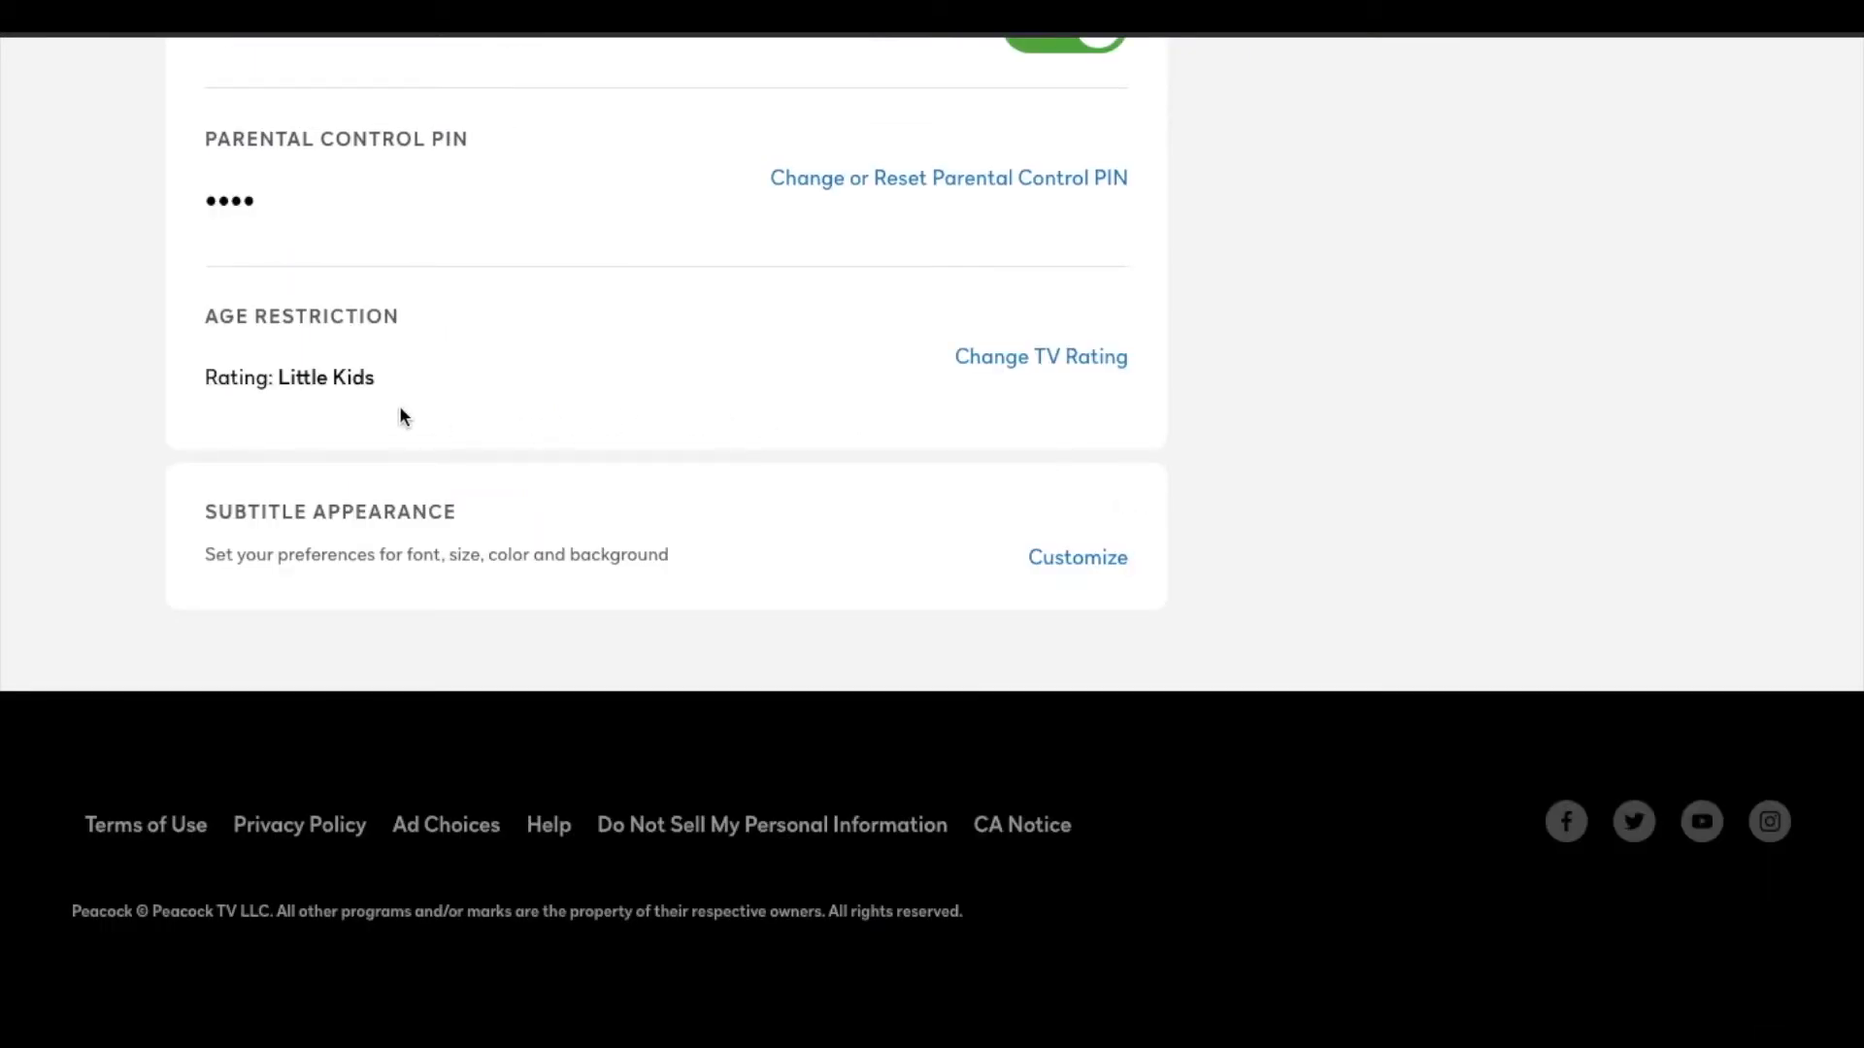
pyautogui.moveTo(360, 378)
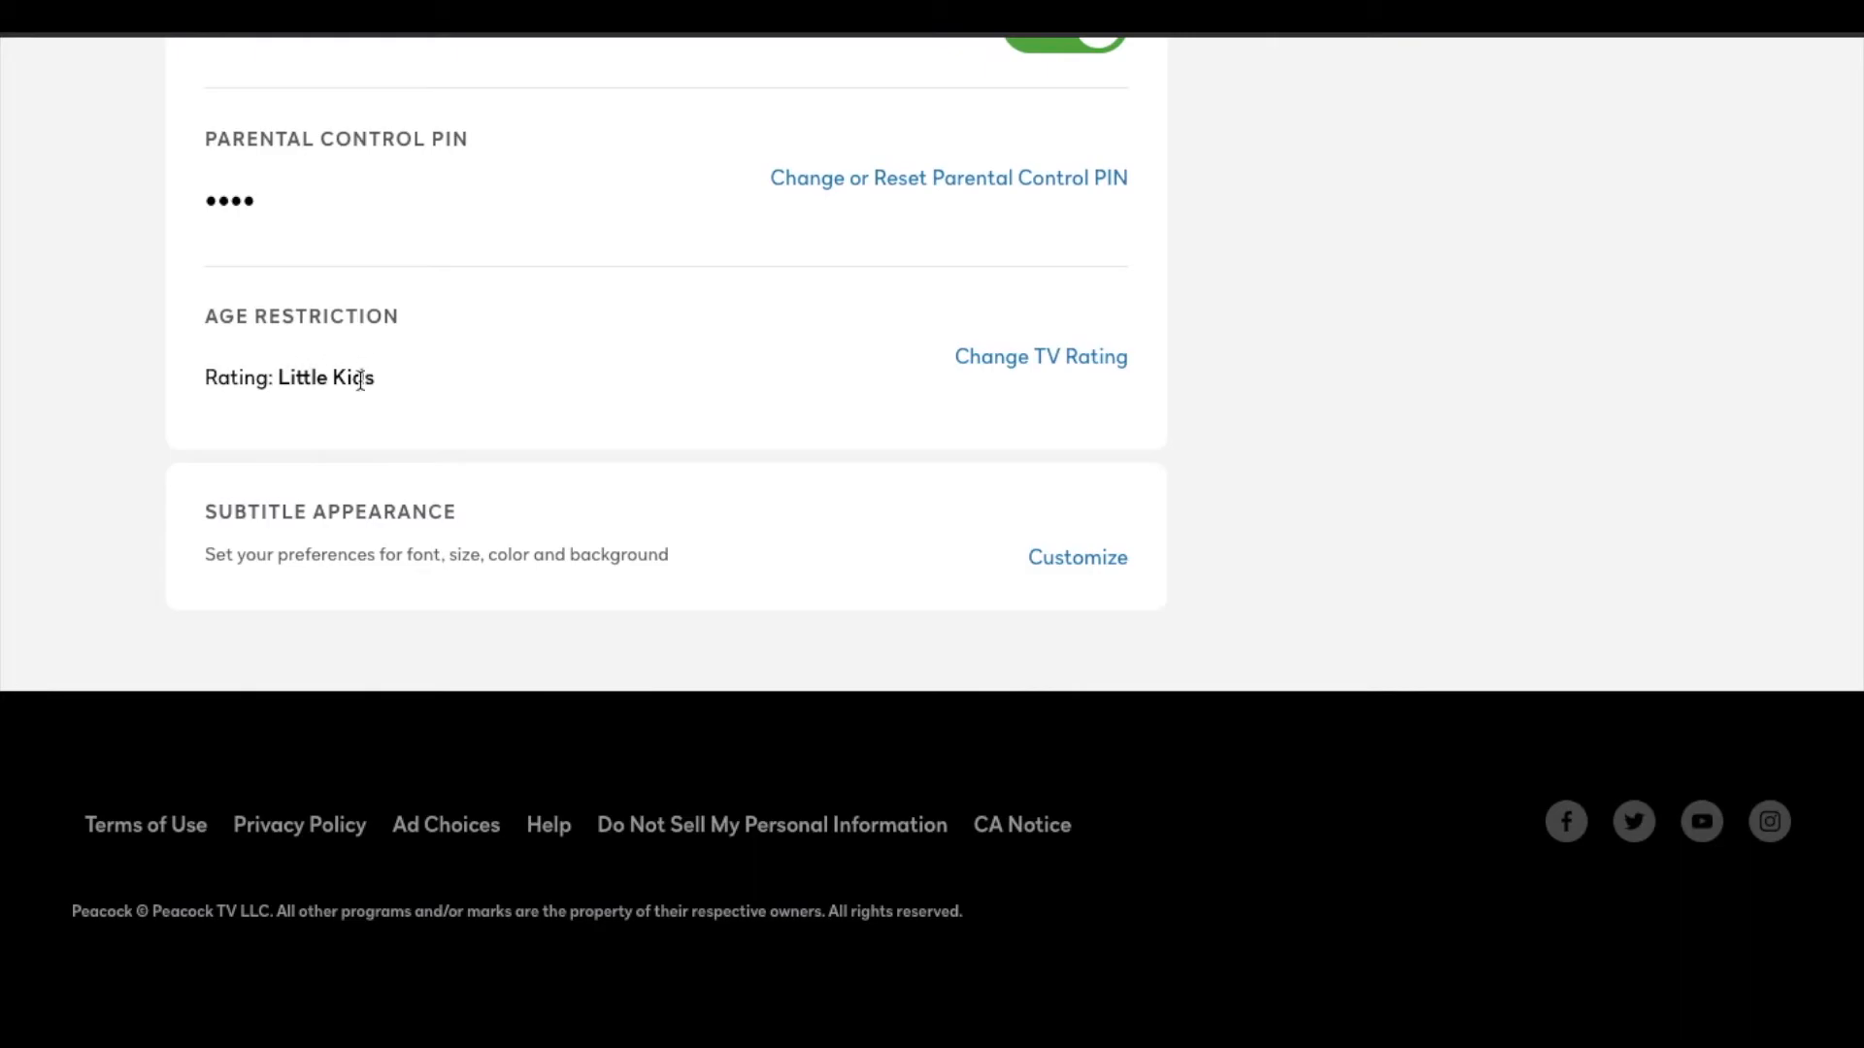
pyautogui.moveTo(1108, 377)
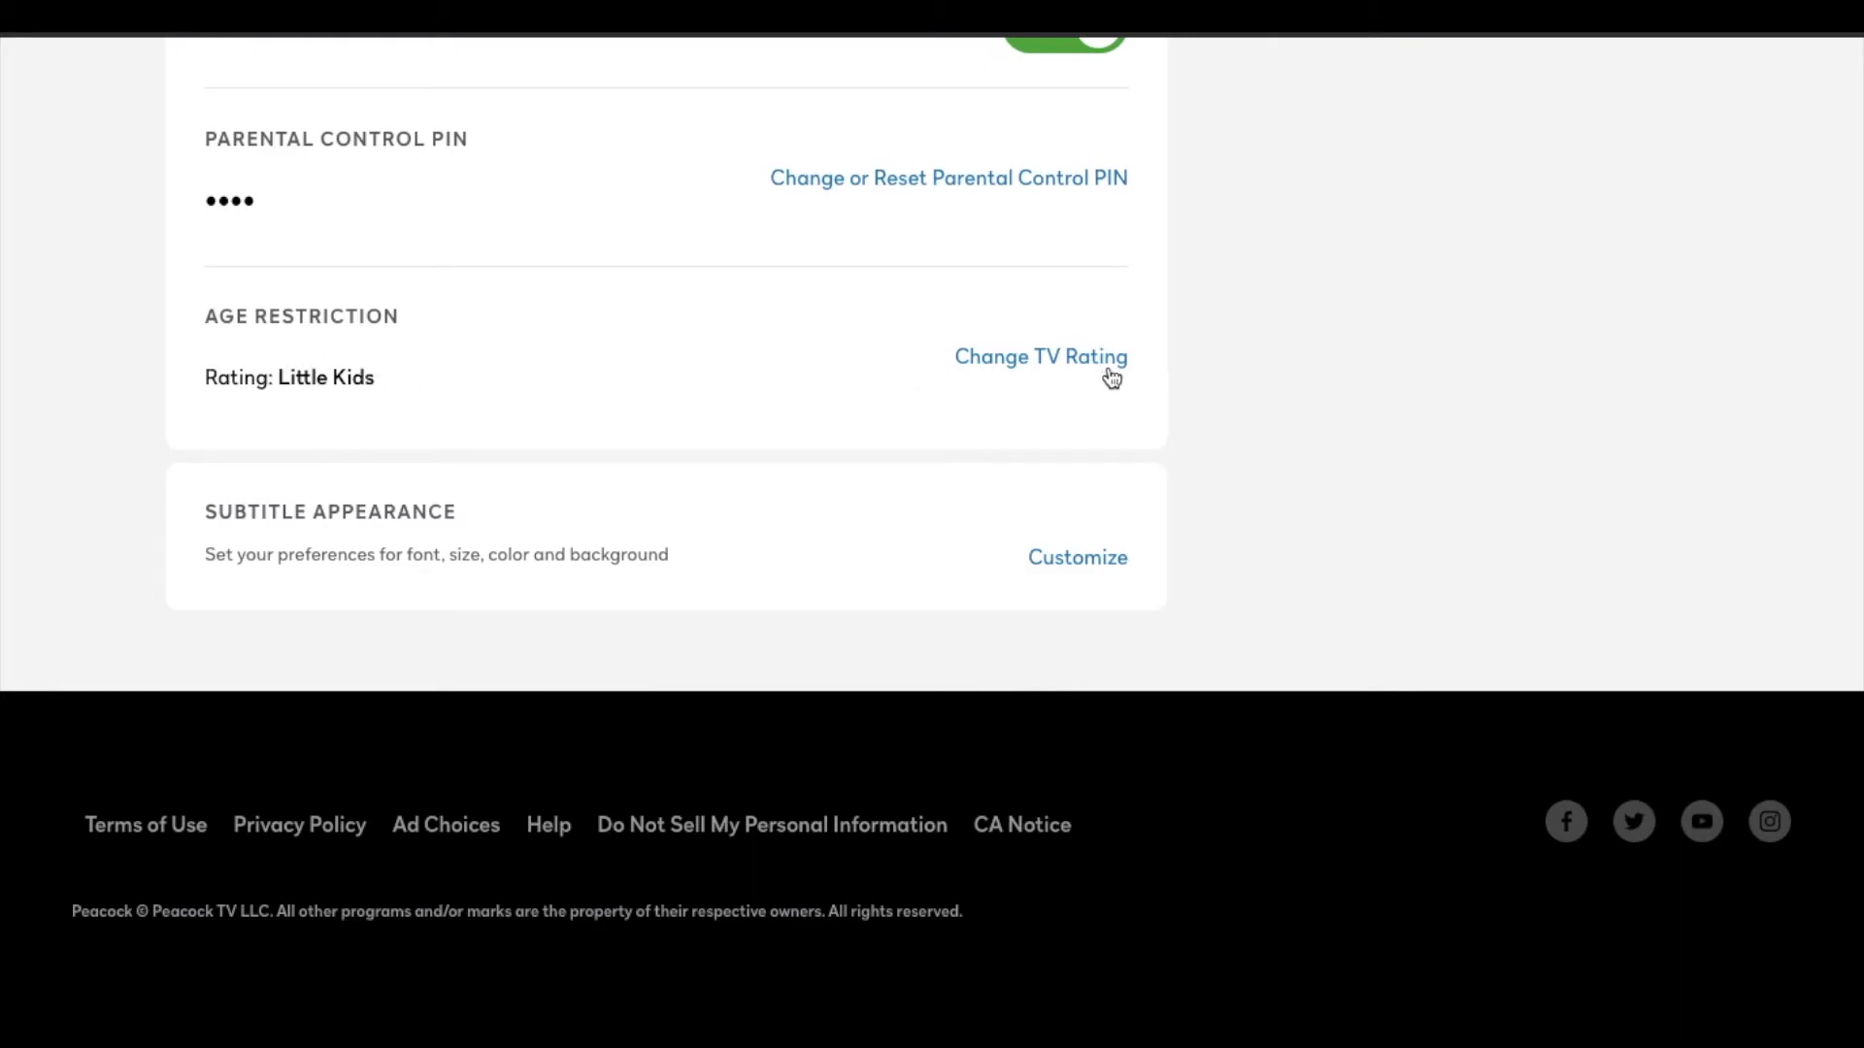
pyautogui.moveTo(417, 374)
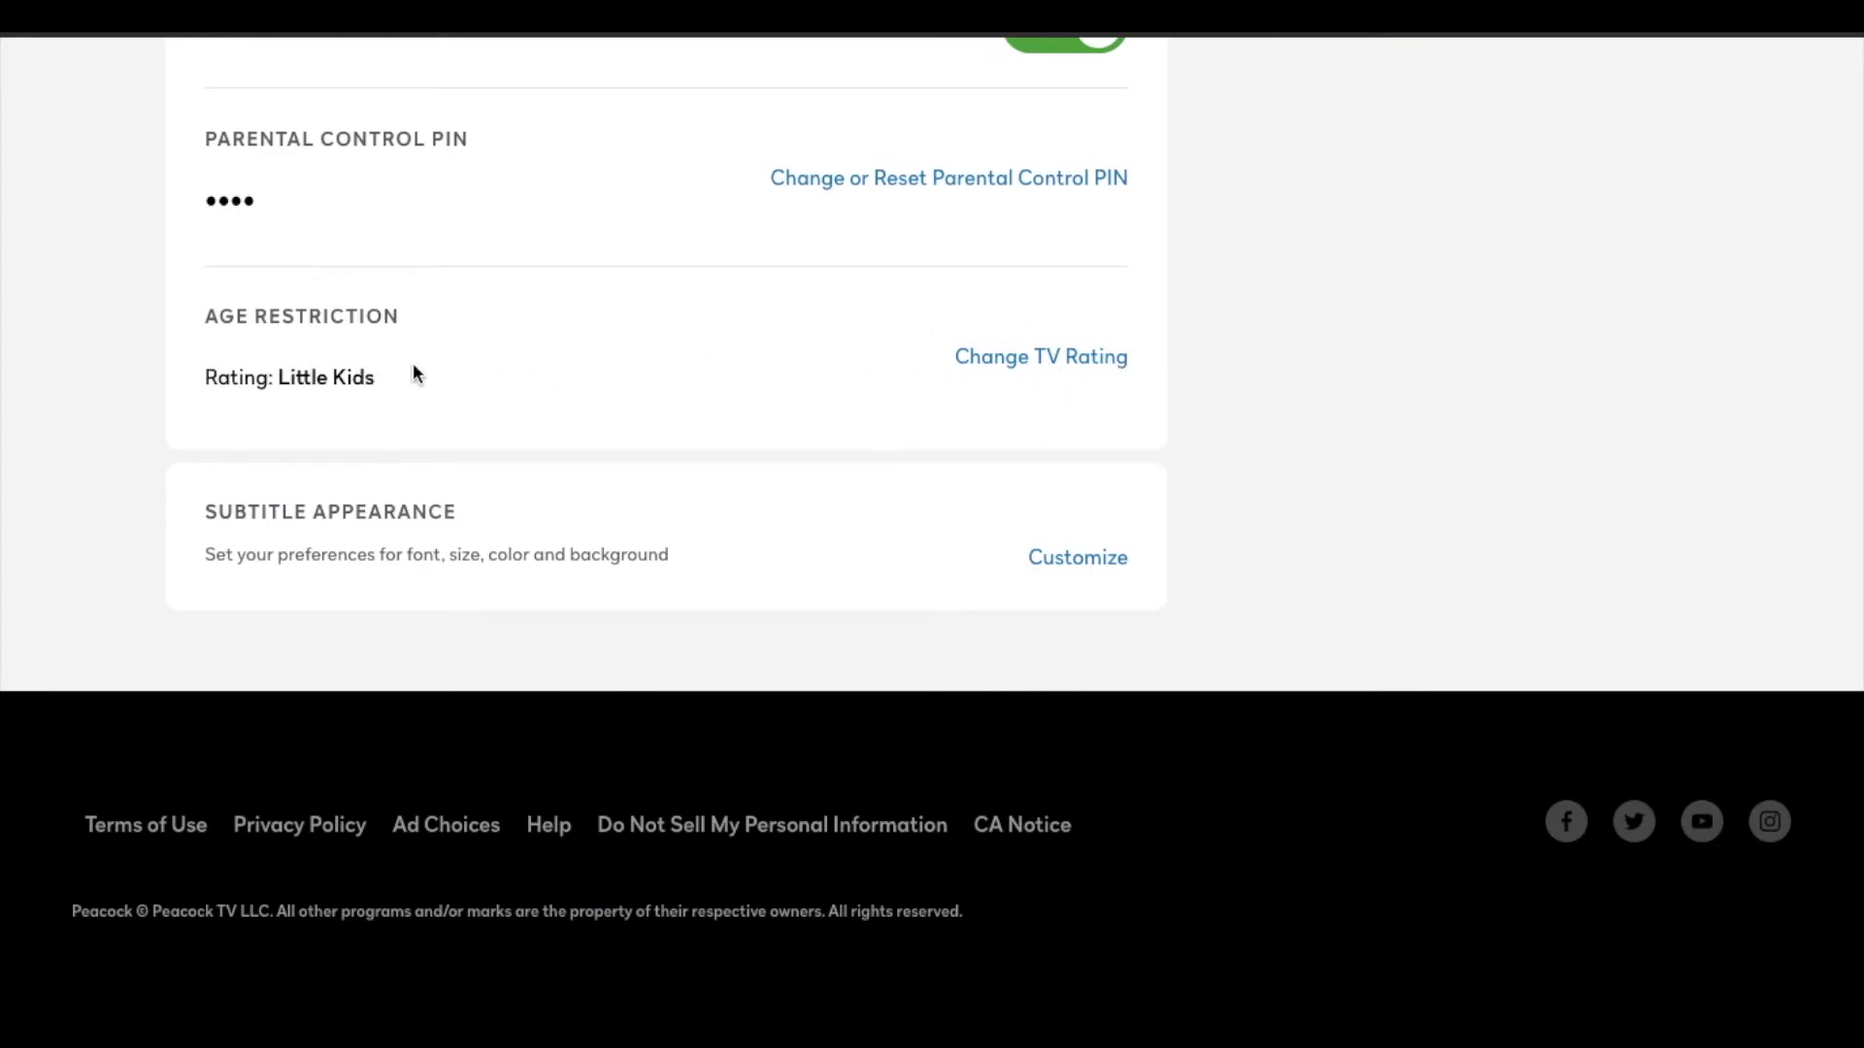
pyautogui.moveTo(1340, 382)
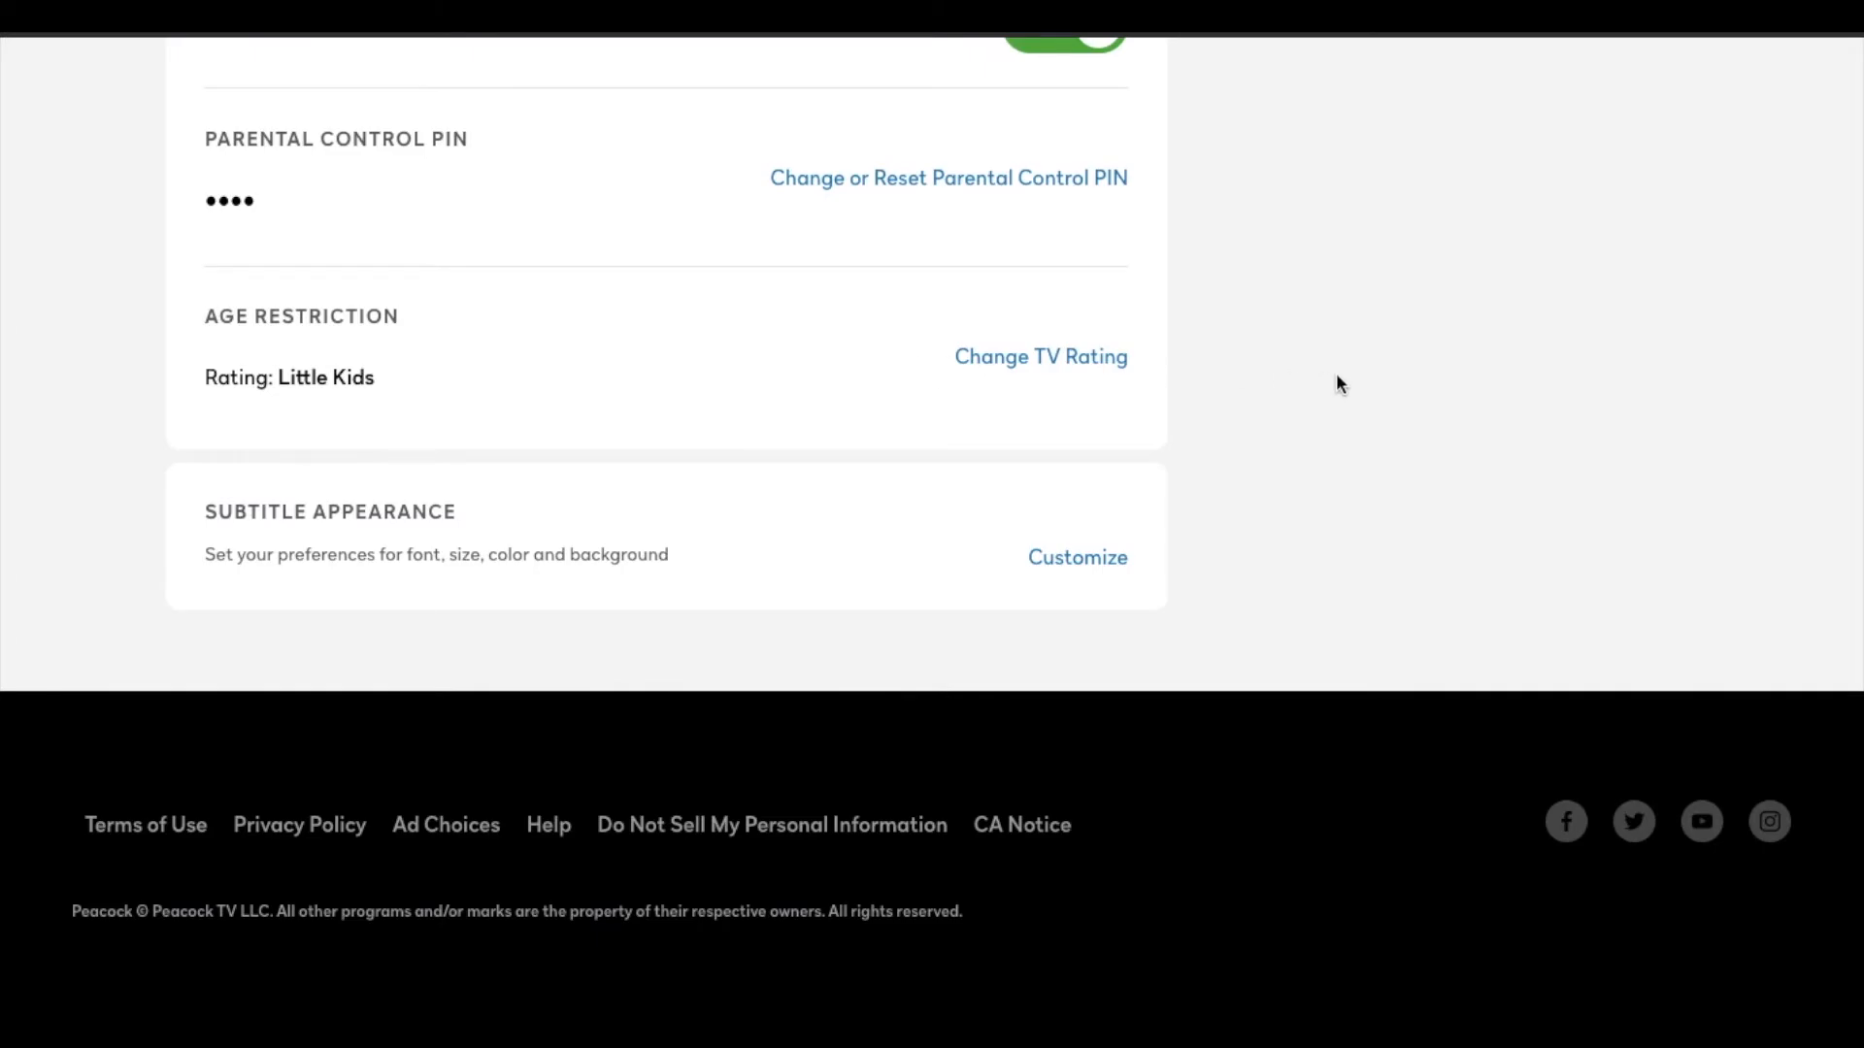
pyautogui.moveTo(1304, 419)
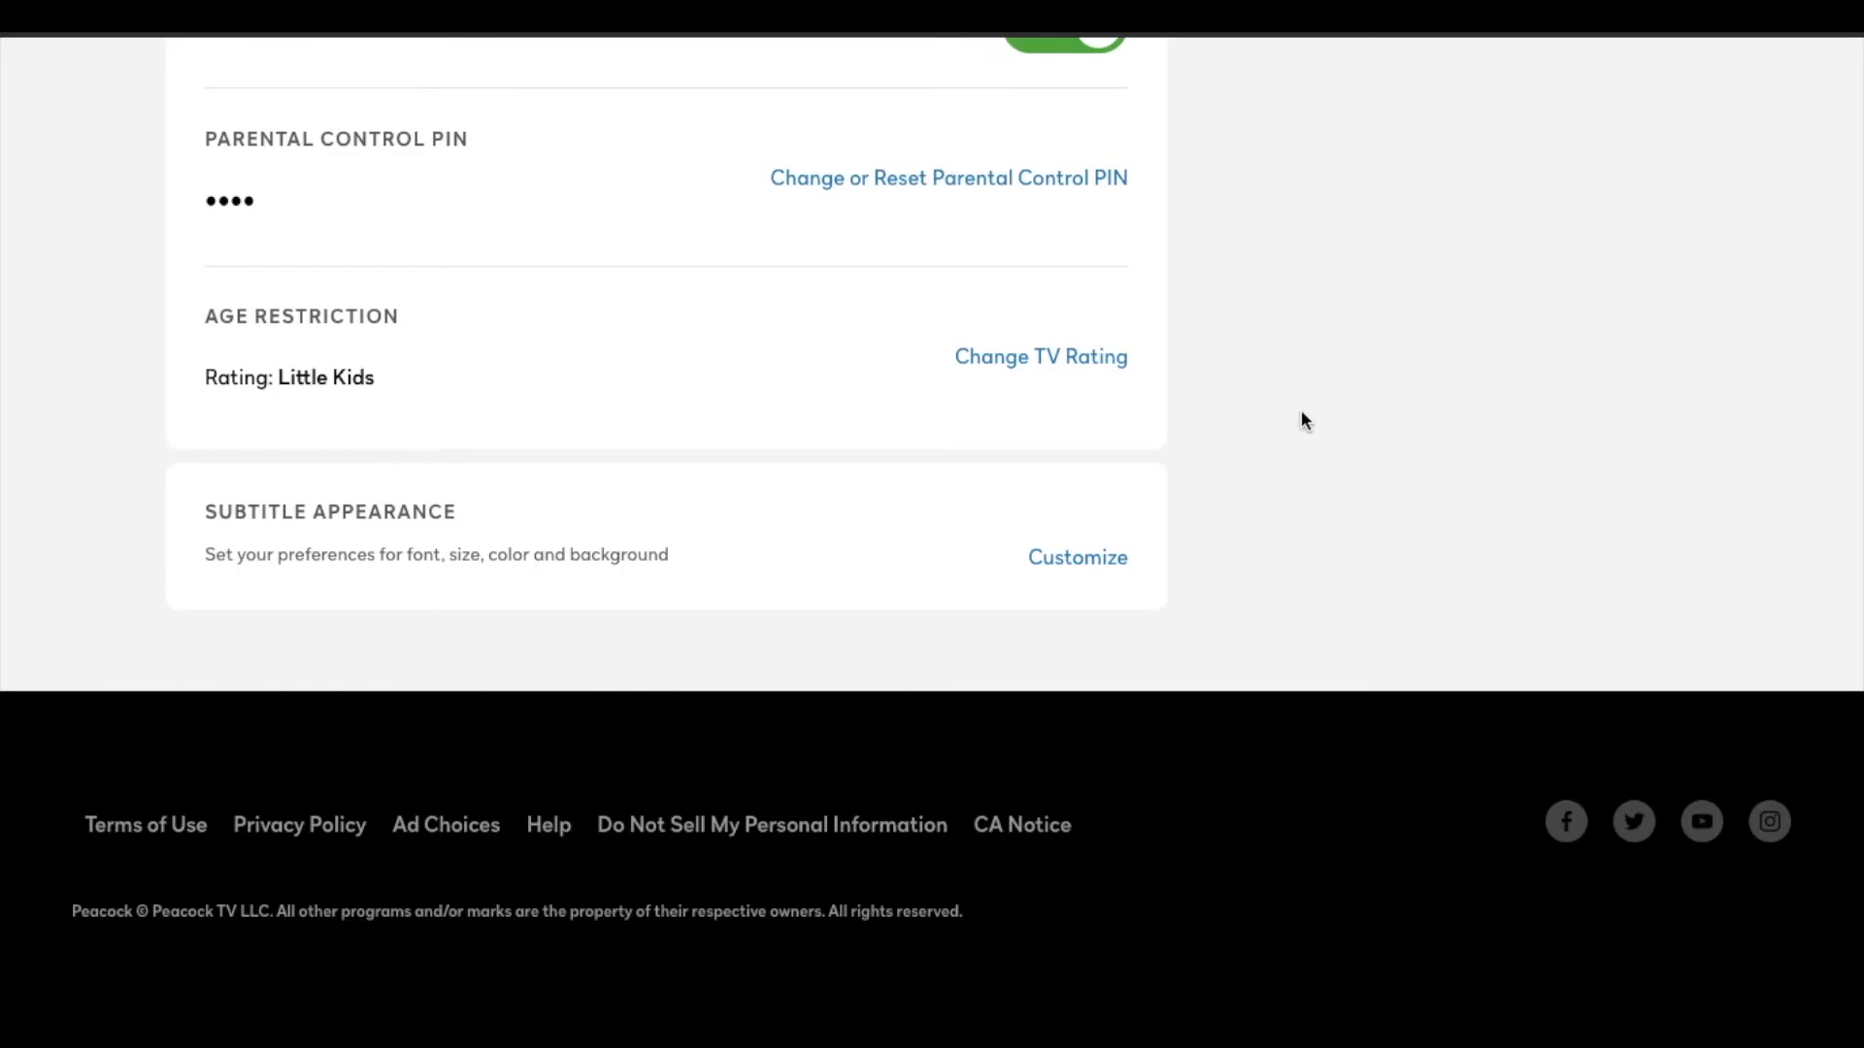
pyautogui.moveTo(1508, 476)
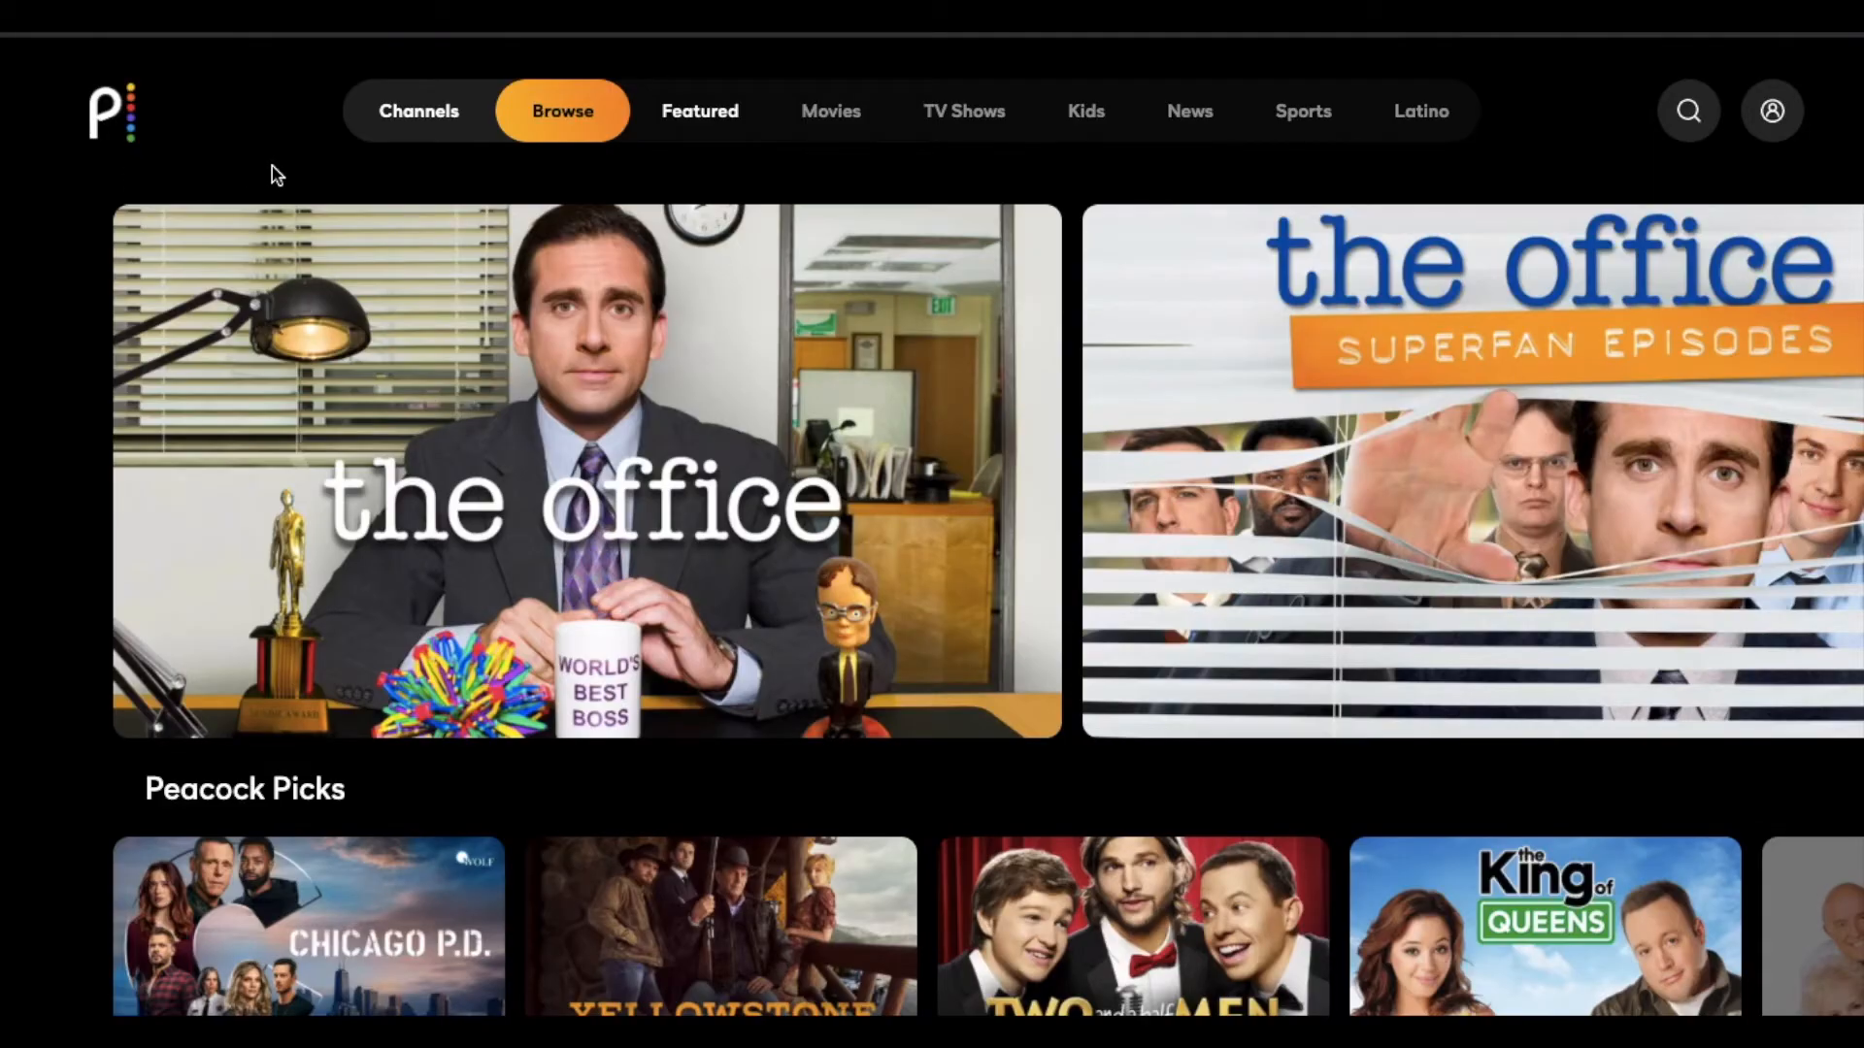
# Open American Gangster from Featured Films and choose Watch Now
pyautogui.scroll(-3)
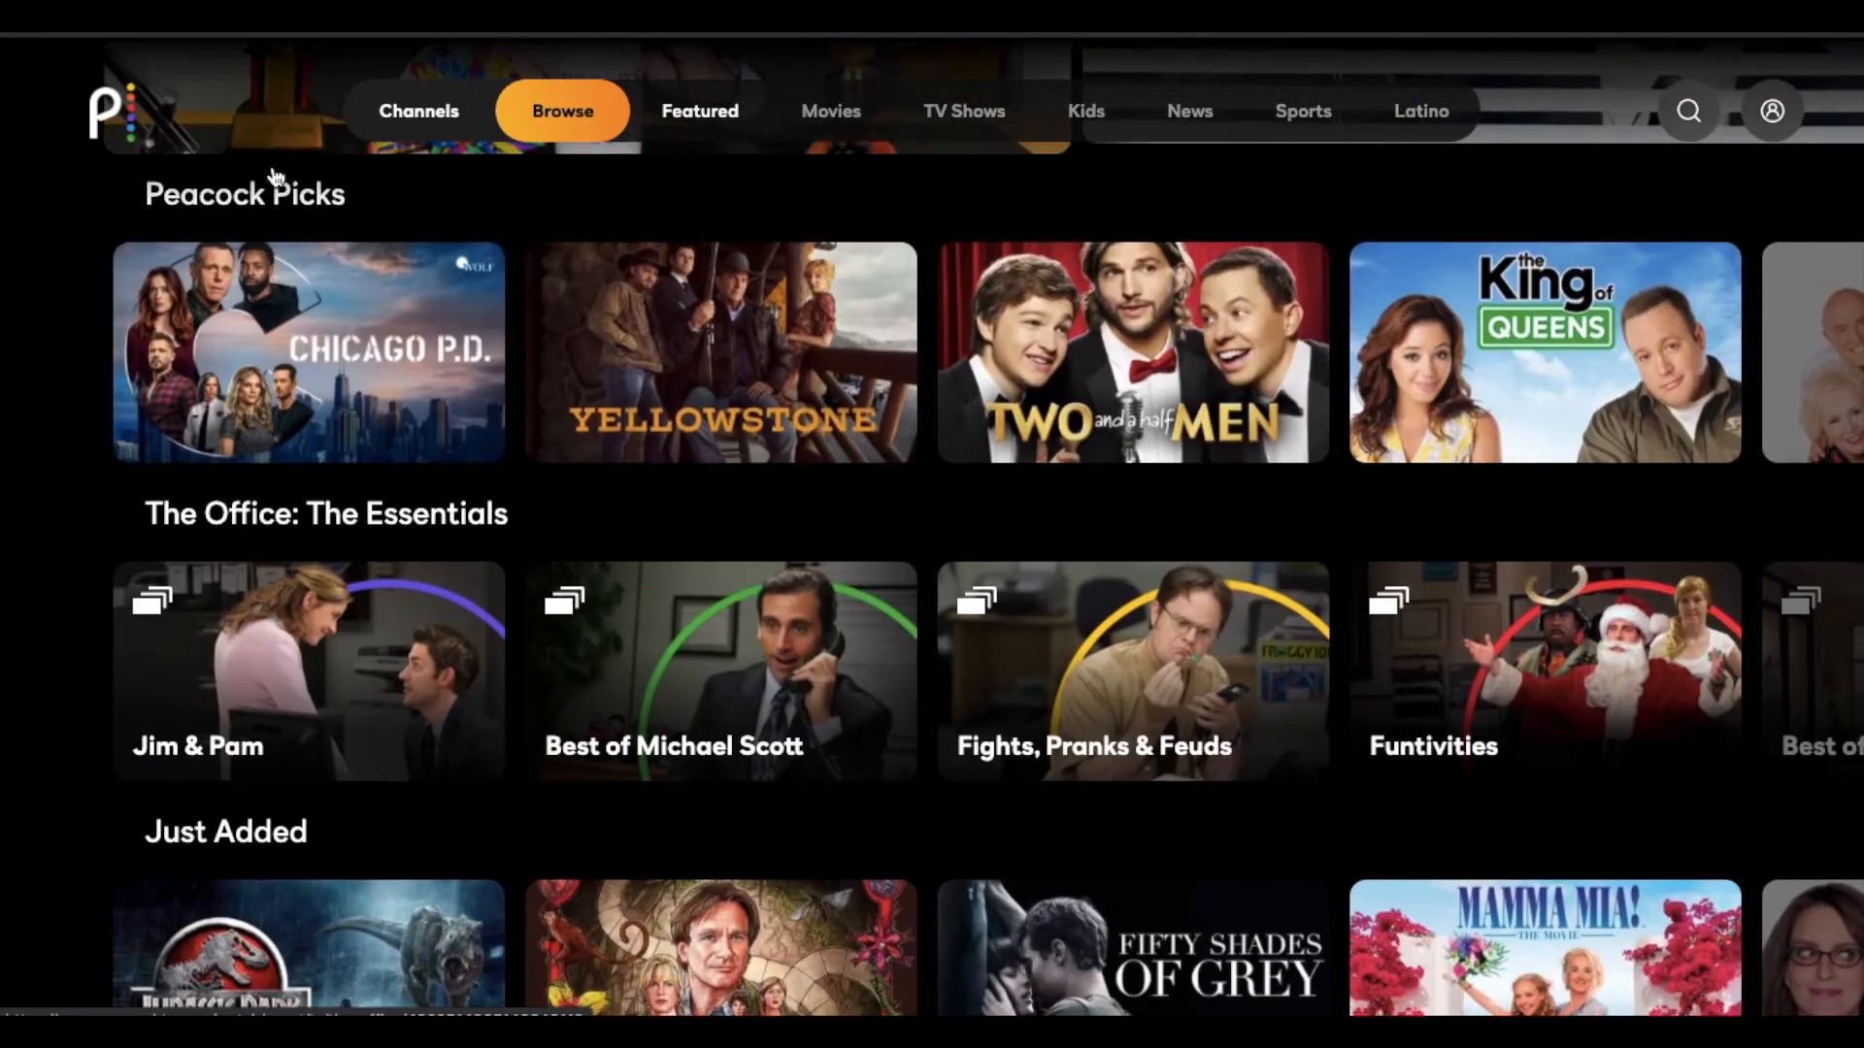
pyautogui.scroll(-3)
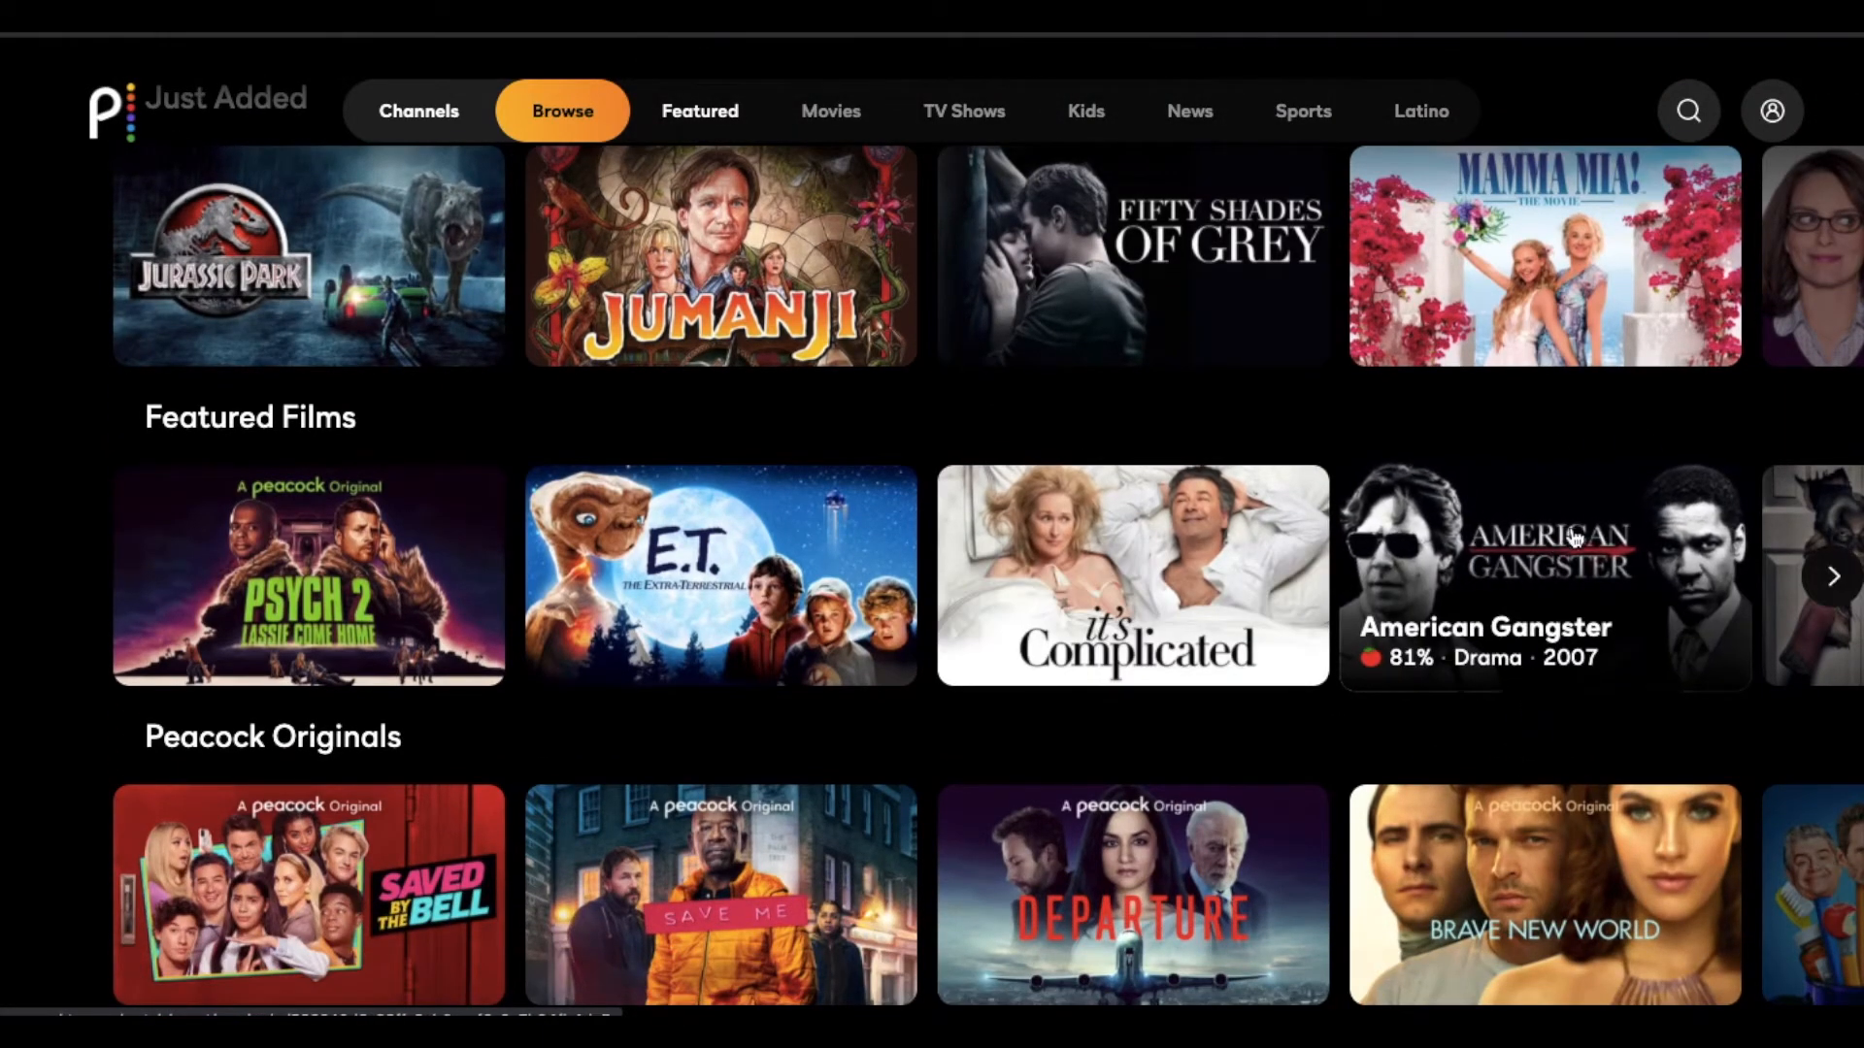
pyautogui.click(1541, 575)
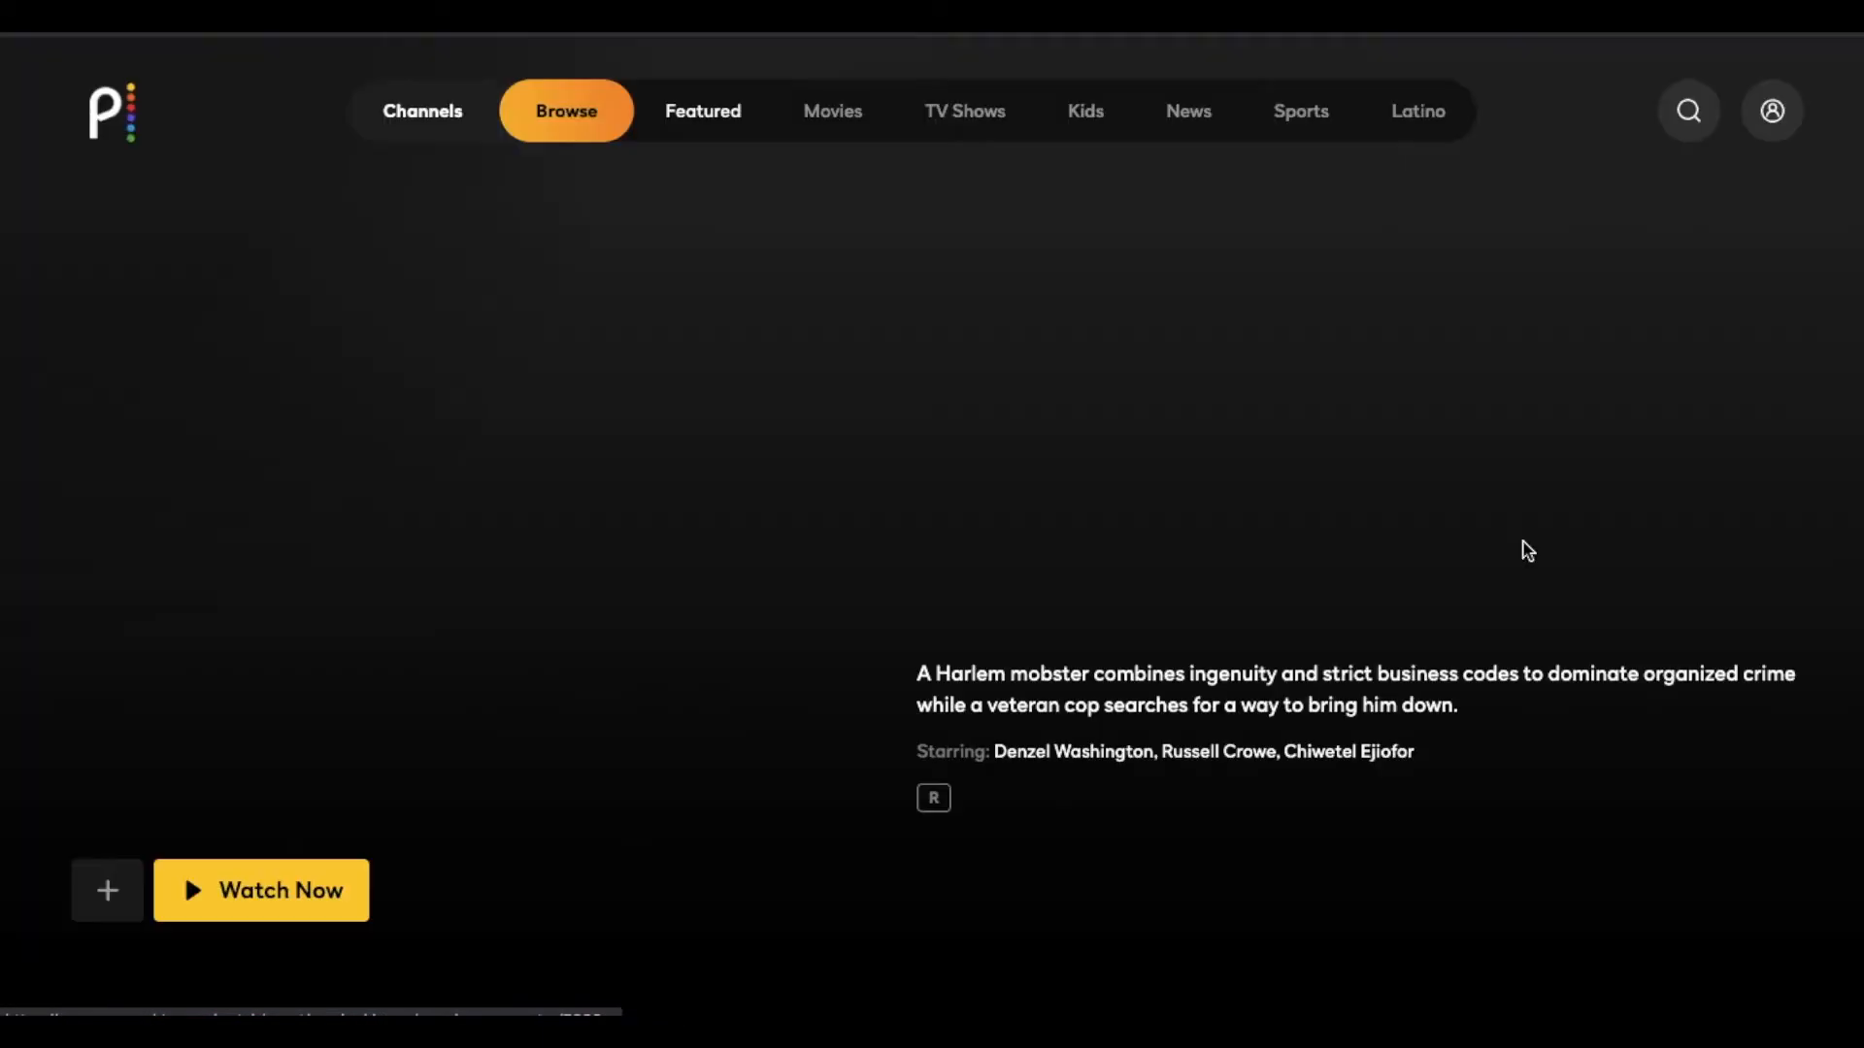
pyautogui.scroll(-3)
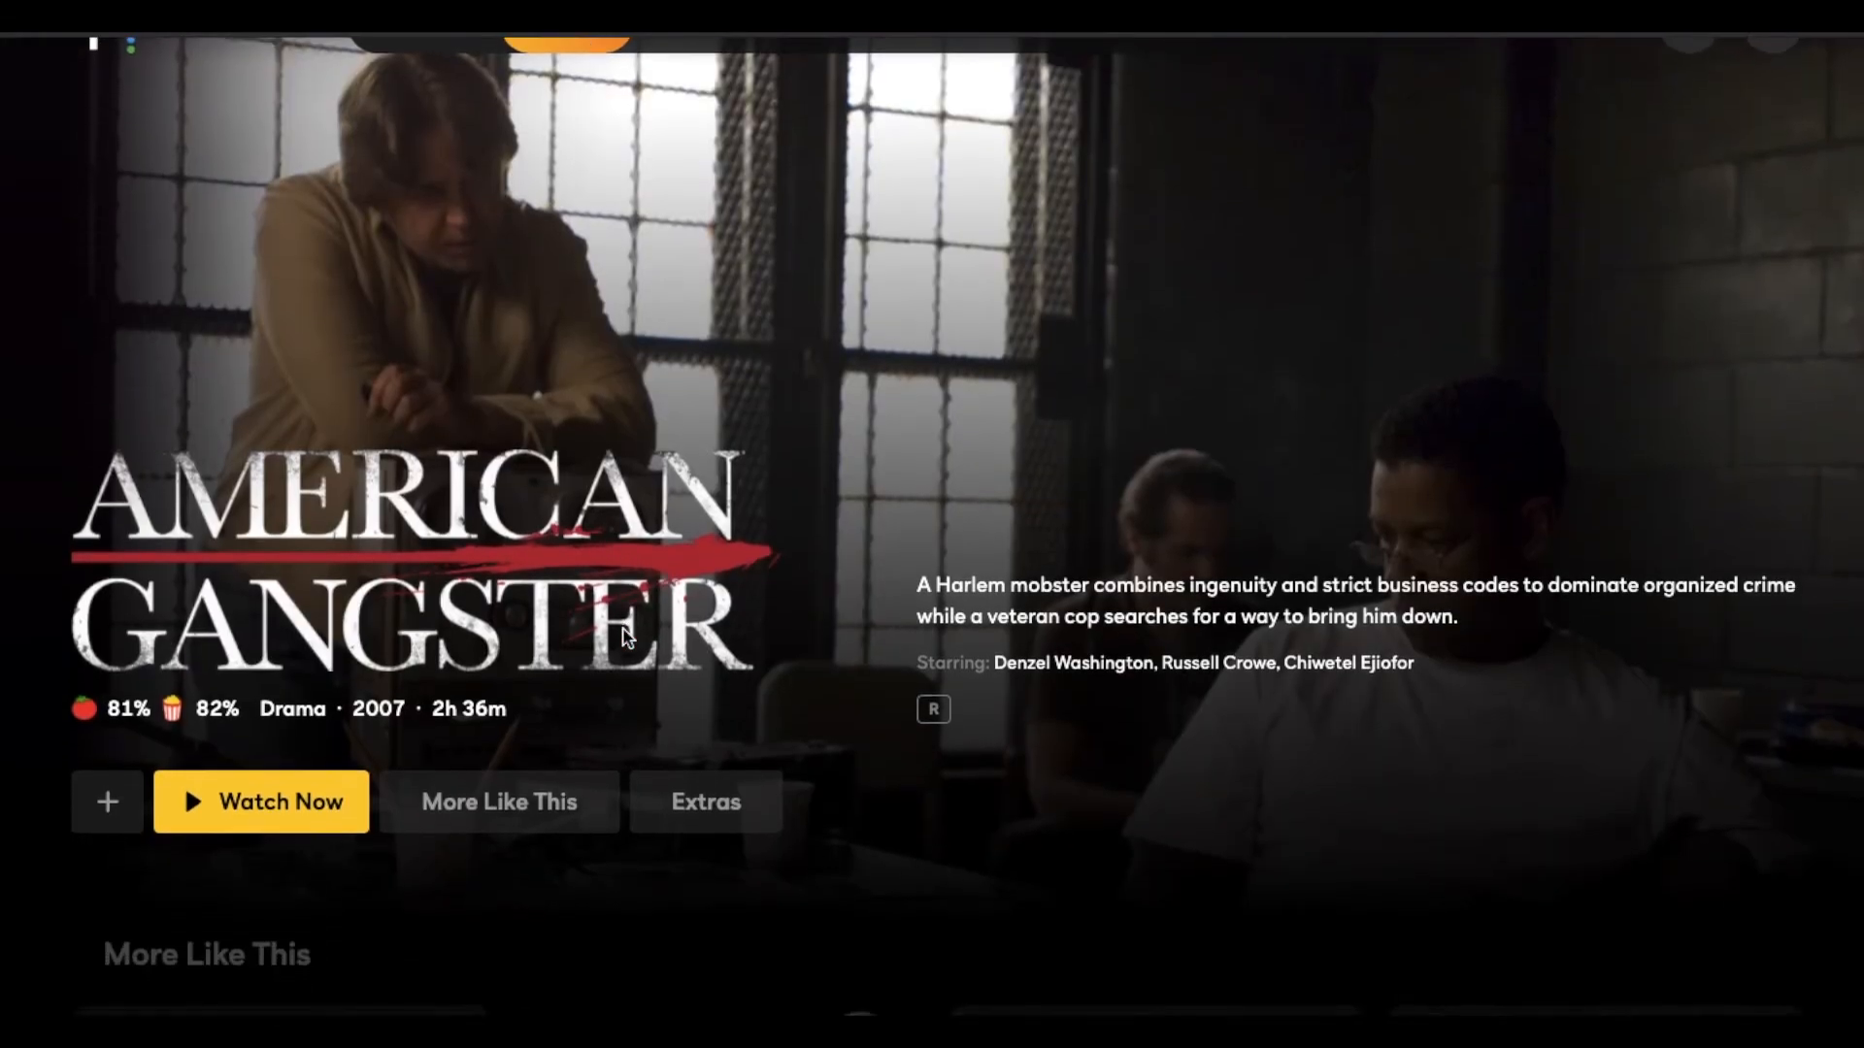
pyautogui.click(260, 801)
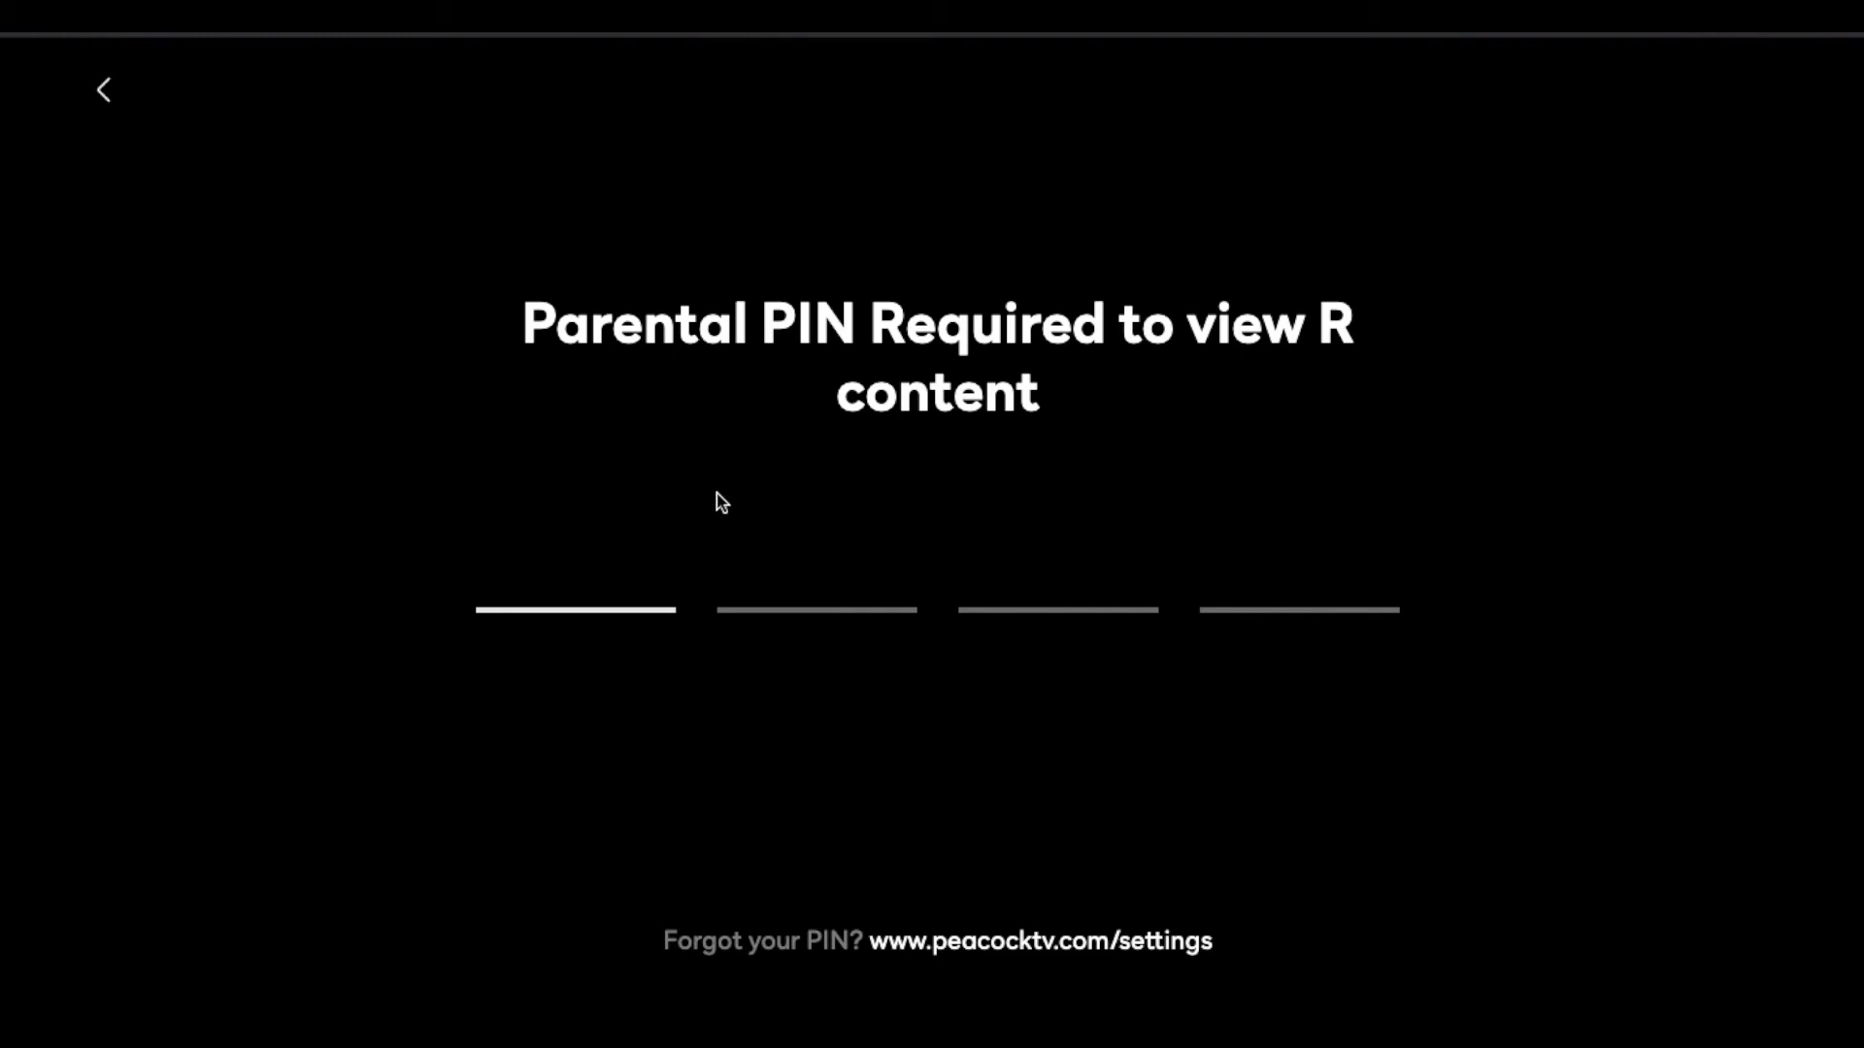
pyautogui.moveTo(1218, 415)
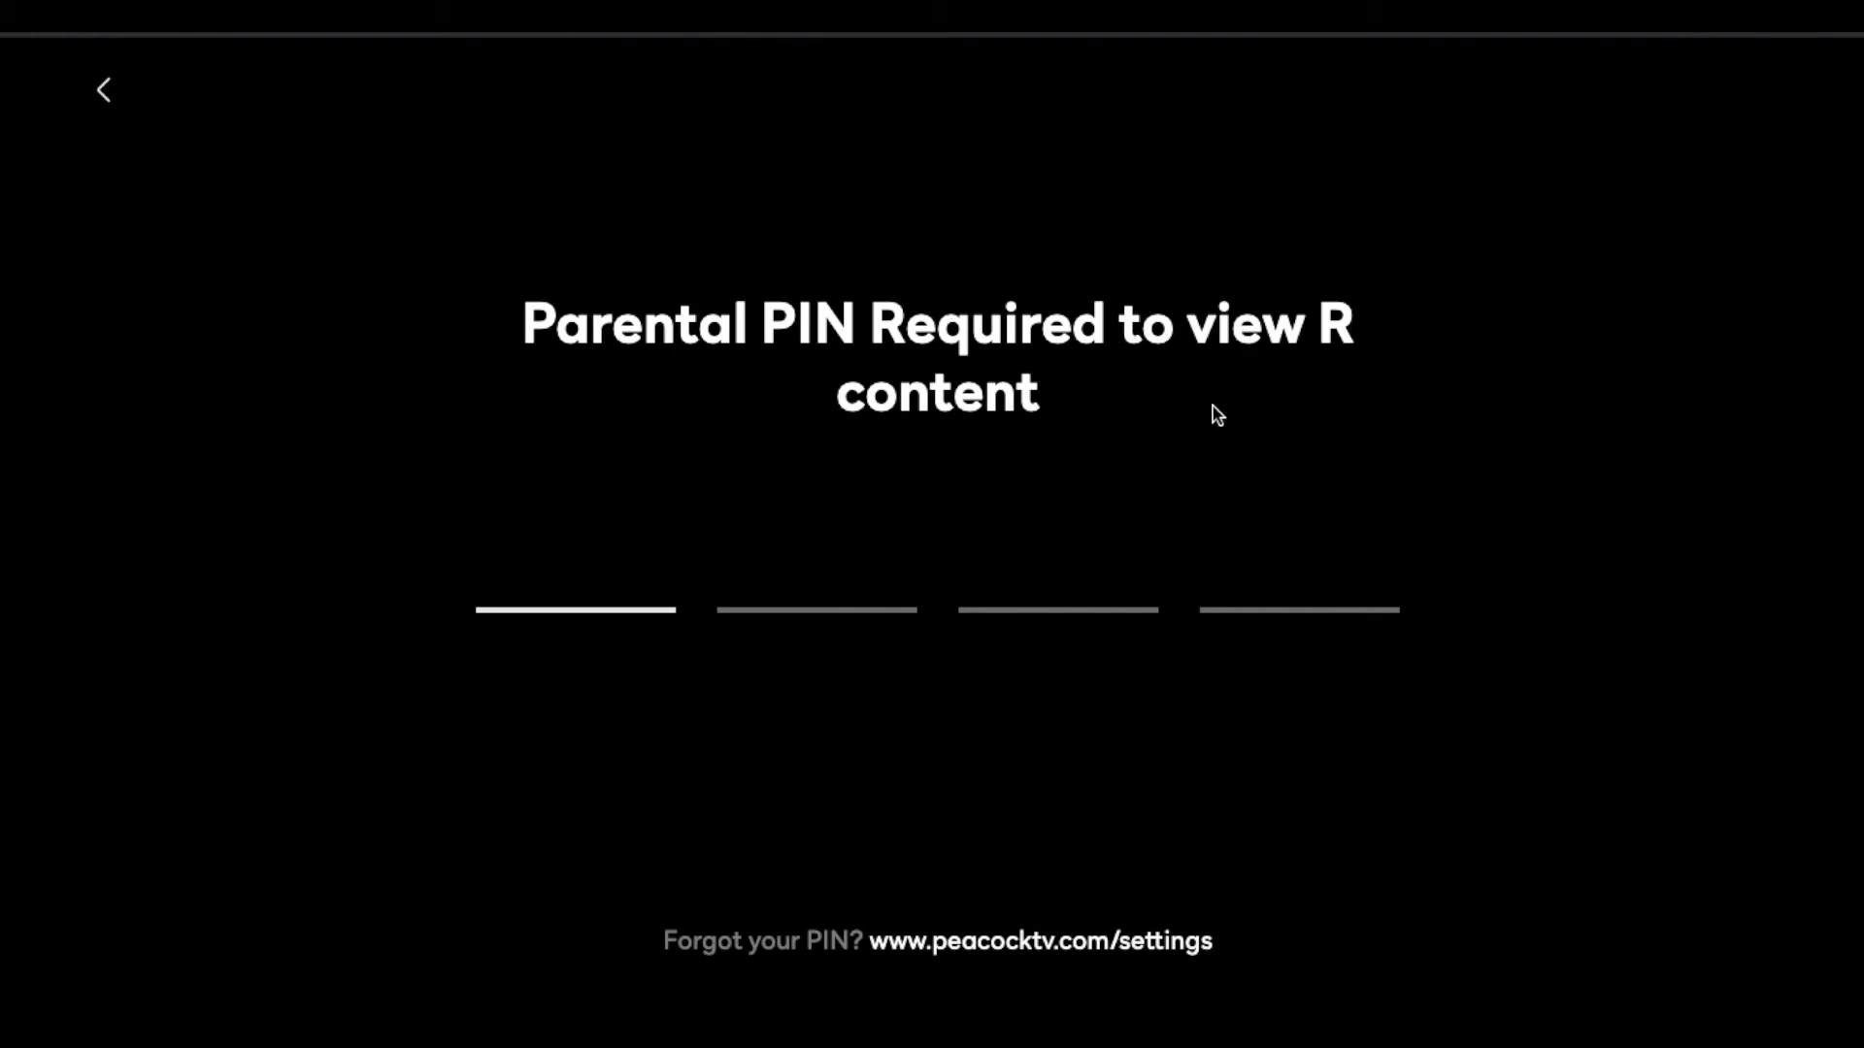
# Type the parental PIN at the R-content prompt to unlock the film
pyautogui.write('1')
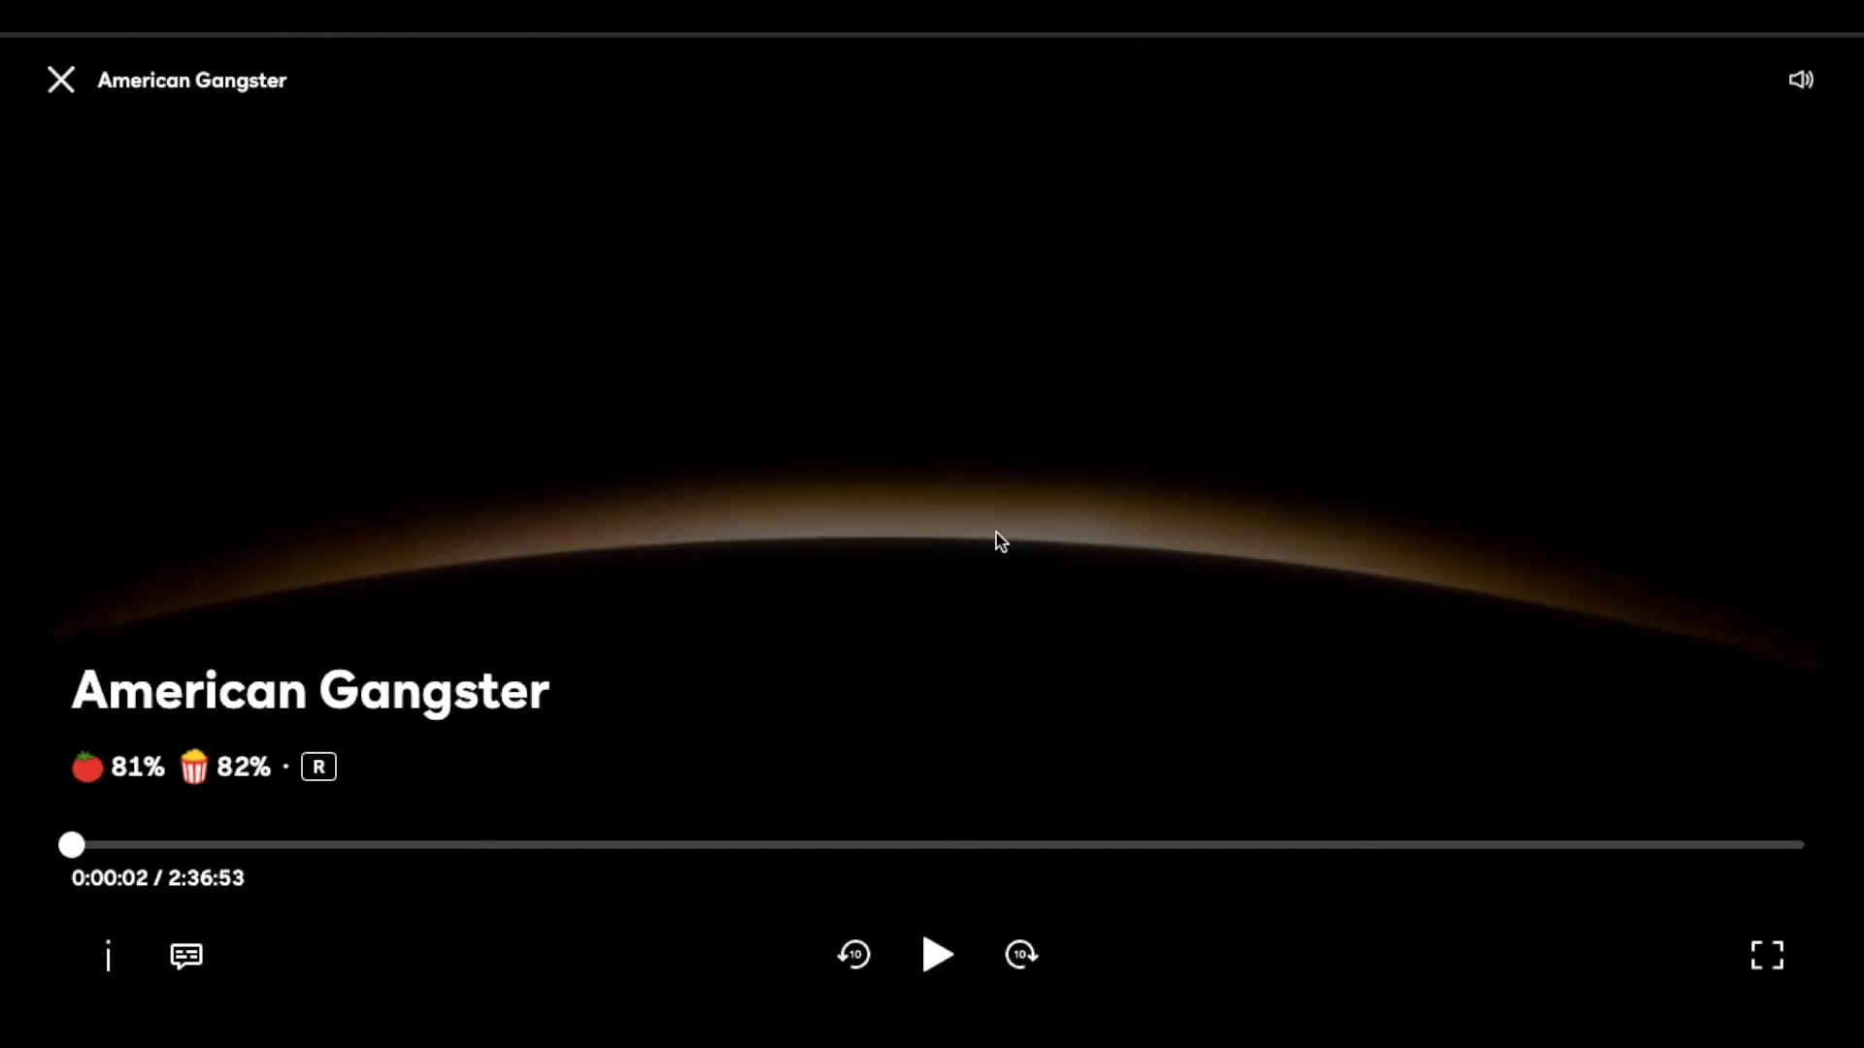
# Start playback of the unlocked American Gangster in the player
pyautogui.click(60, 80)
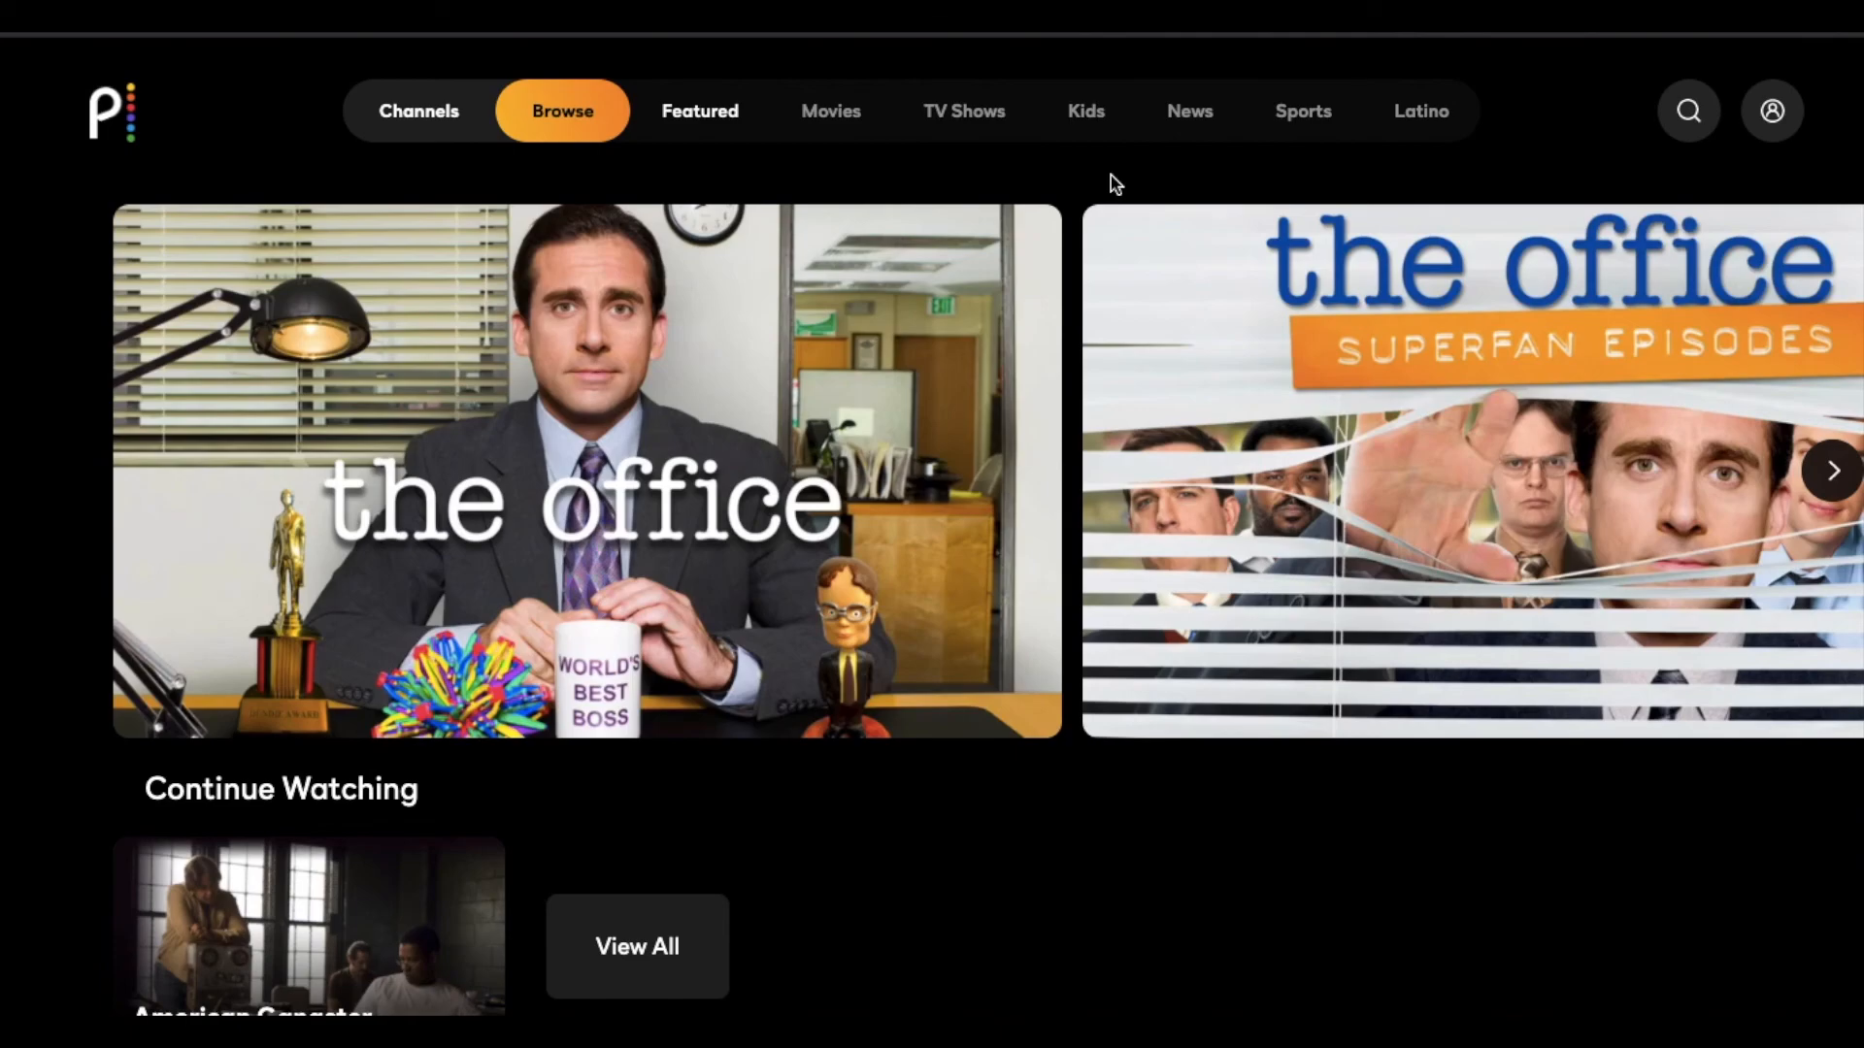
pyautogui.moveTo(868, 179)
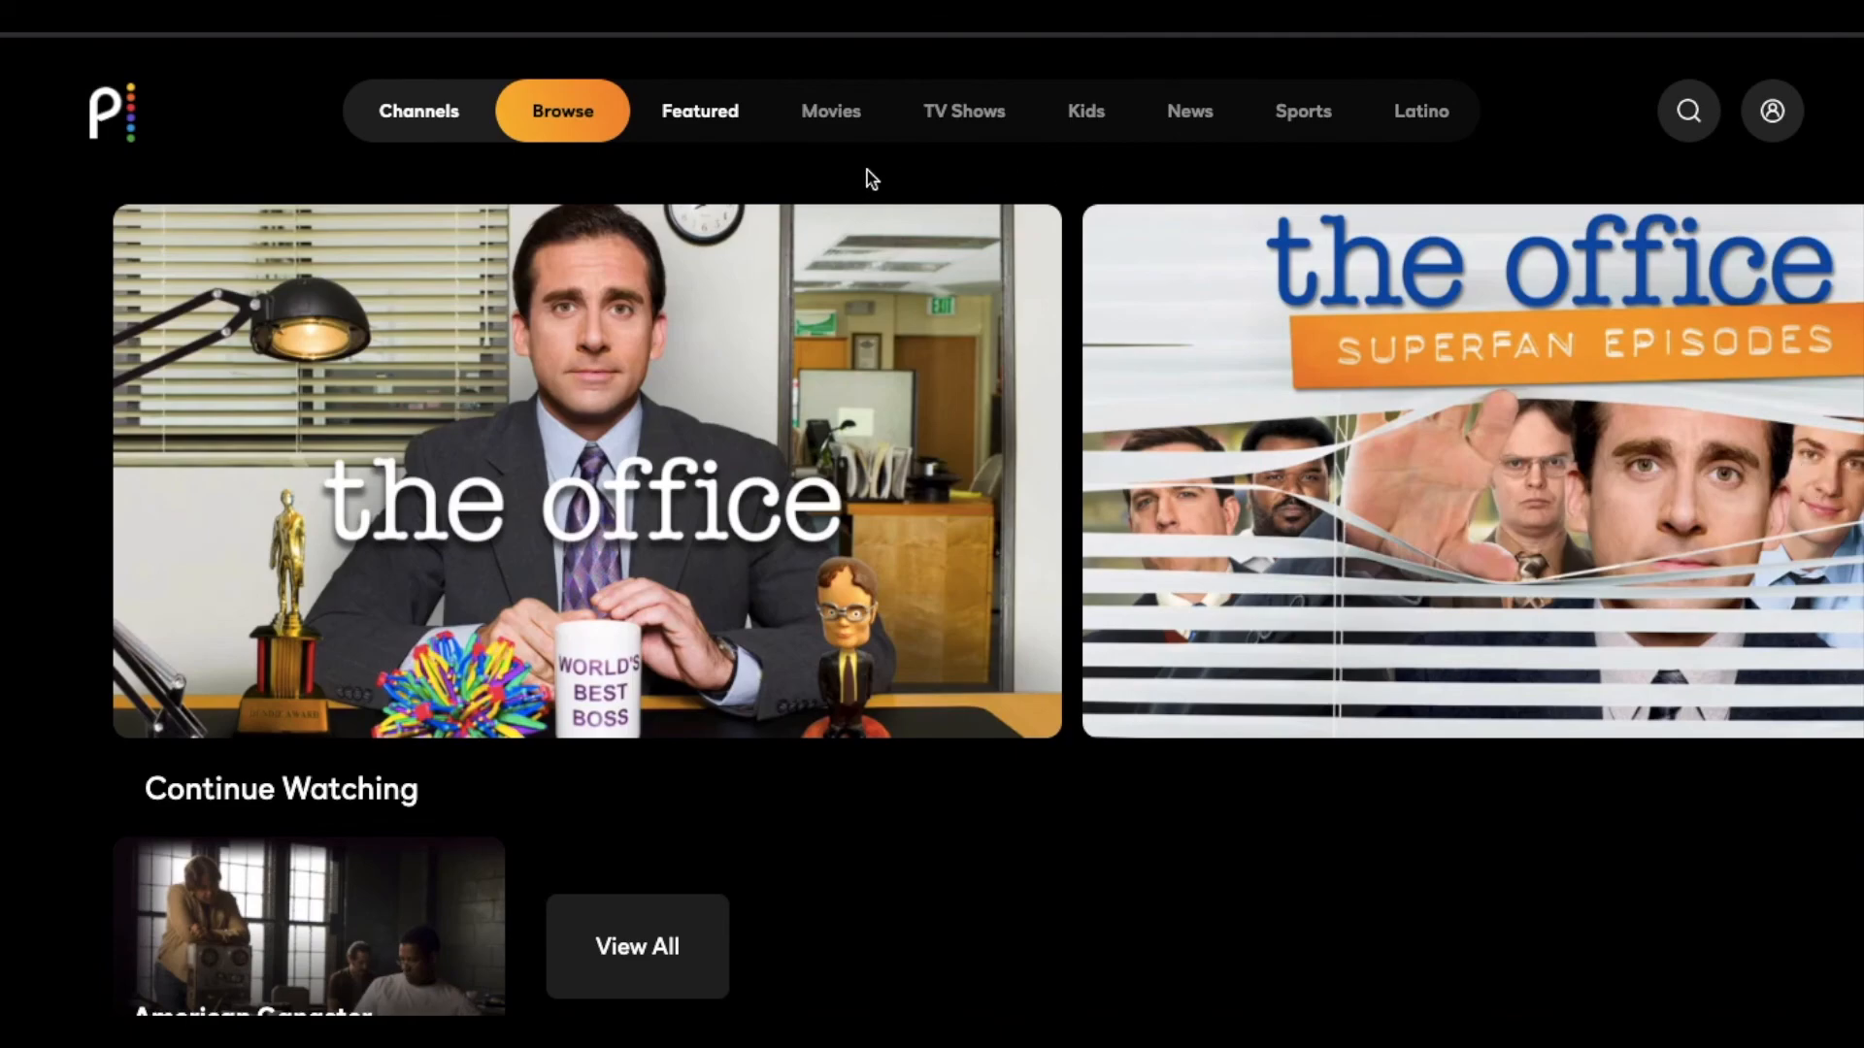